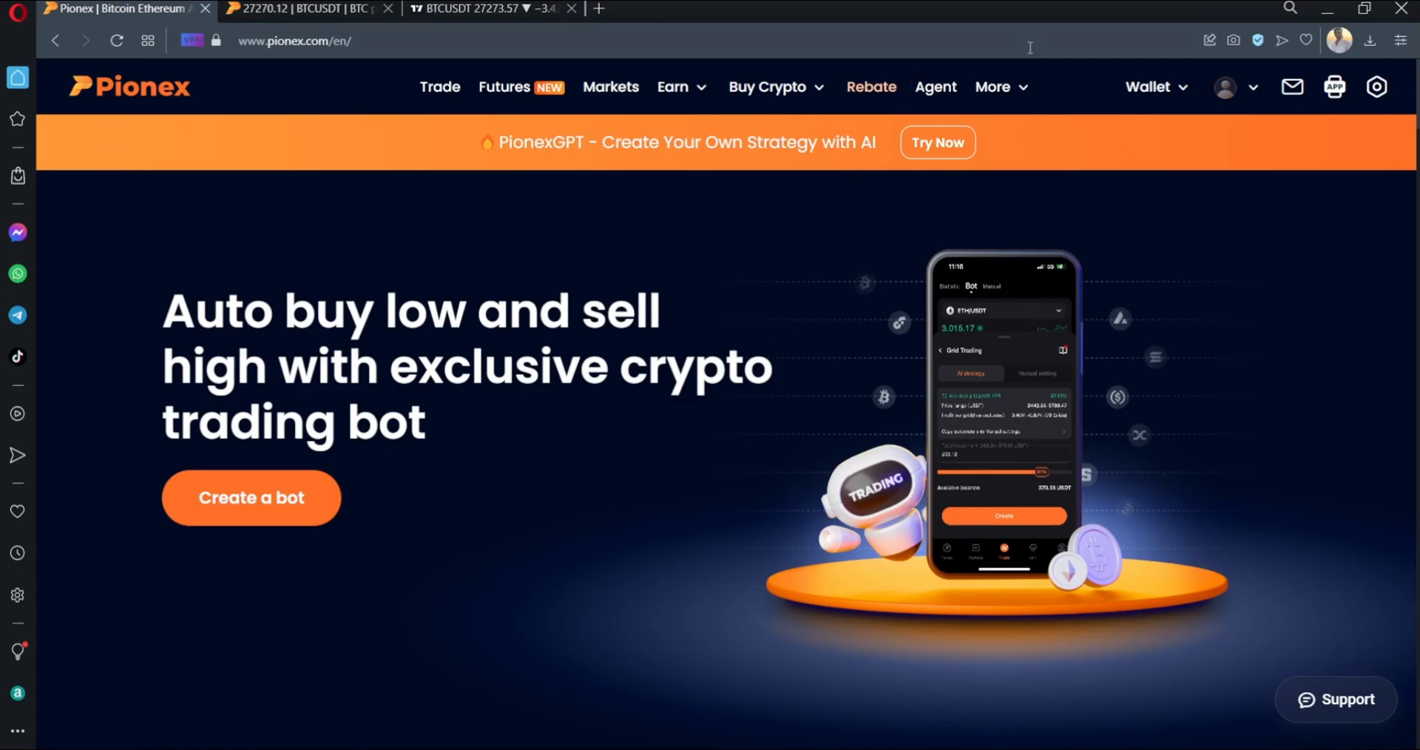
Launch PionexGPT from its Try Now banner to reach the strategy chat page.
click(597, 8)
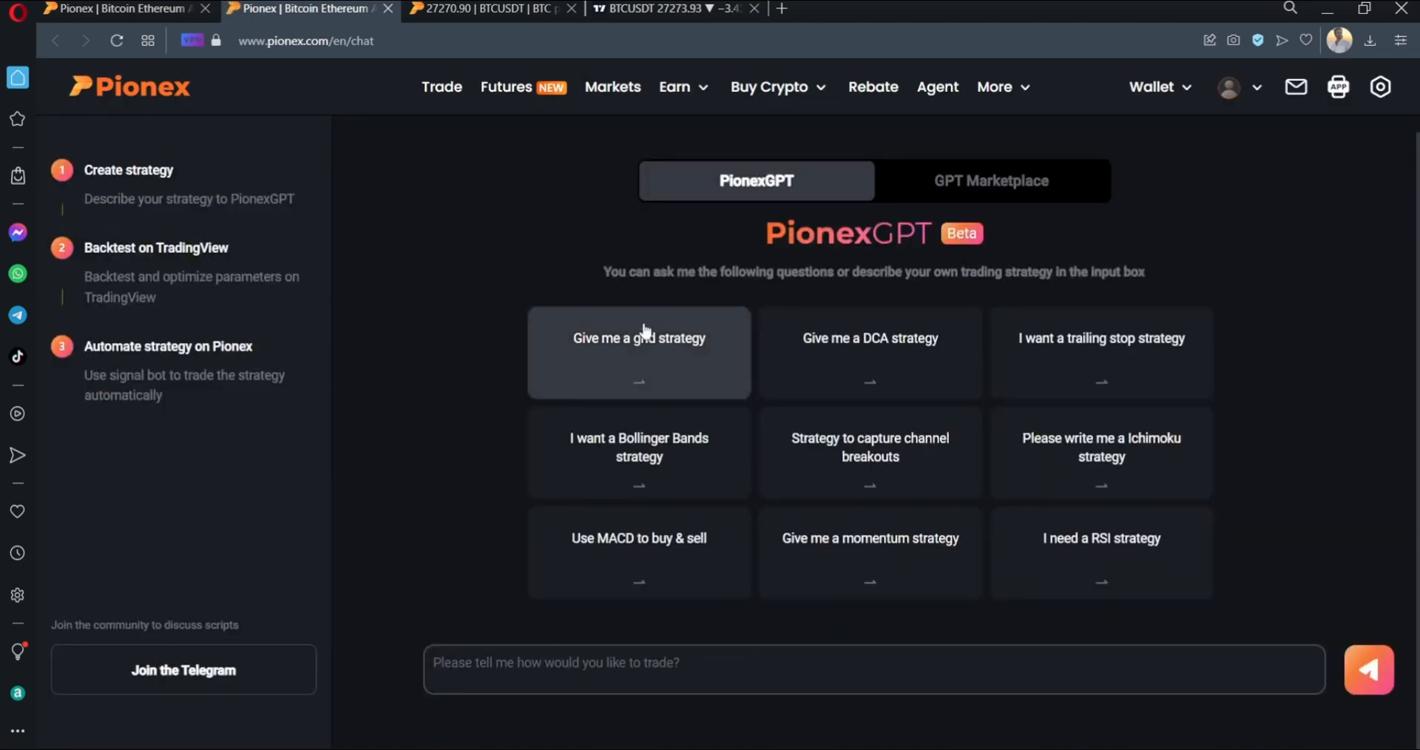
mouse_move(426, 419)
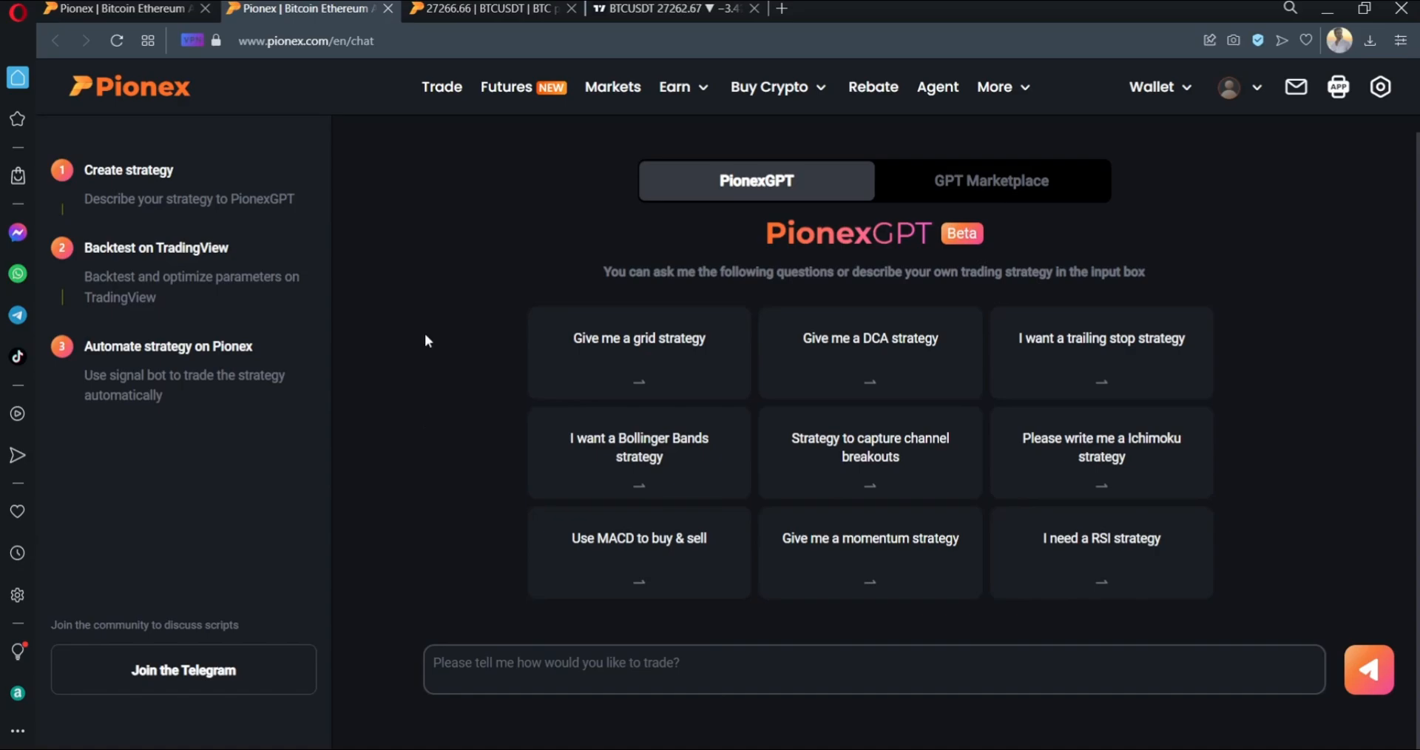
mouse_move(690, 509)
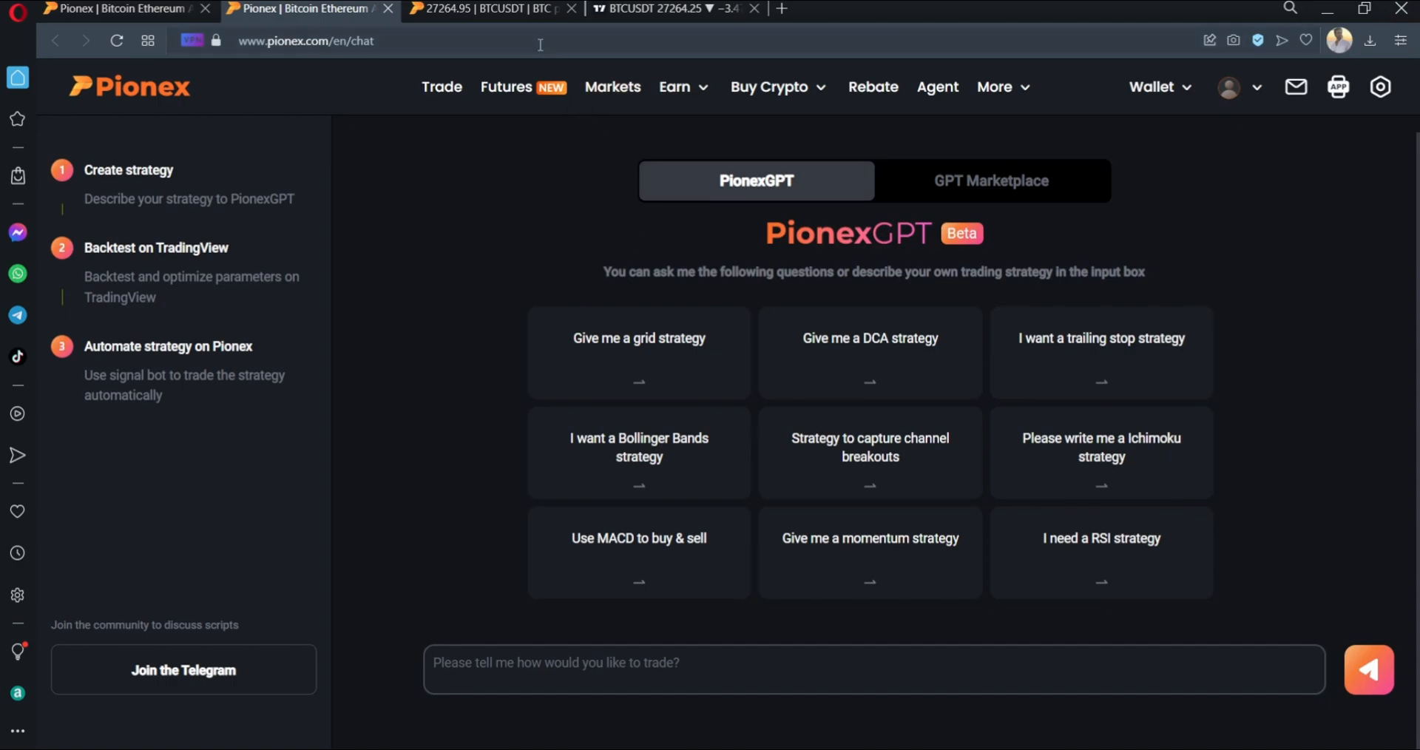
Go to the BTC/USDT trading page and scroll to the saved signals in Signal Bot.
click(489, 8)
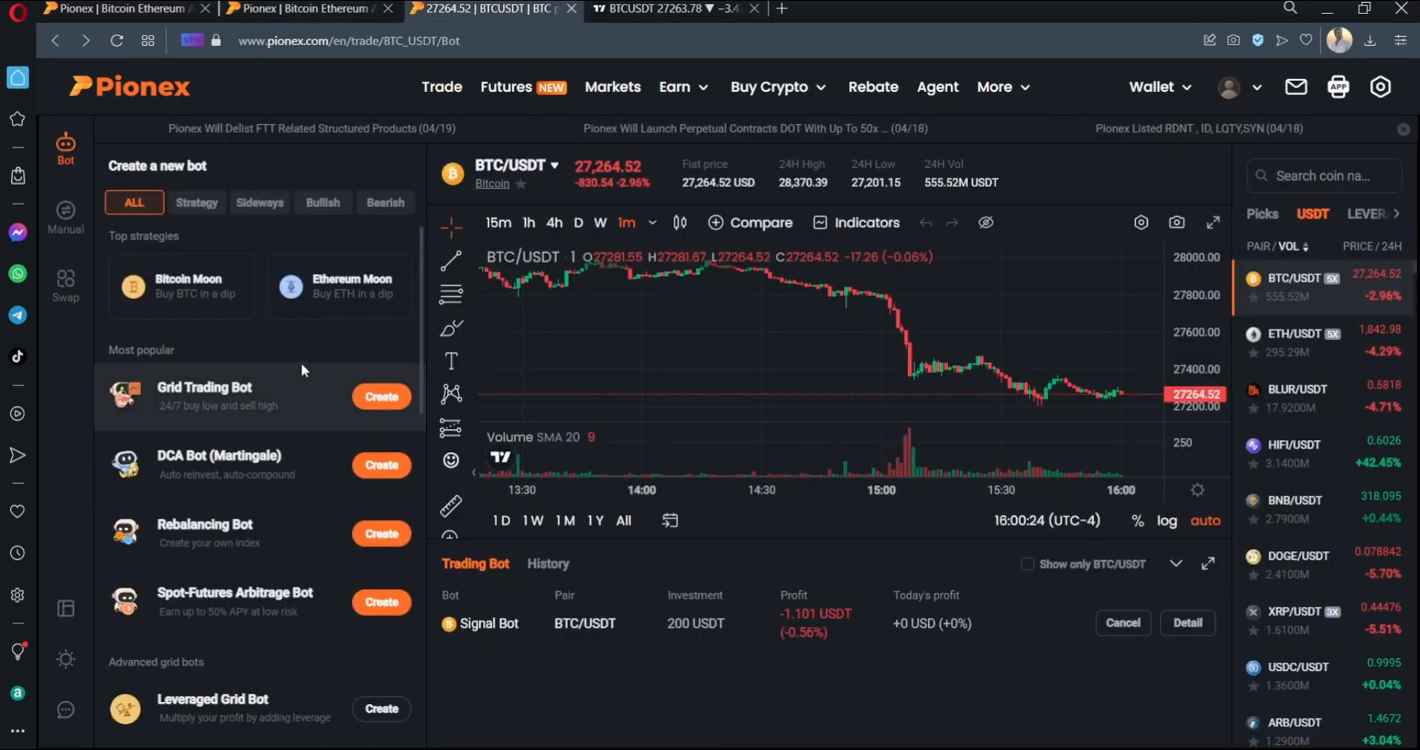
scroll(down, 3)
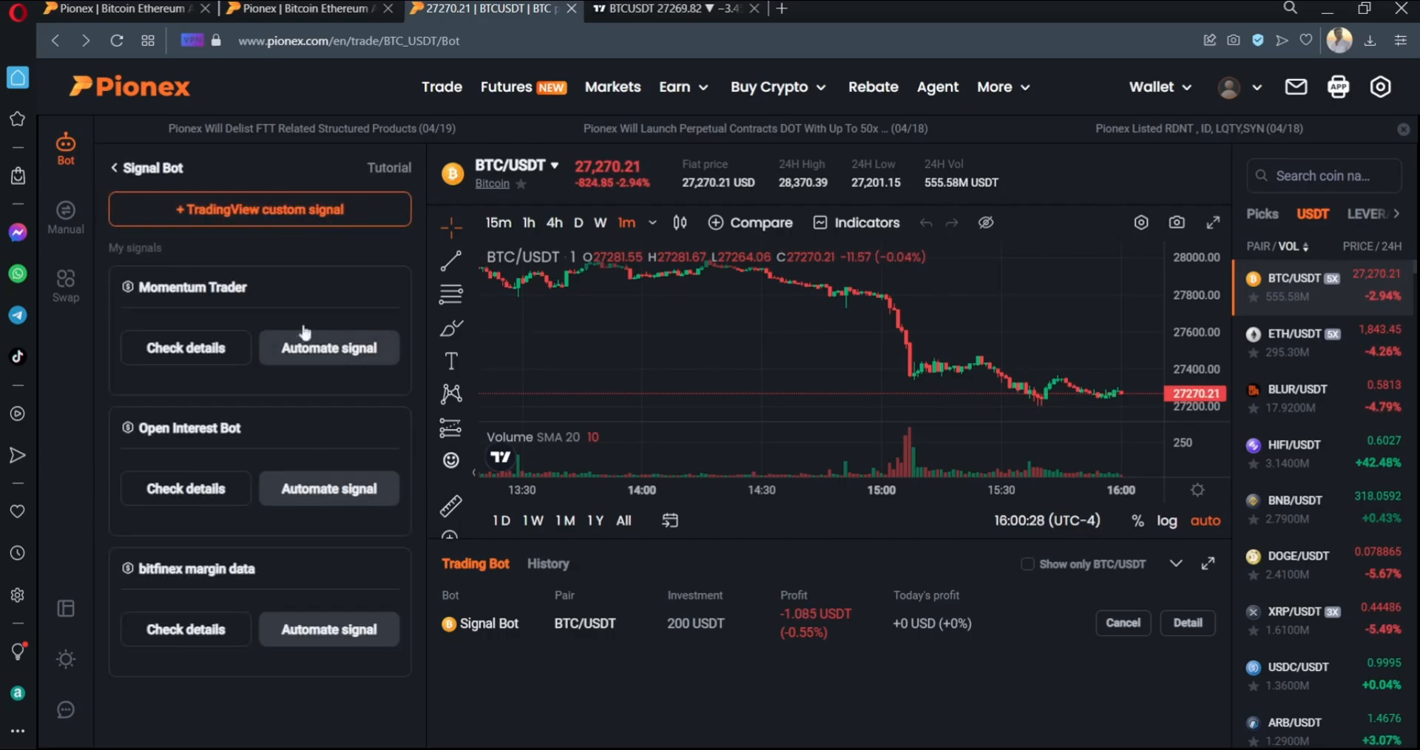
mouse_move(478, 715)
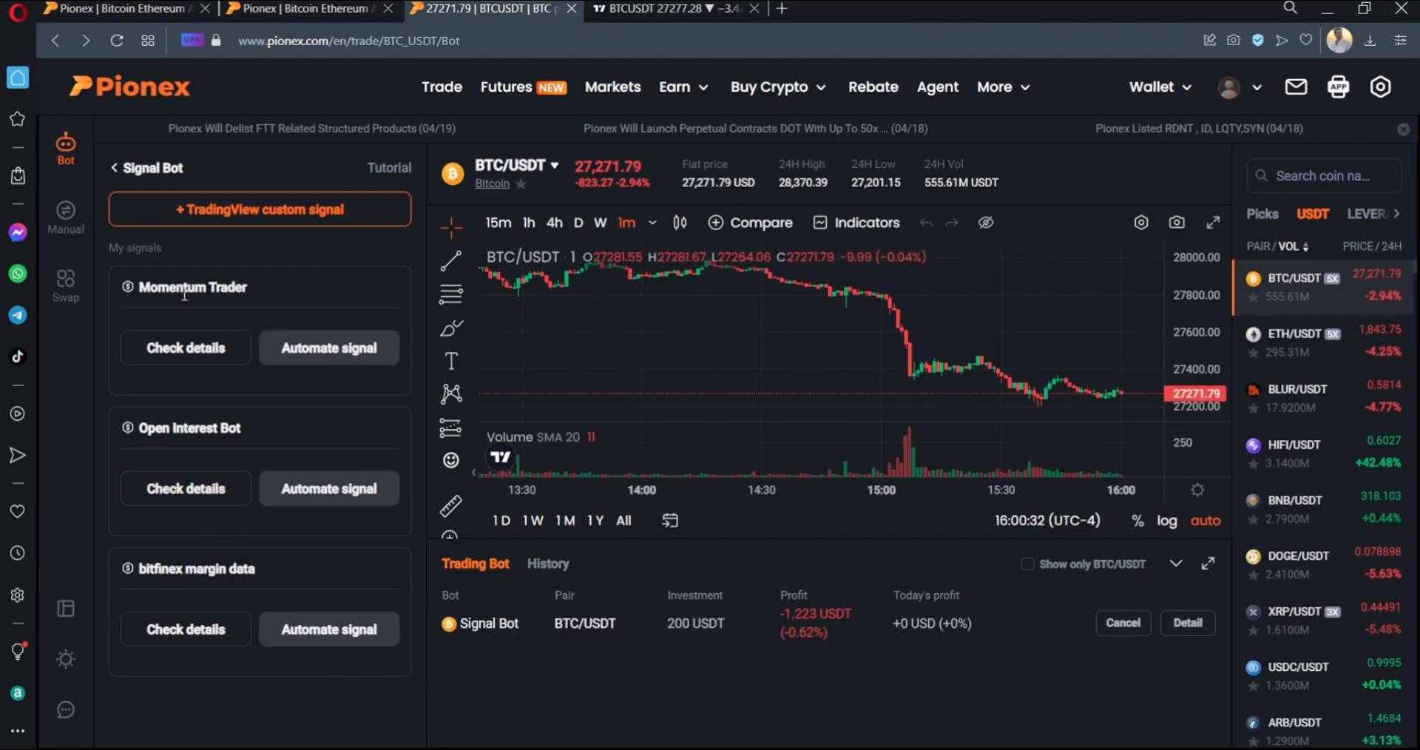
mouse_move(919, 609)
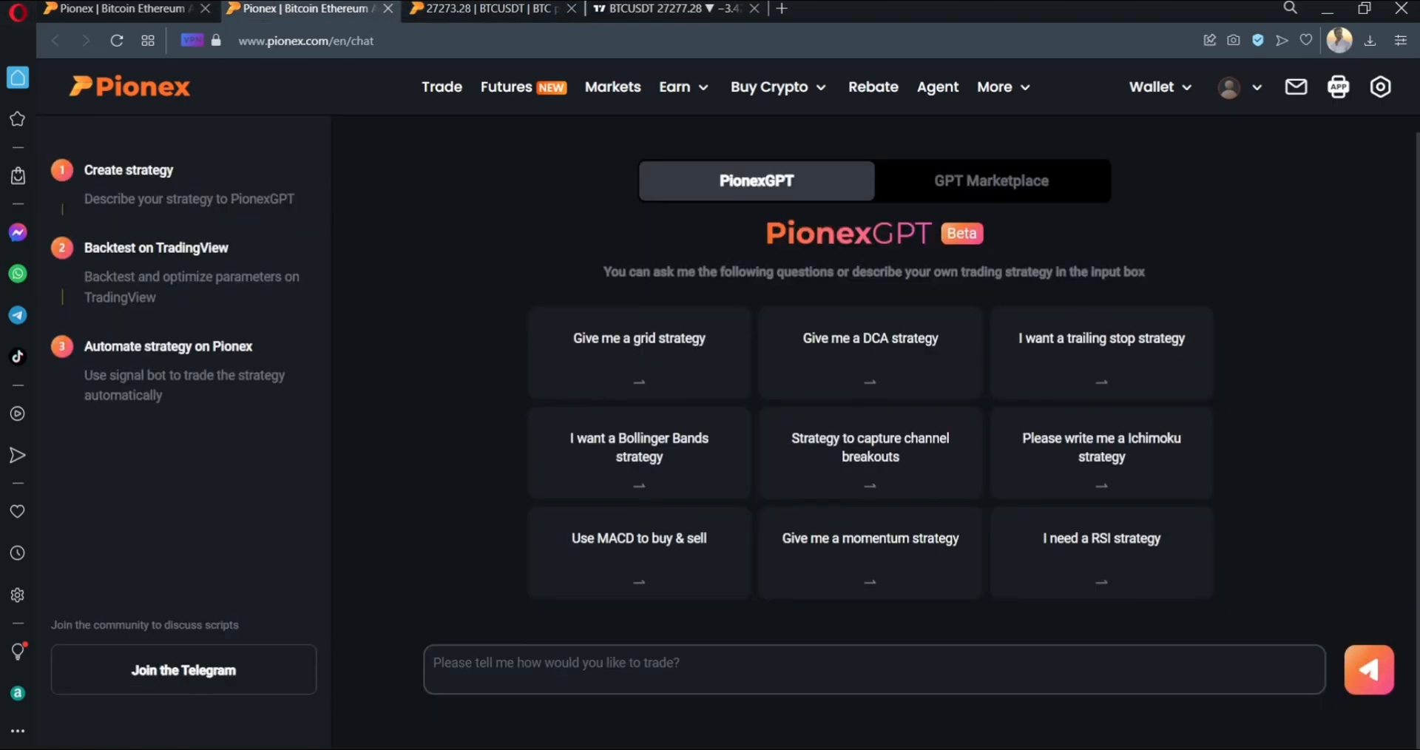
mouse_move(499, 418)
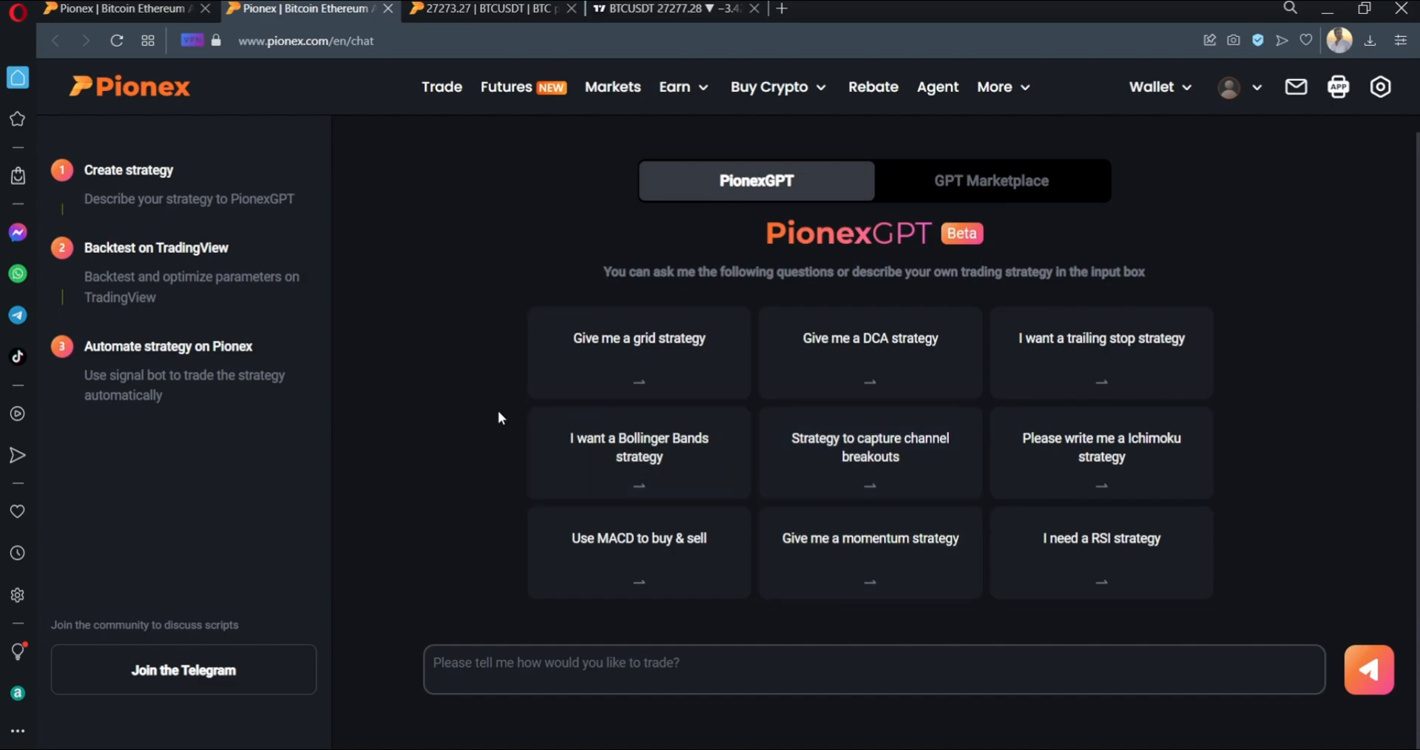
mouse_move(434, 414)
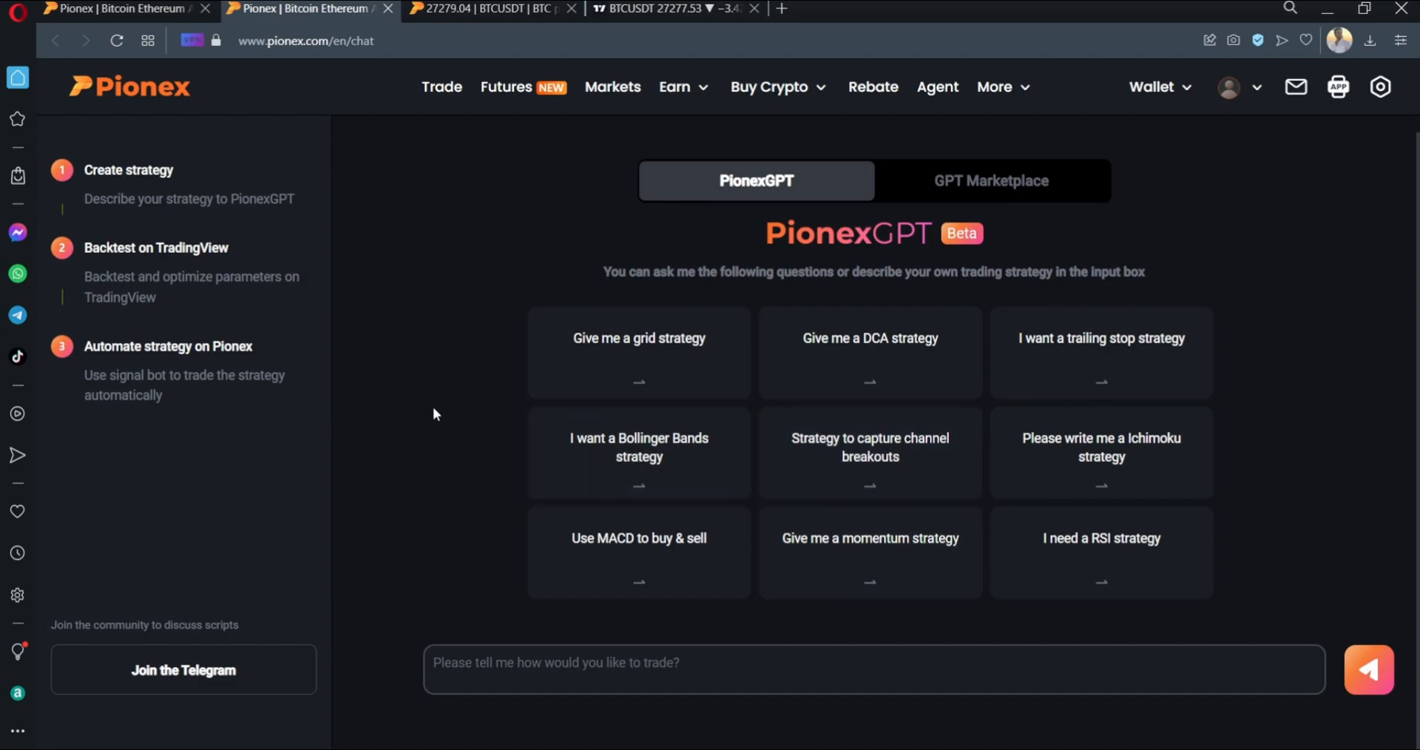
Prompt PionexGPT with 'Strategy to capture channel breakouts' and copy the generated code.
click(488, 9)
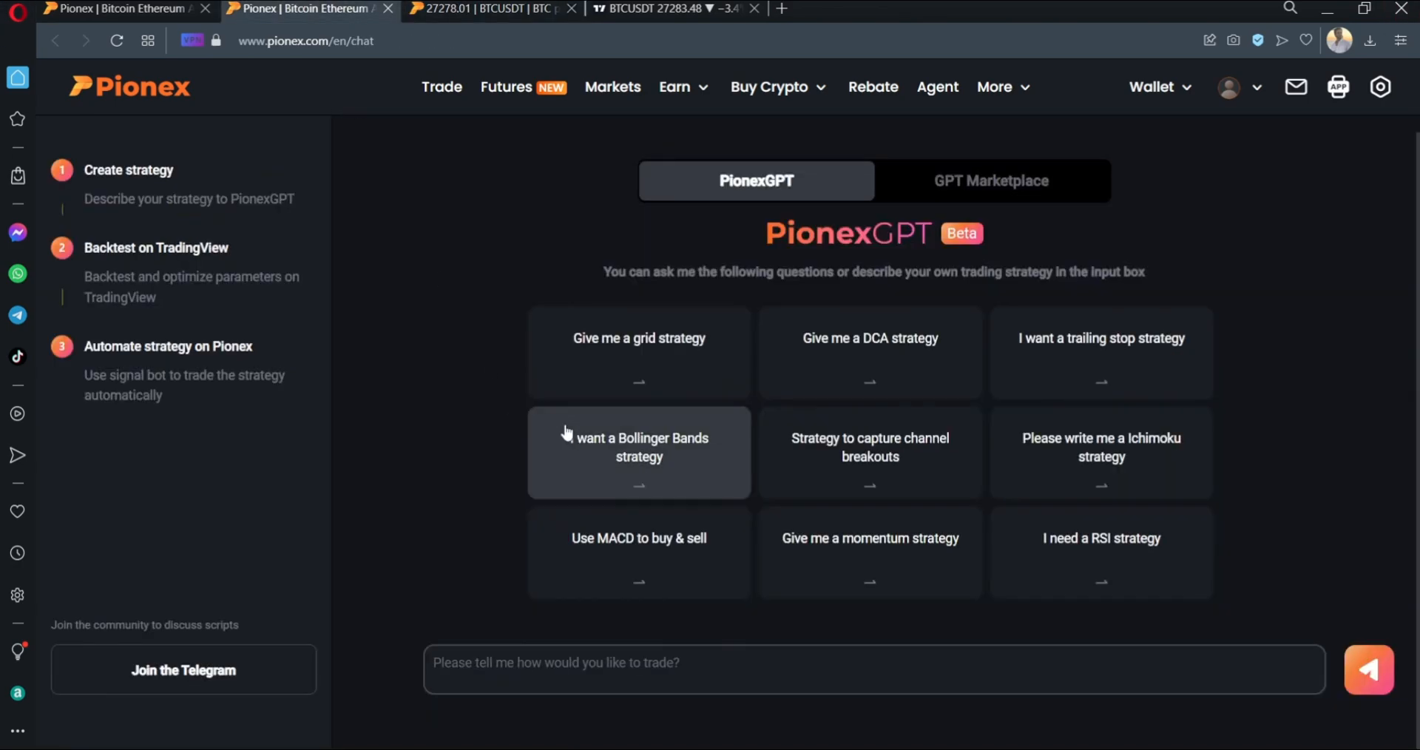
mouse_move(887, 497)
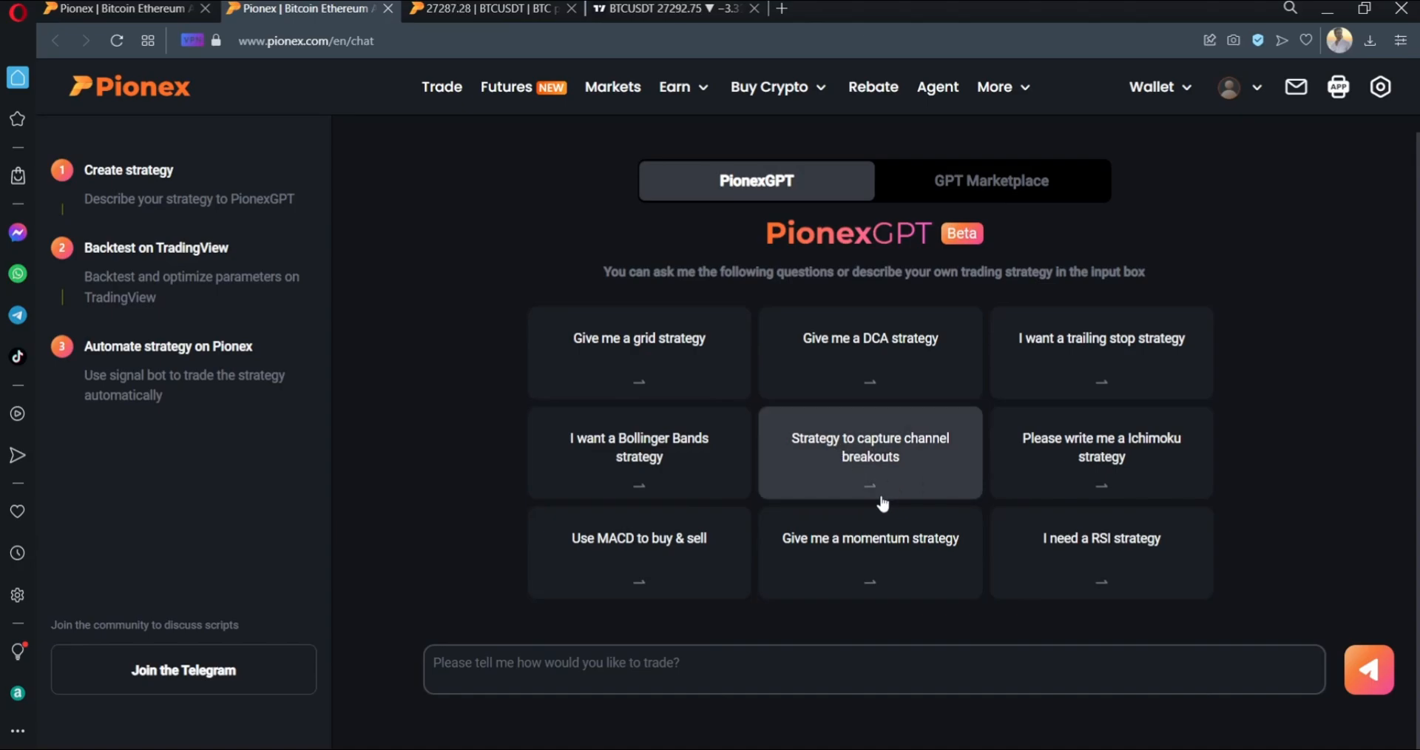
click(869, 446)
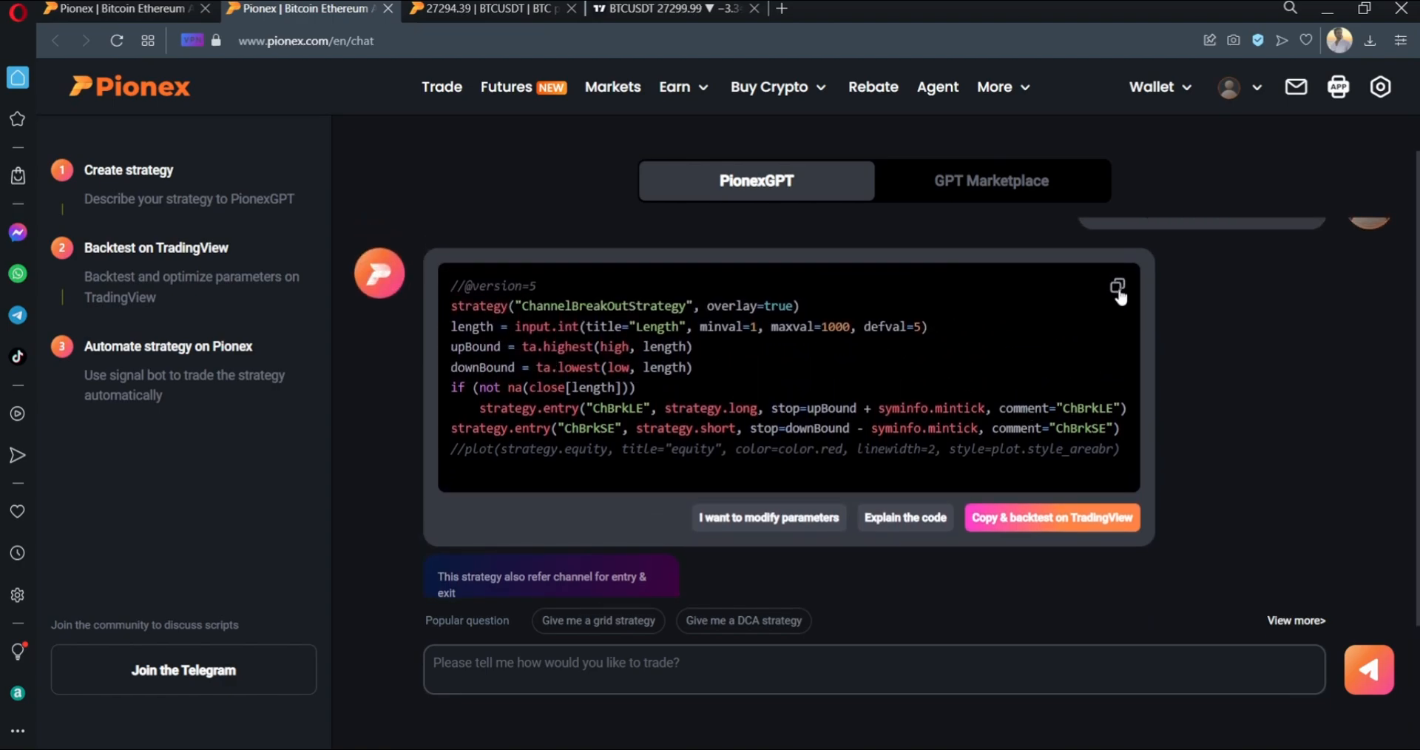
click(1118, 287)
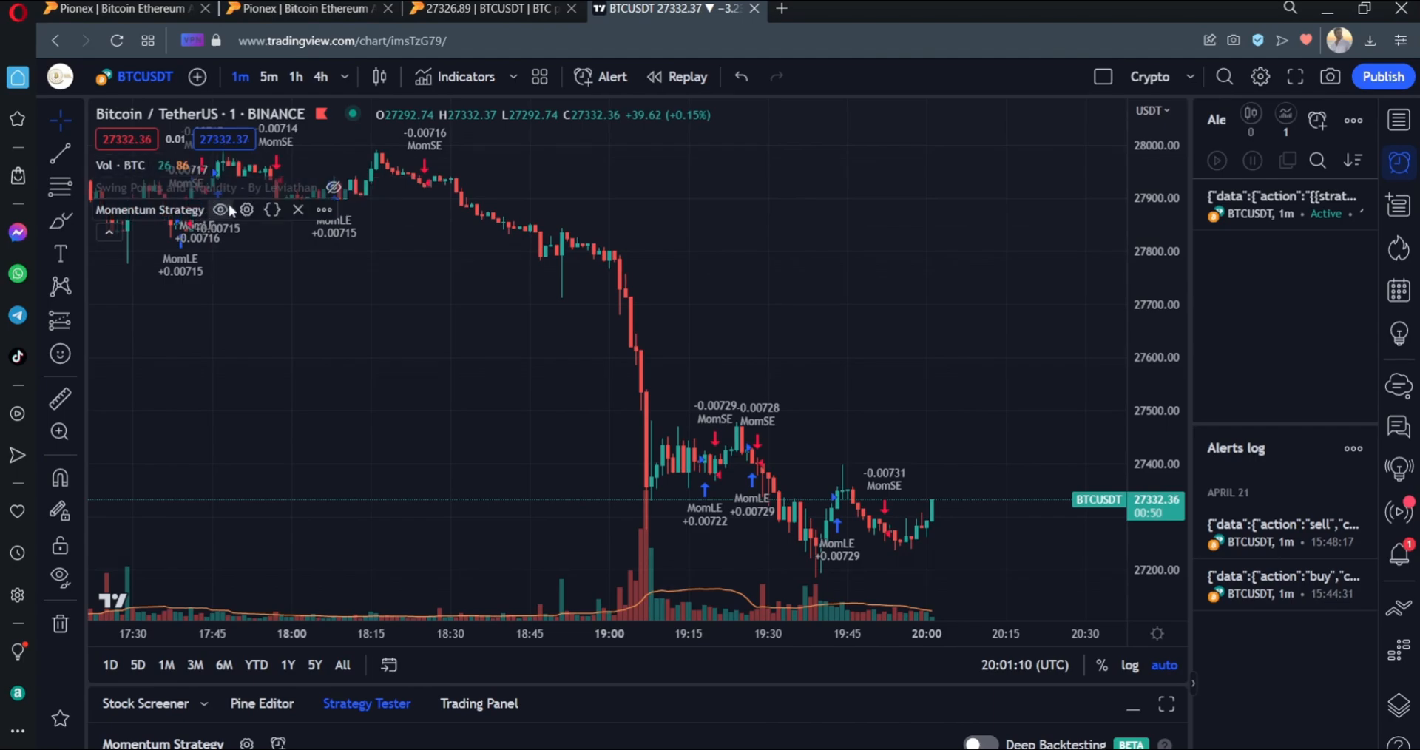
Open TradingView's Pine Editor and start a new blank script.
click(220, 209)
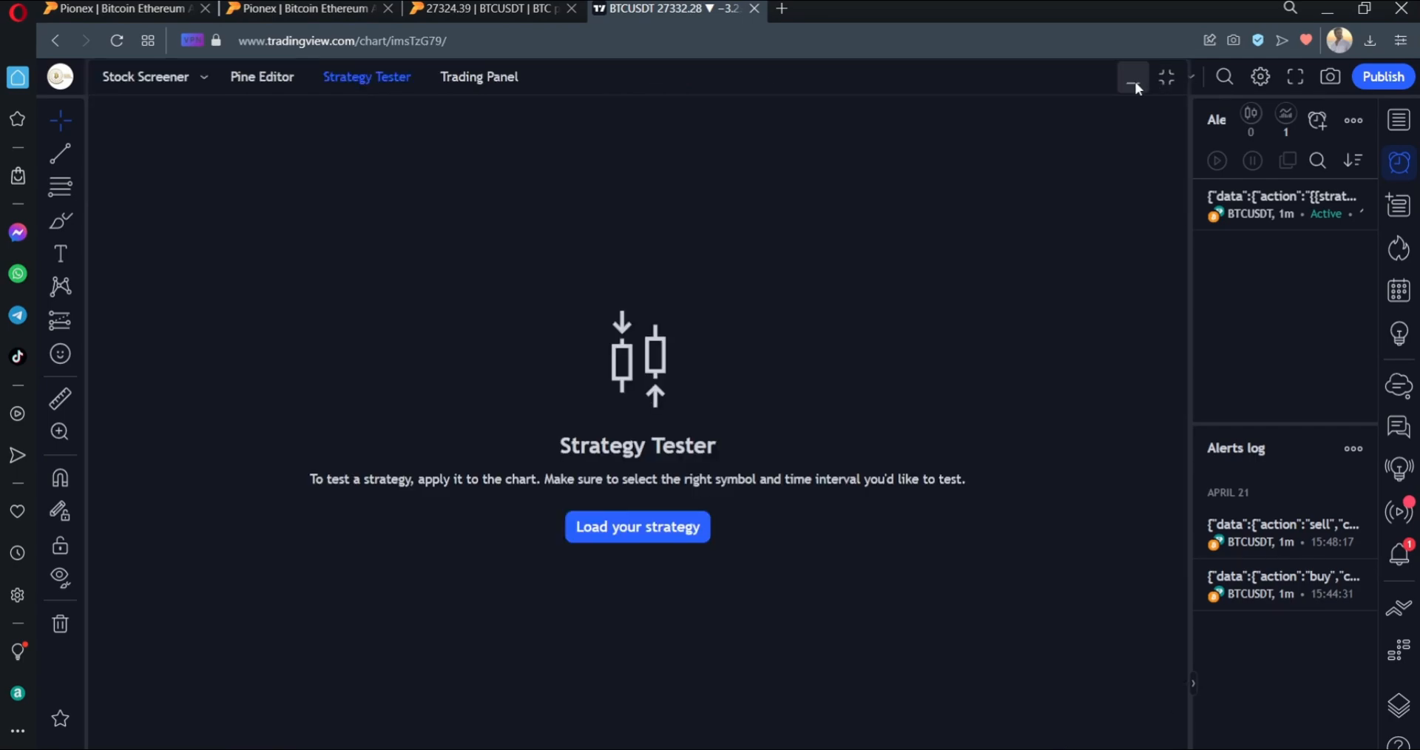
click(262, 77)
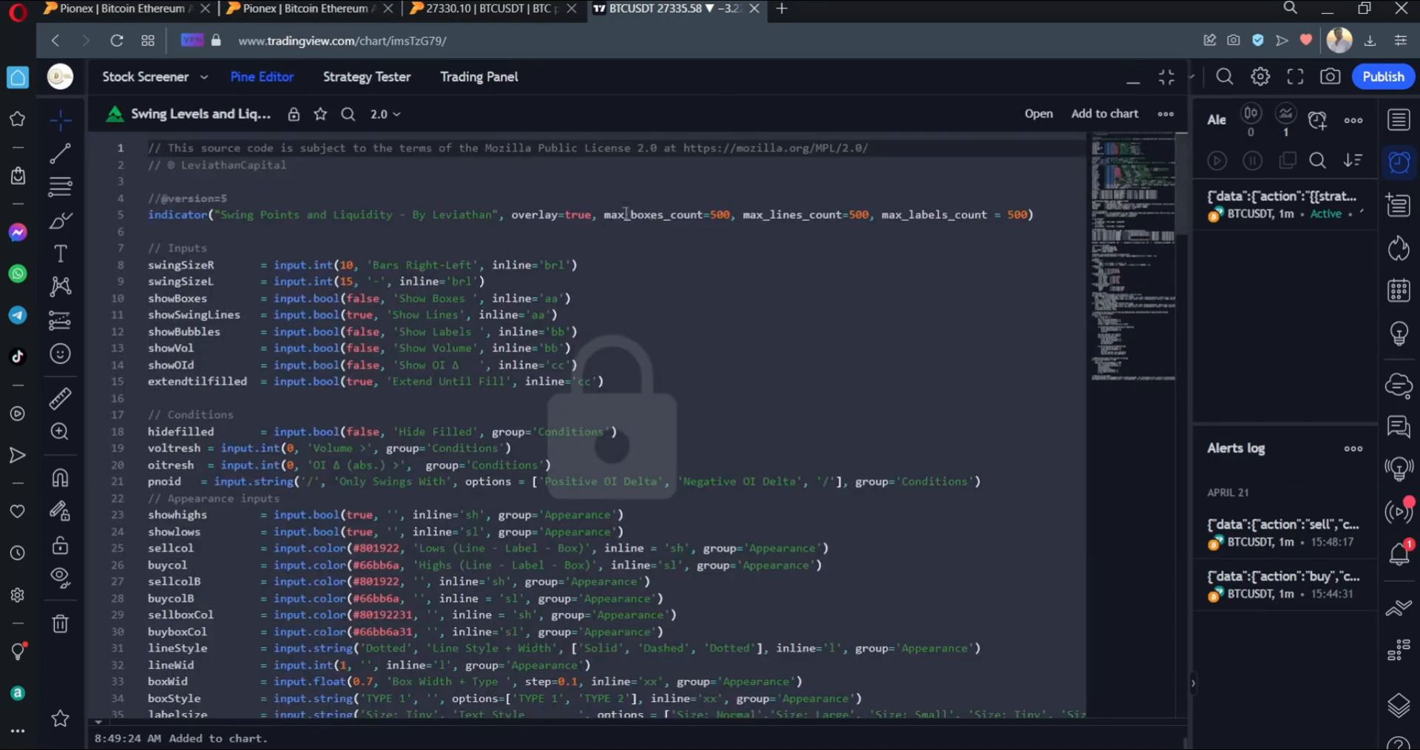
click(1038, 113)
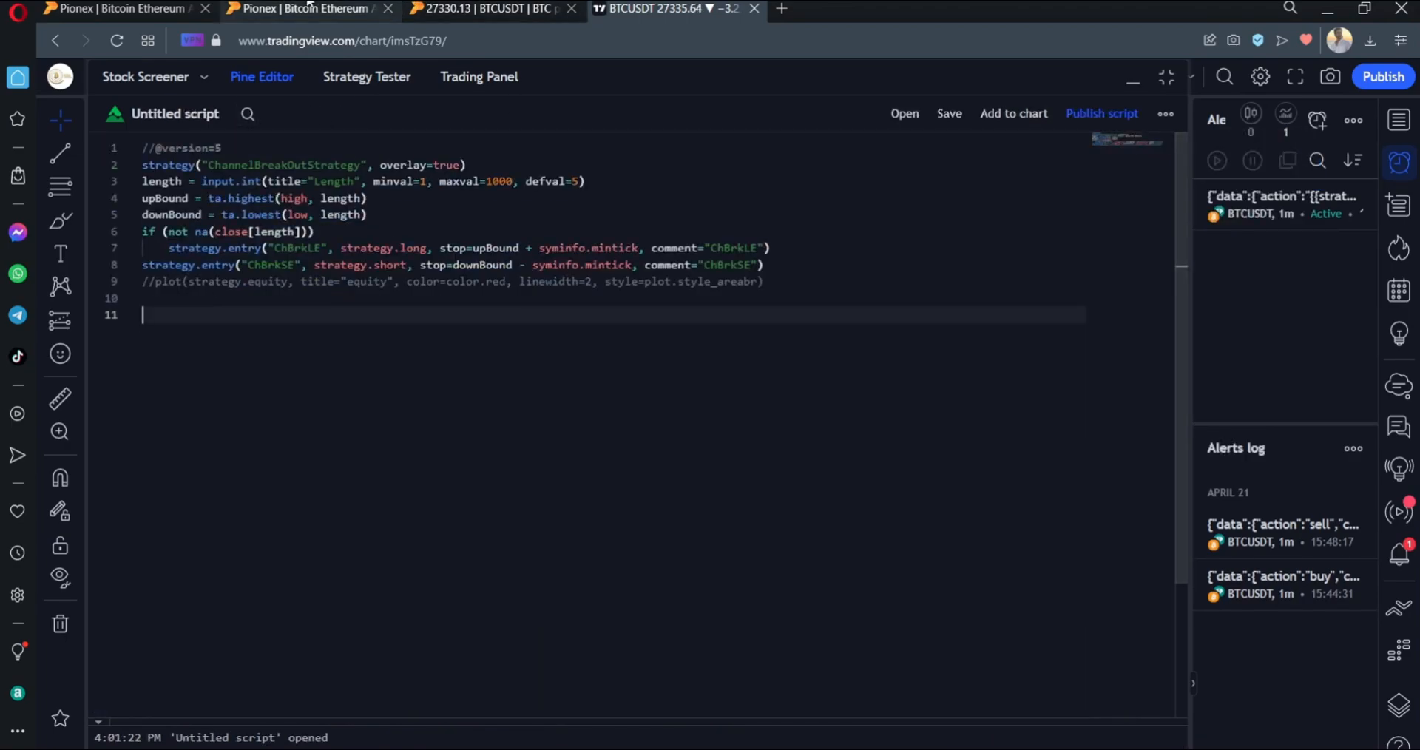
Paste the ChannelBreakOutStrategy code and add it to the BTCUSDT chart.
click(303, 8)
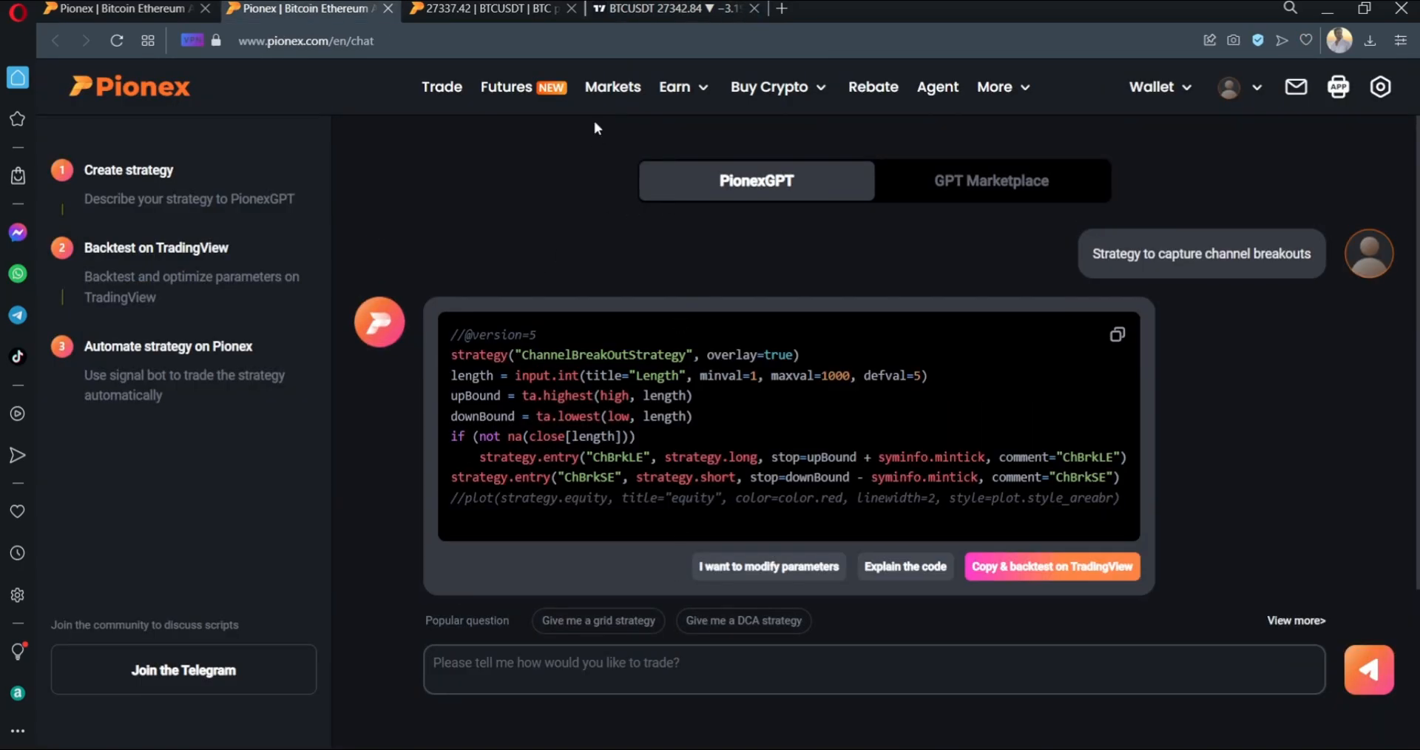
mouse_move(412, 392)
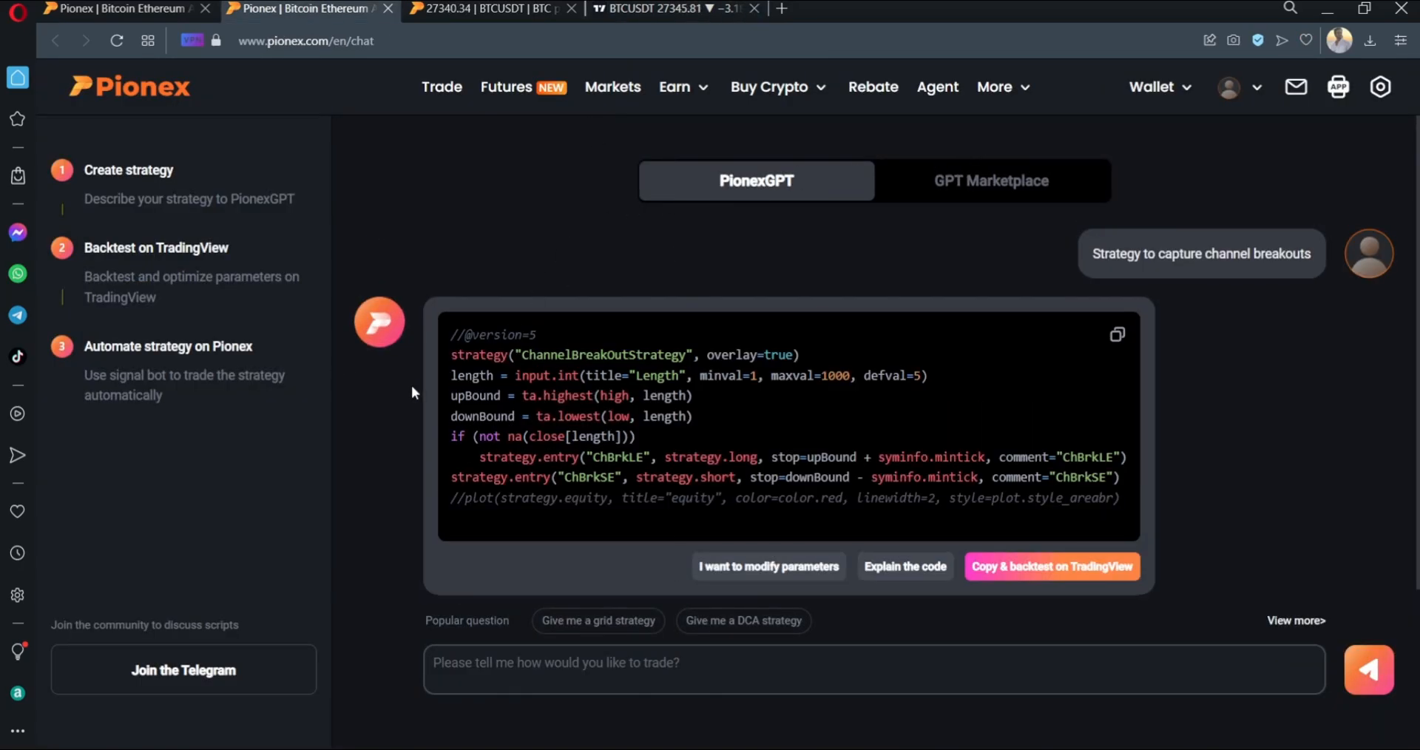
scroll(down, 3)
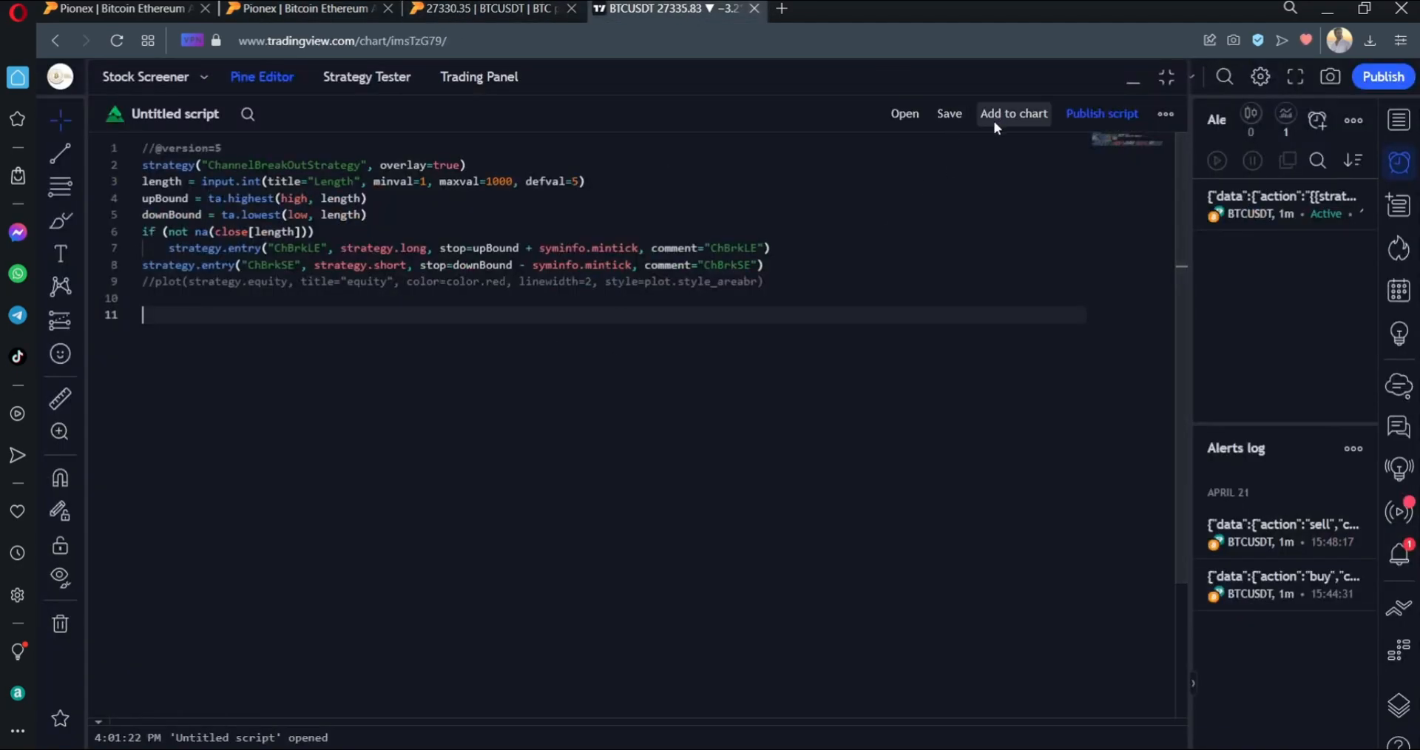
click(1013, 113)
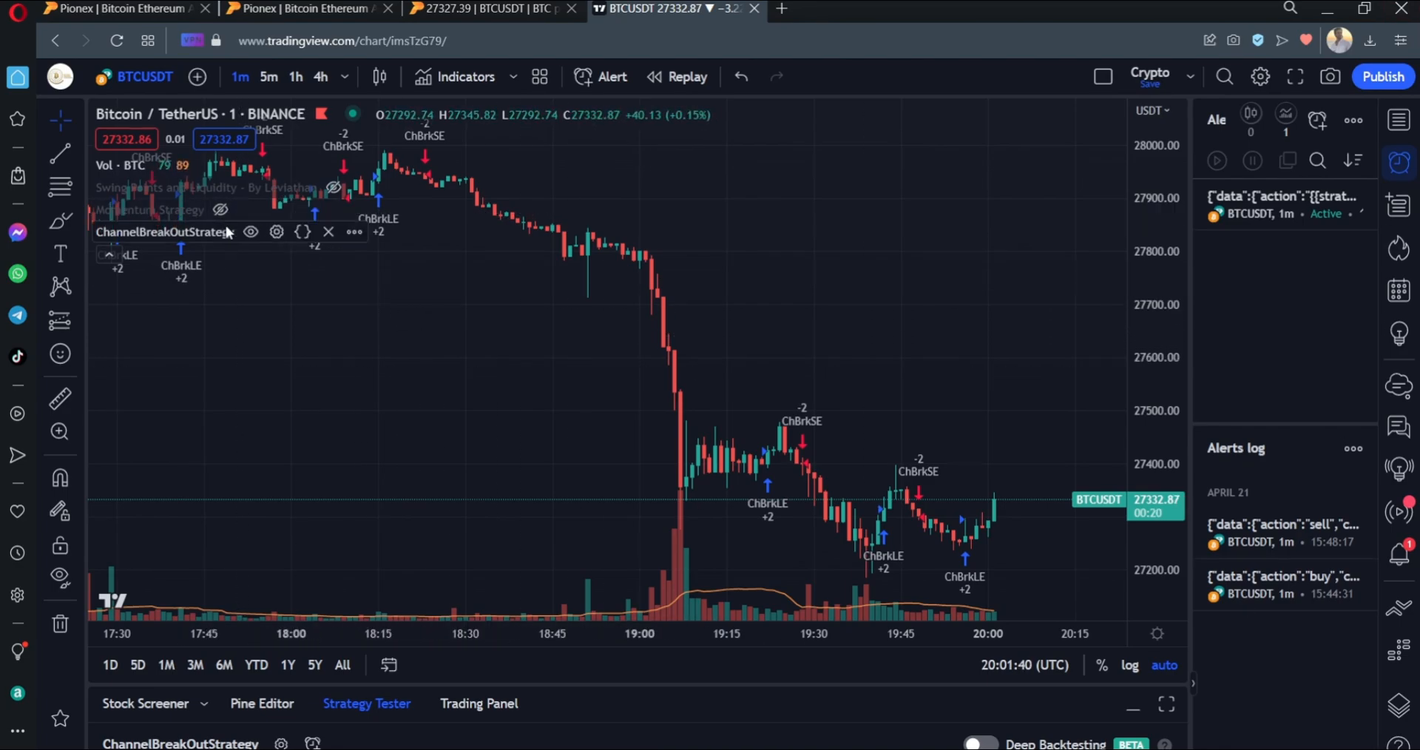
mouse_move(593, 314)
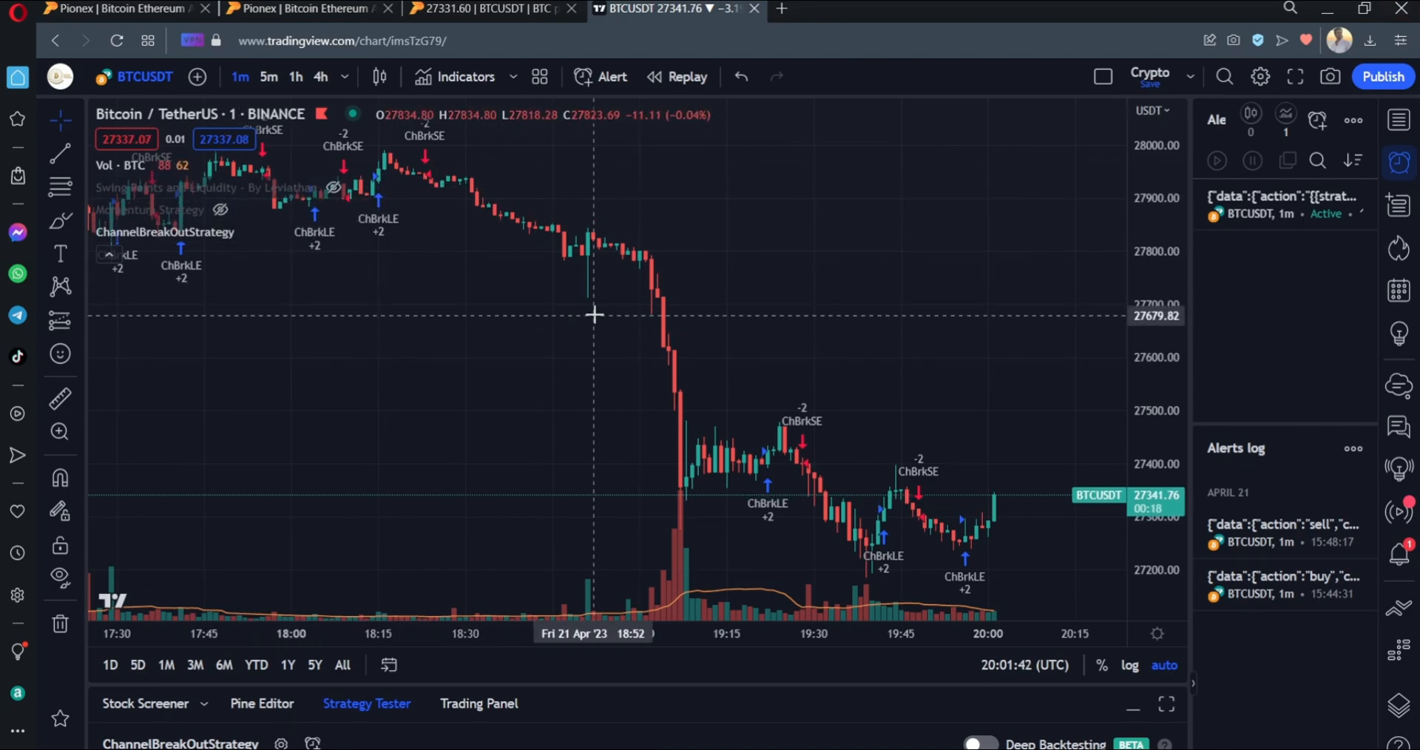
click(307, 8)
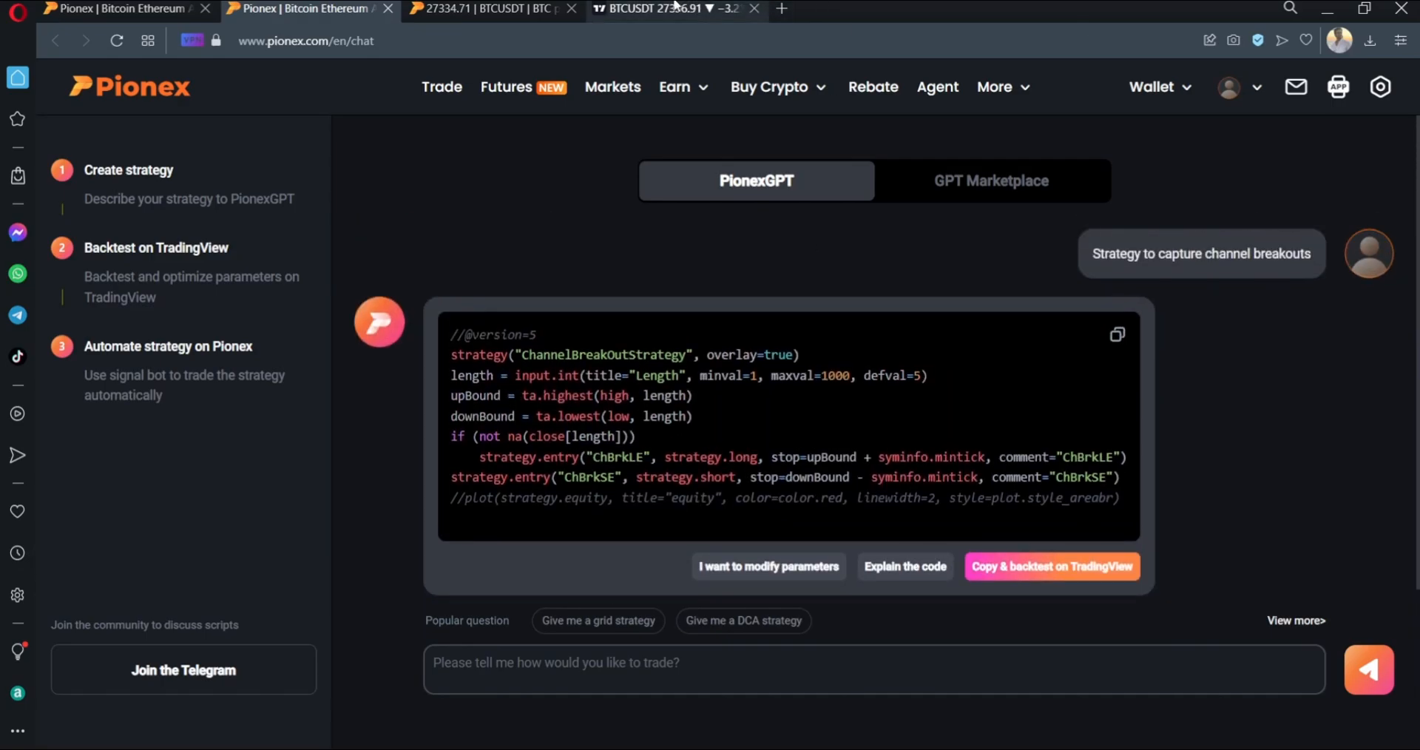
mouse_move(857, 610)
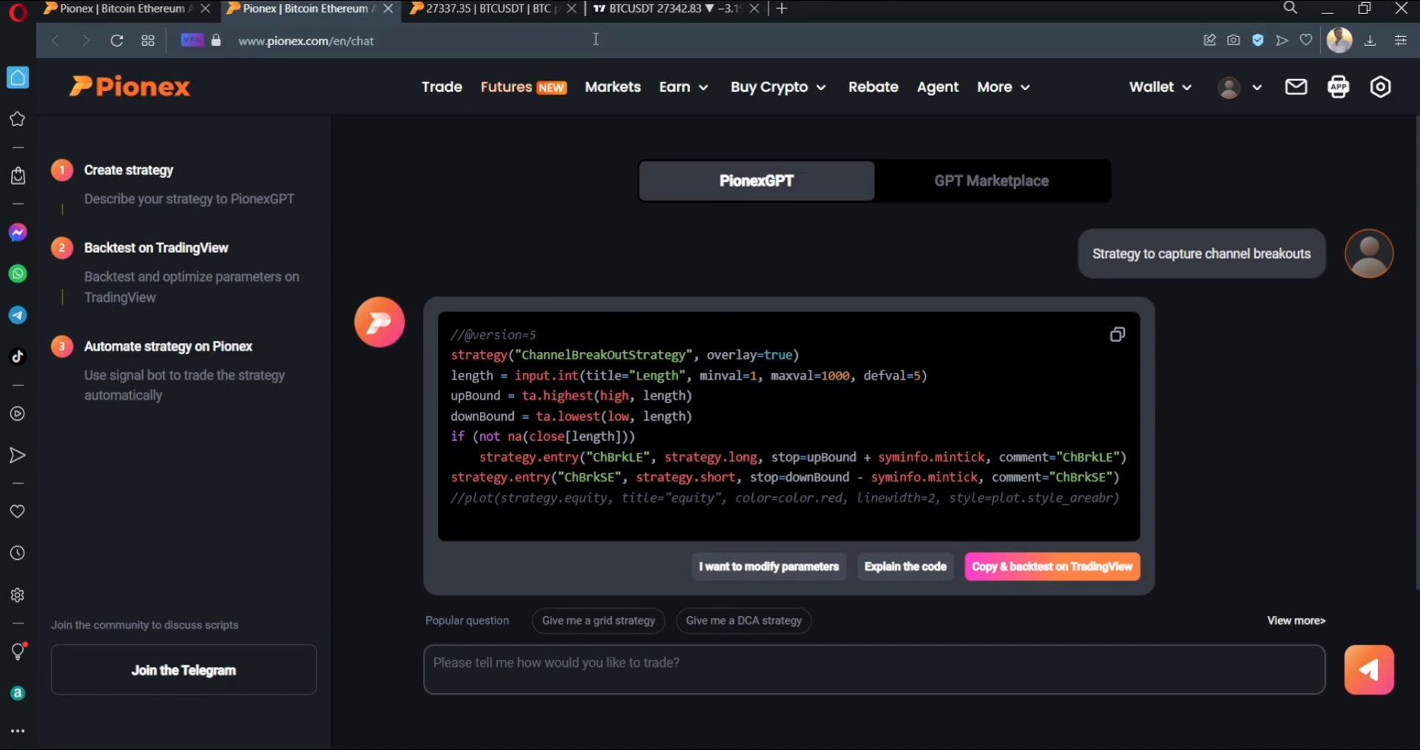
click(1050, 565)
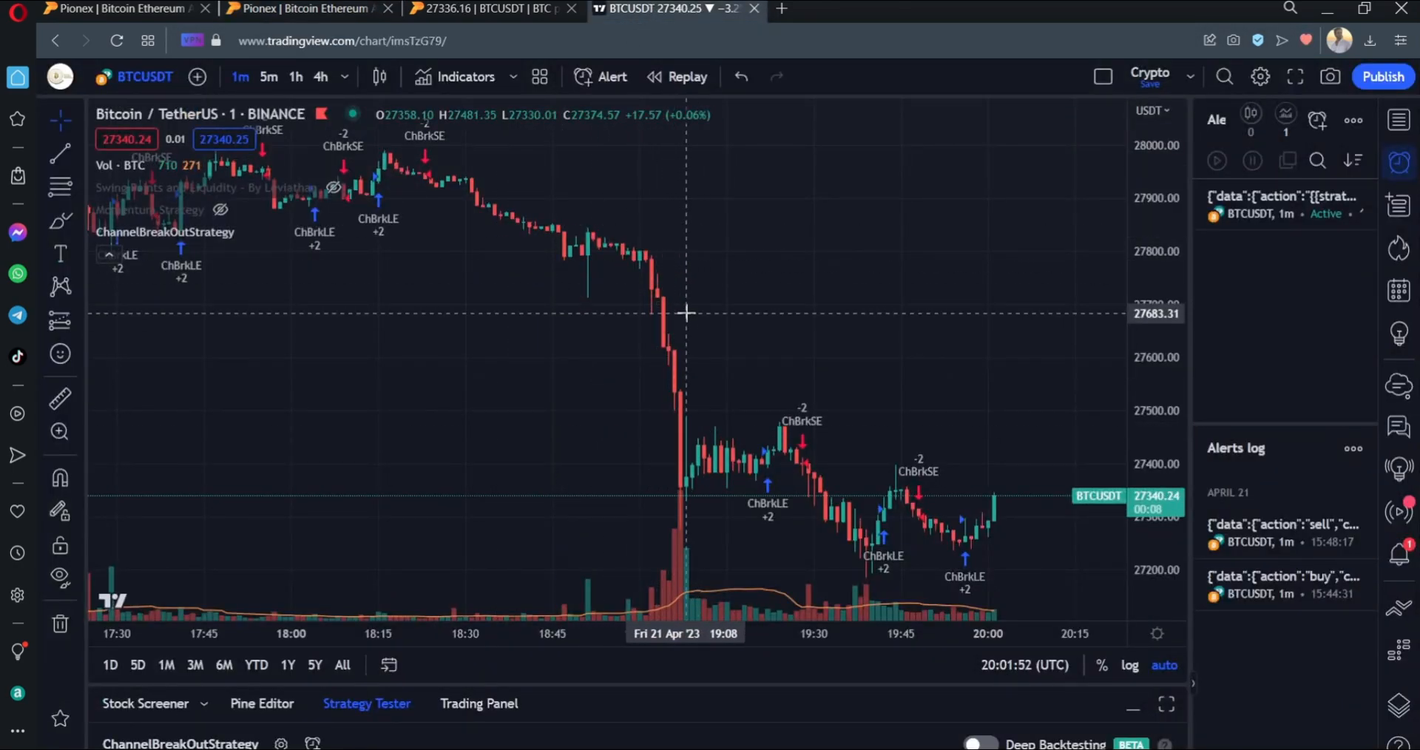
Add a TradingView custom signal named 'Channel Breakout Strategy' and continue to default settings.
click(127, 9)
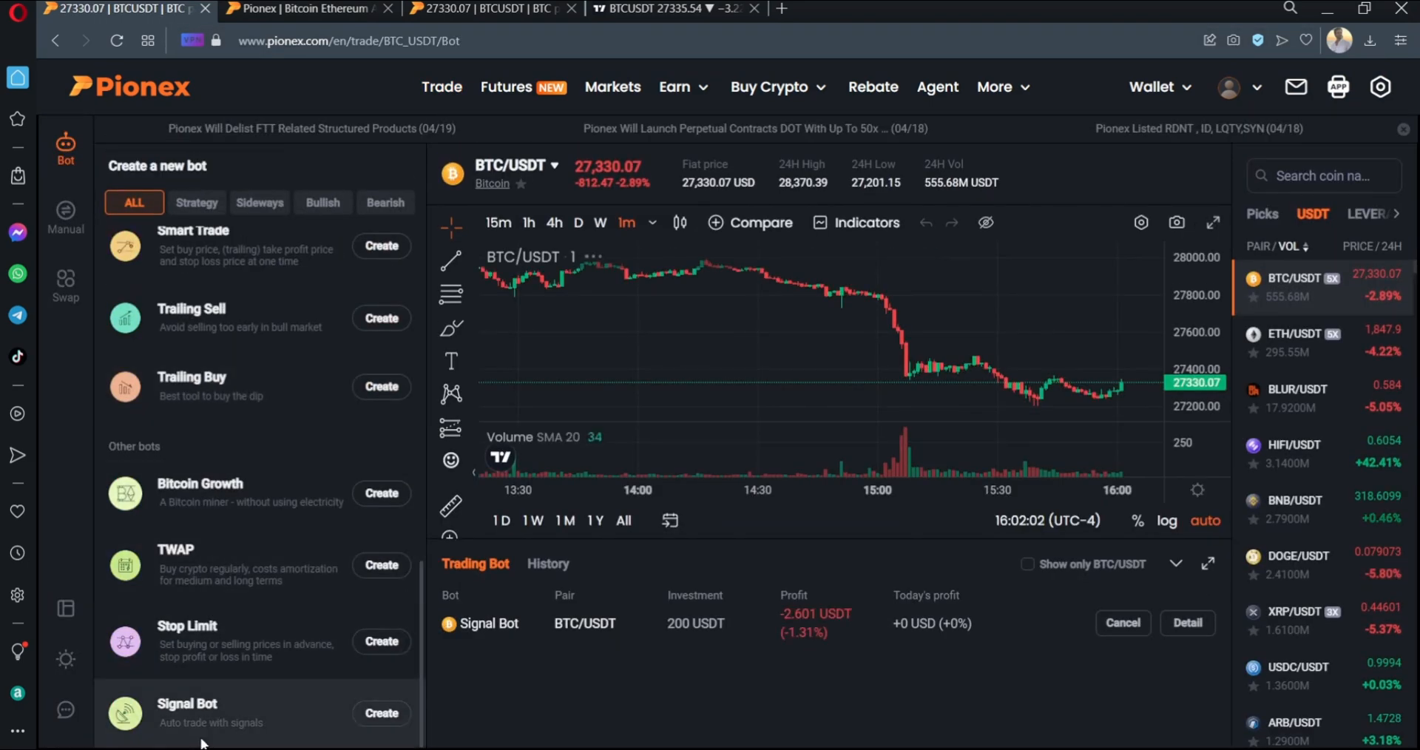
click(380, 713)
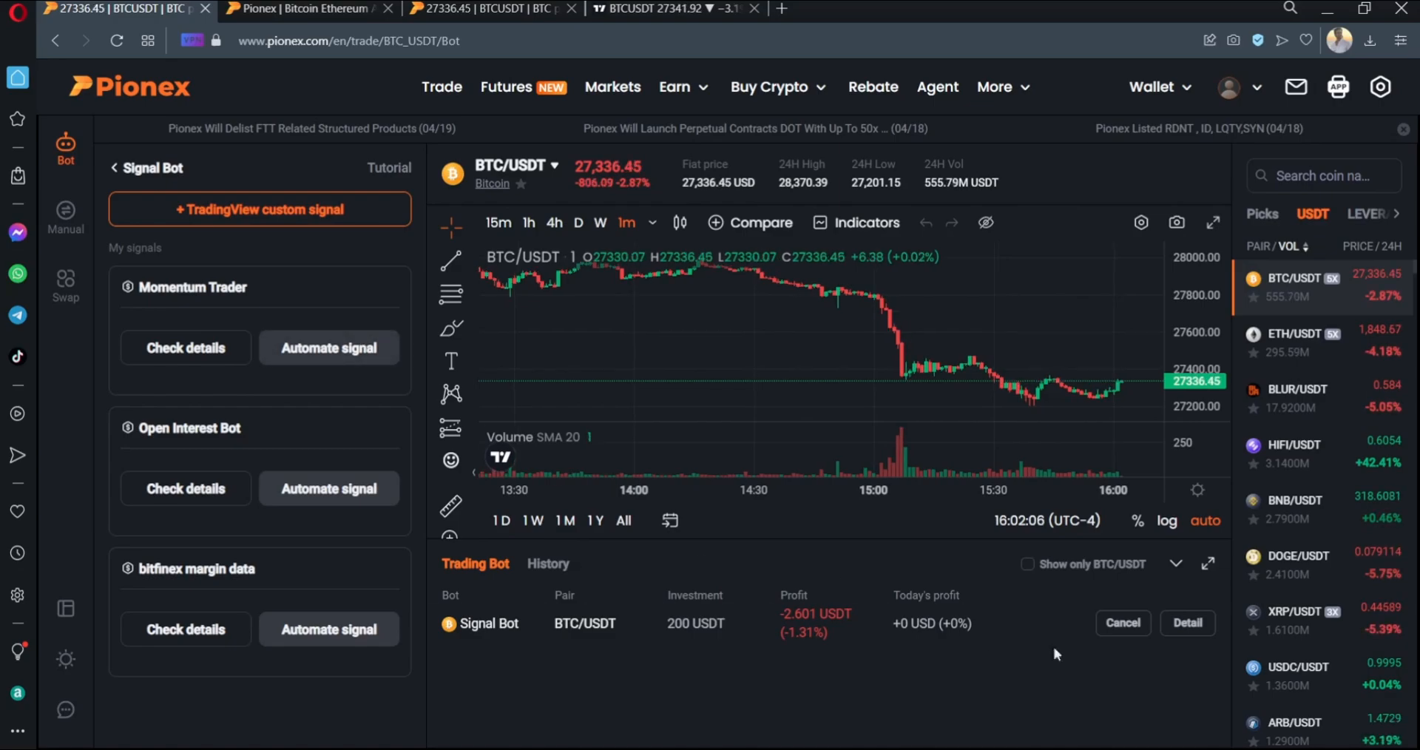
mouse_move(255, 220)
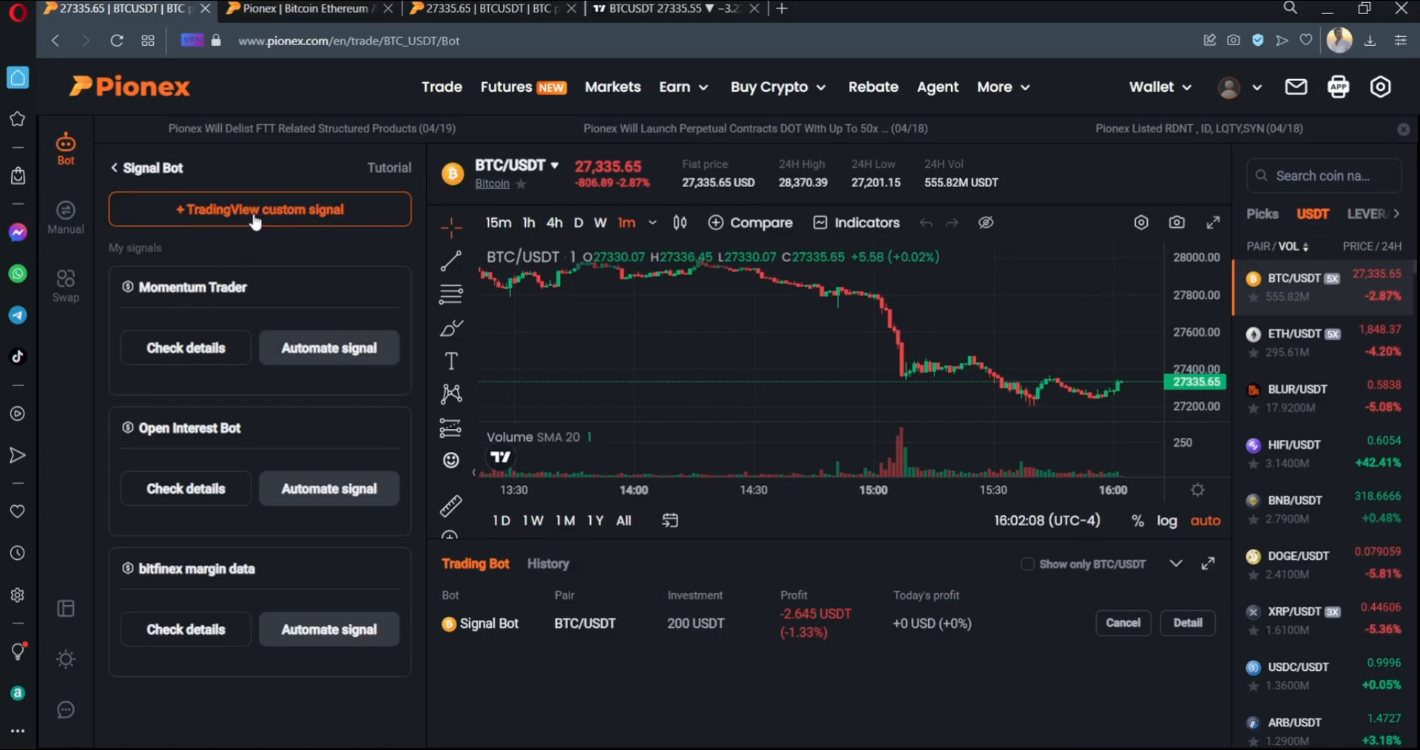
click(259, 210)
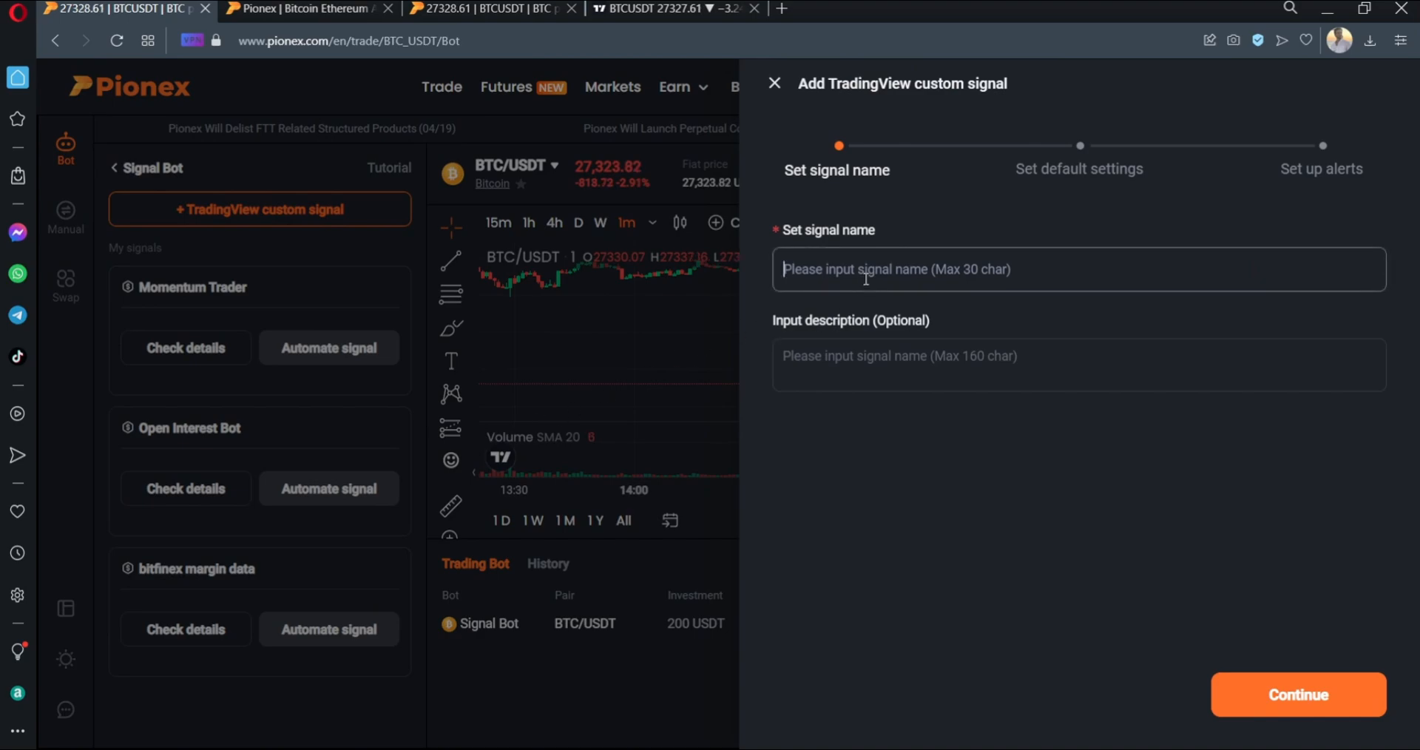
mouse_move(968, 418)
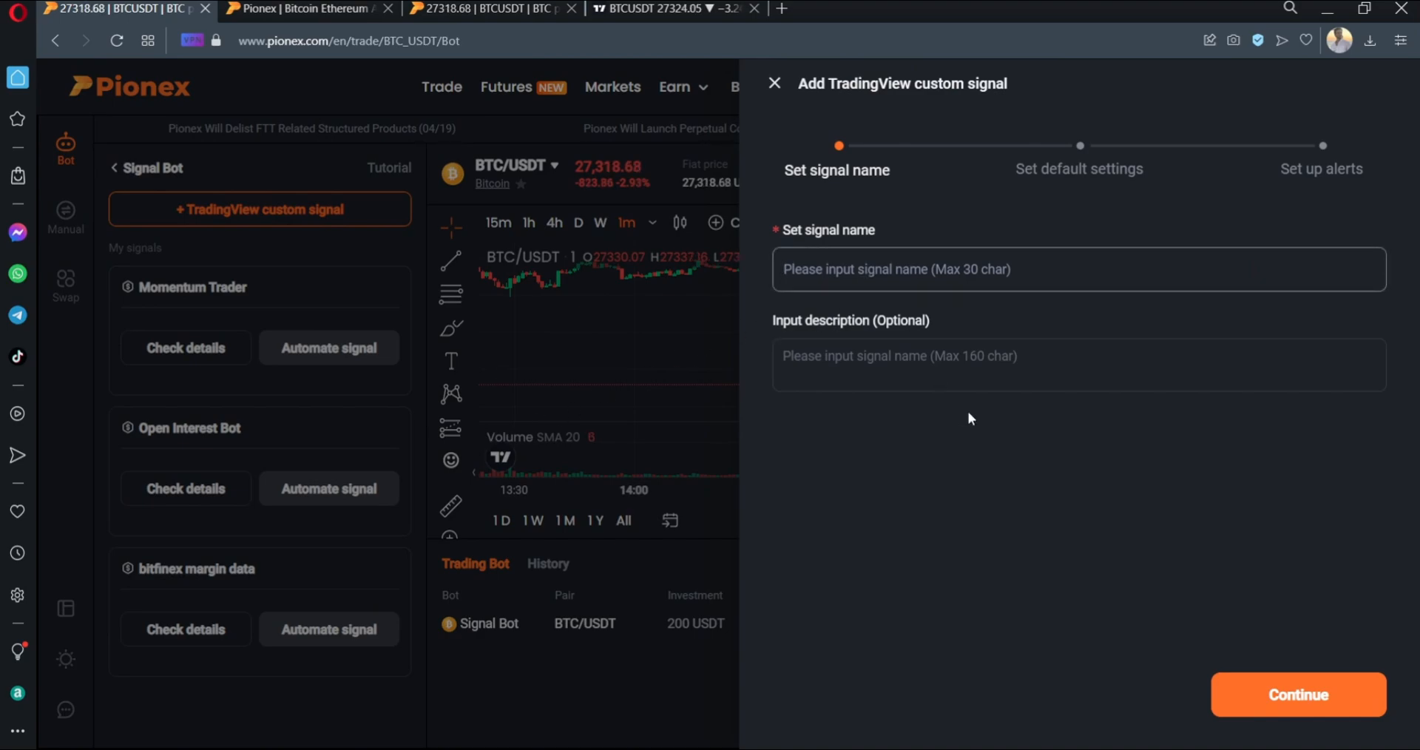
text(Channel Breako)
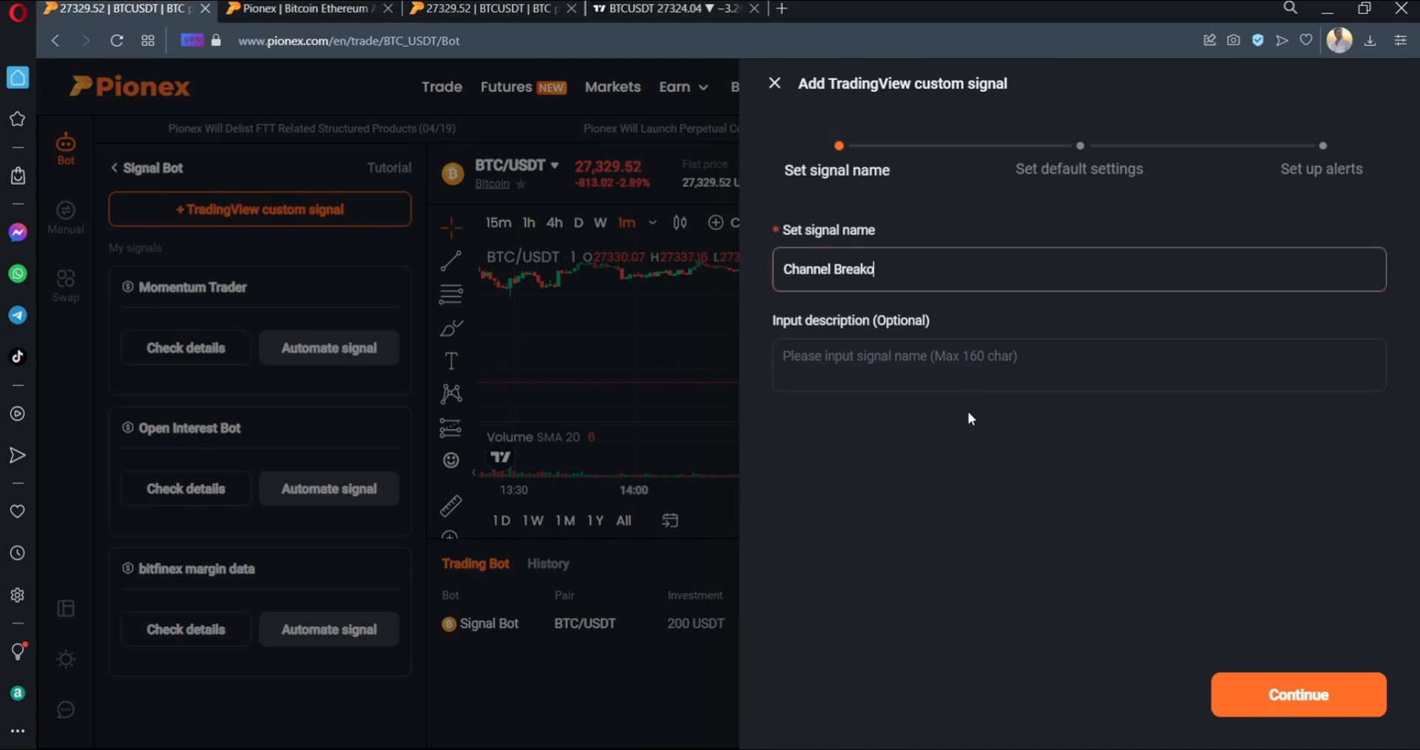
text(ut Strategy)
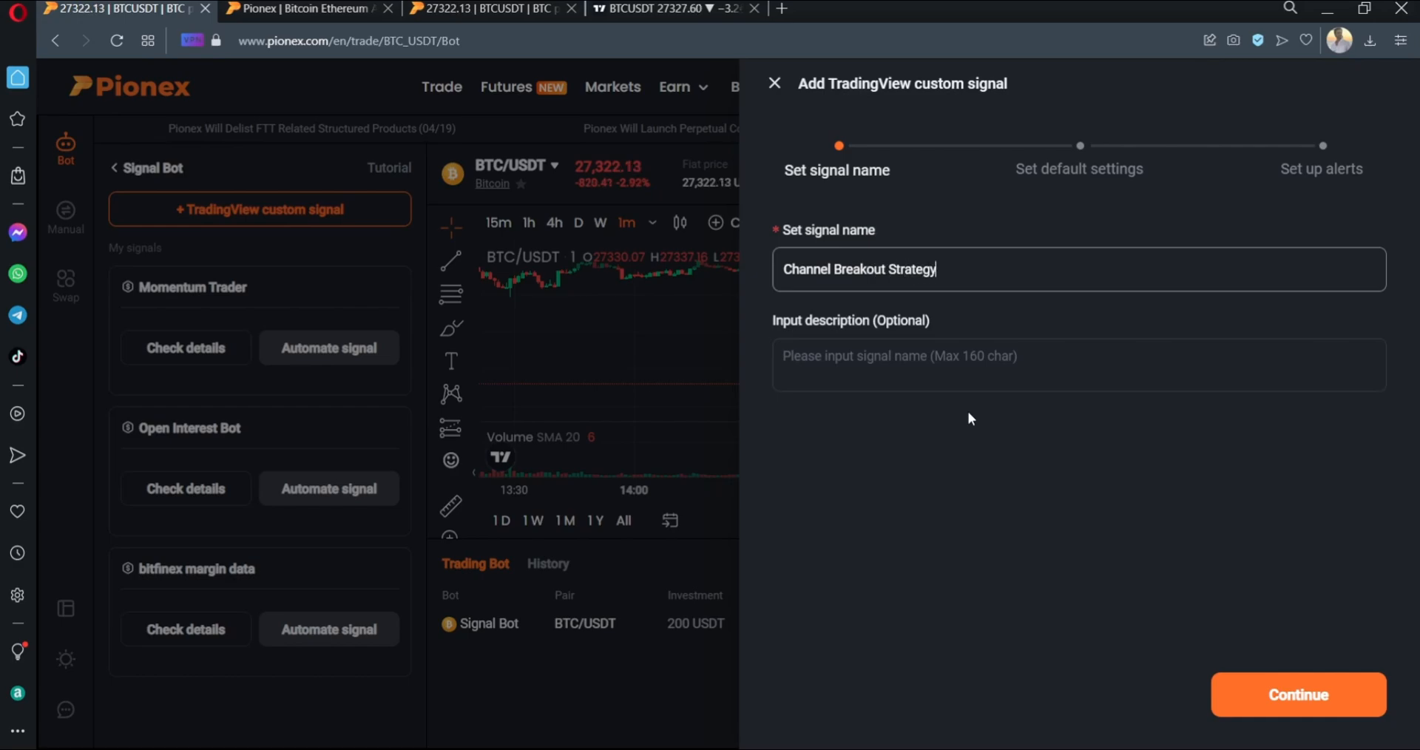
click(1296, 695)
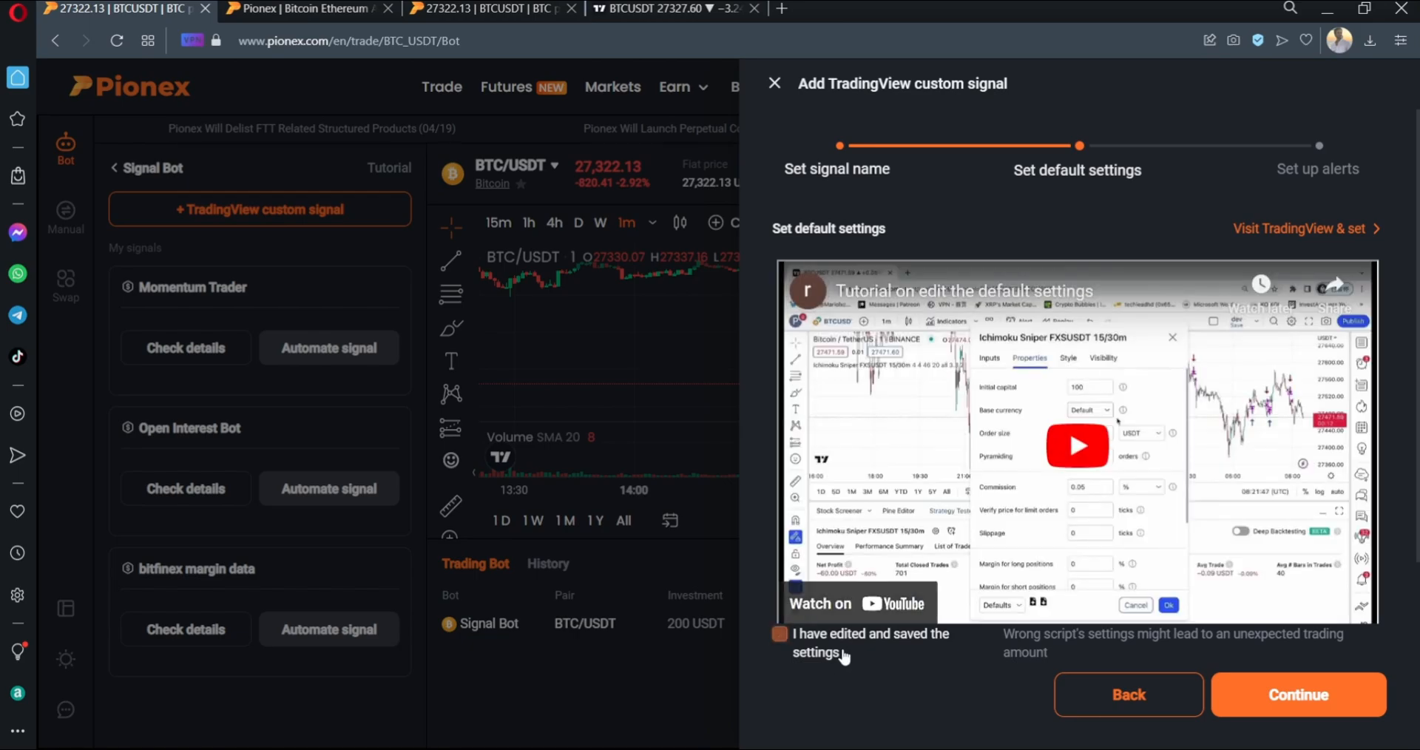
Save the signal settings and start a ChannelBreakOutStrategy alert on its Notifications options.
click(1298, 695)
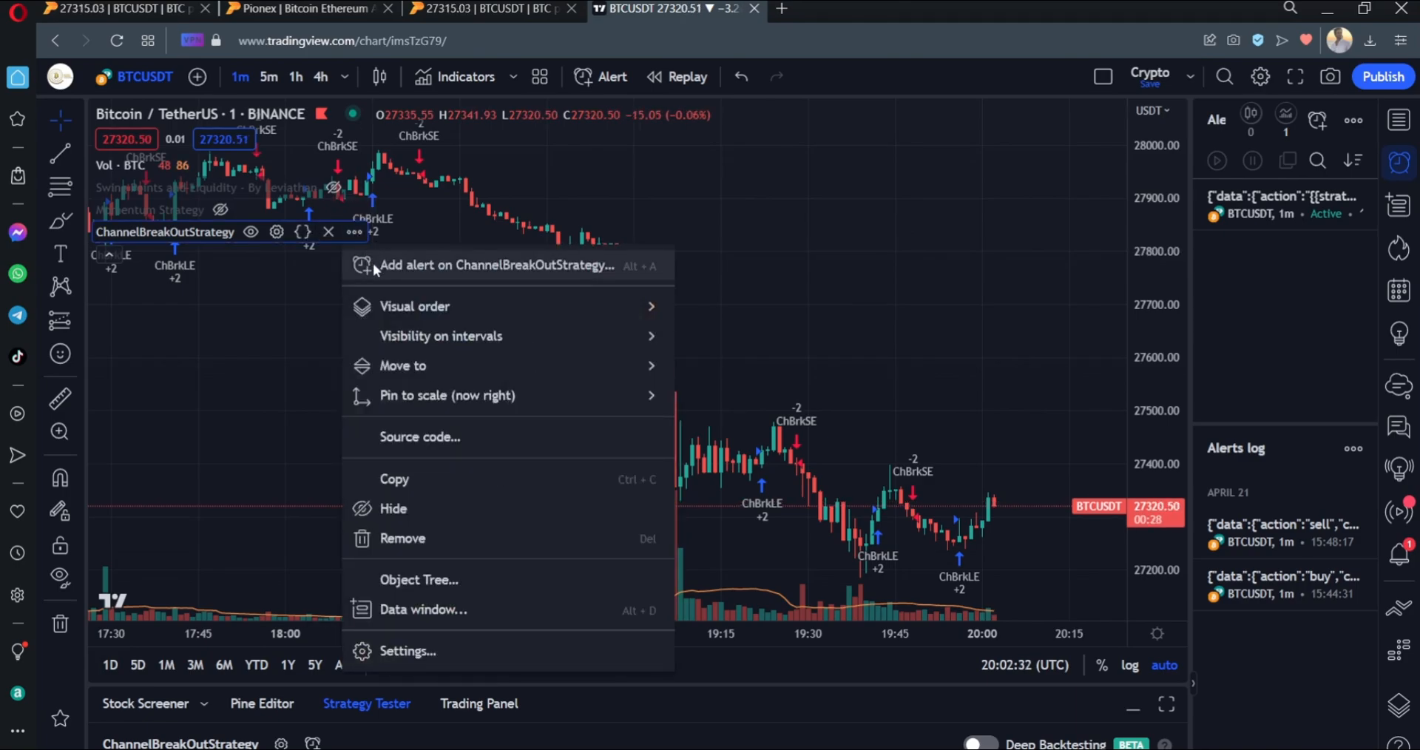
mouse_move(535, 295)
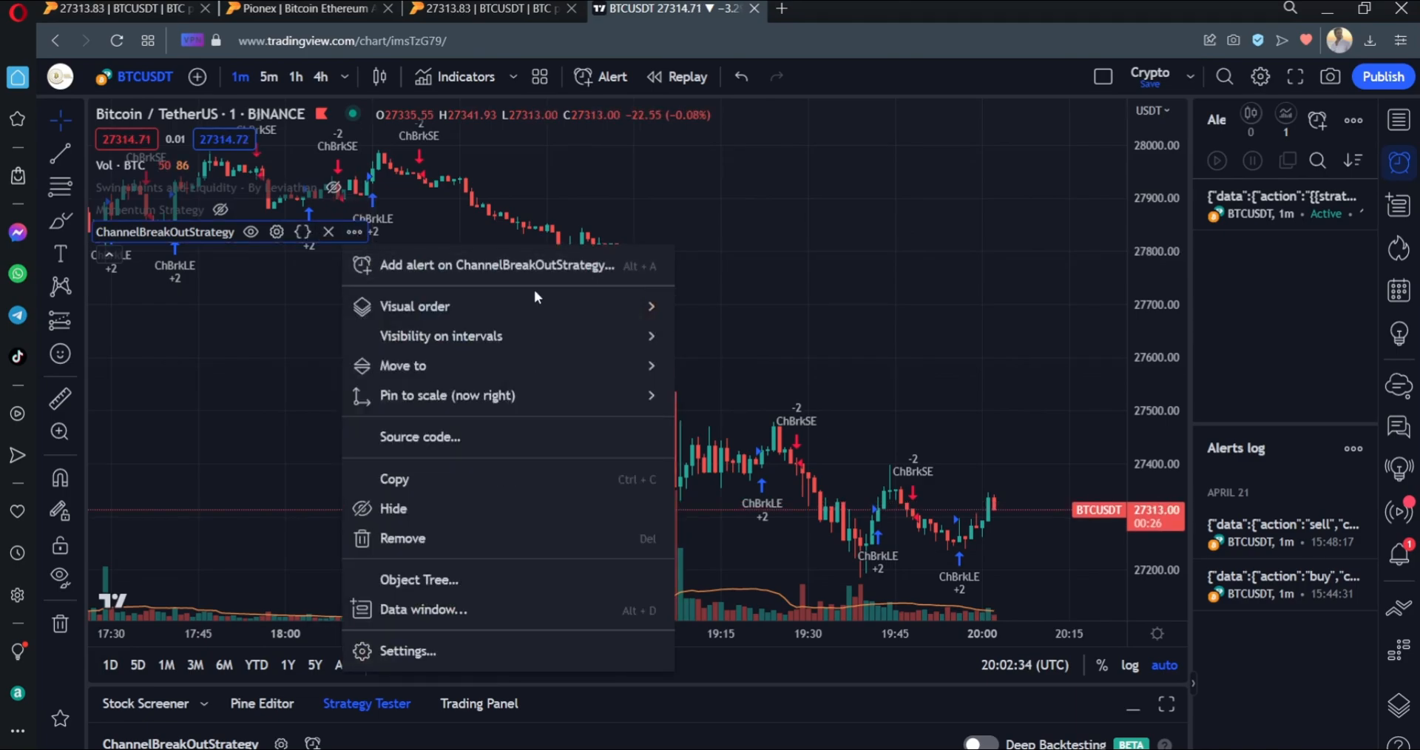
click(492, 264)
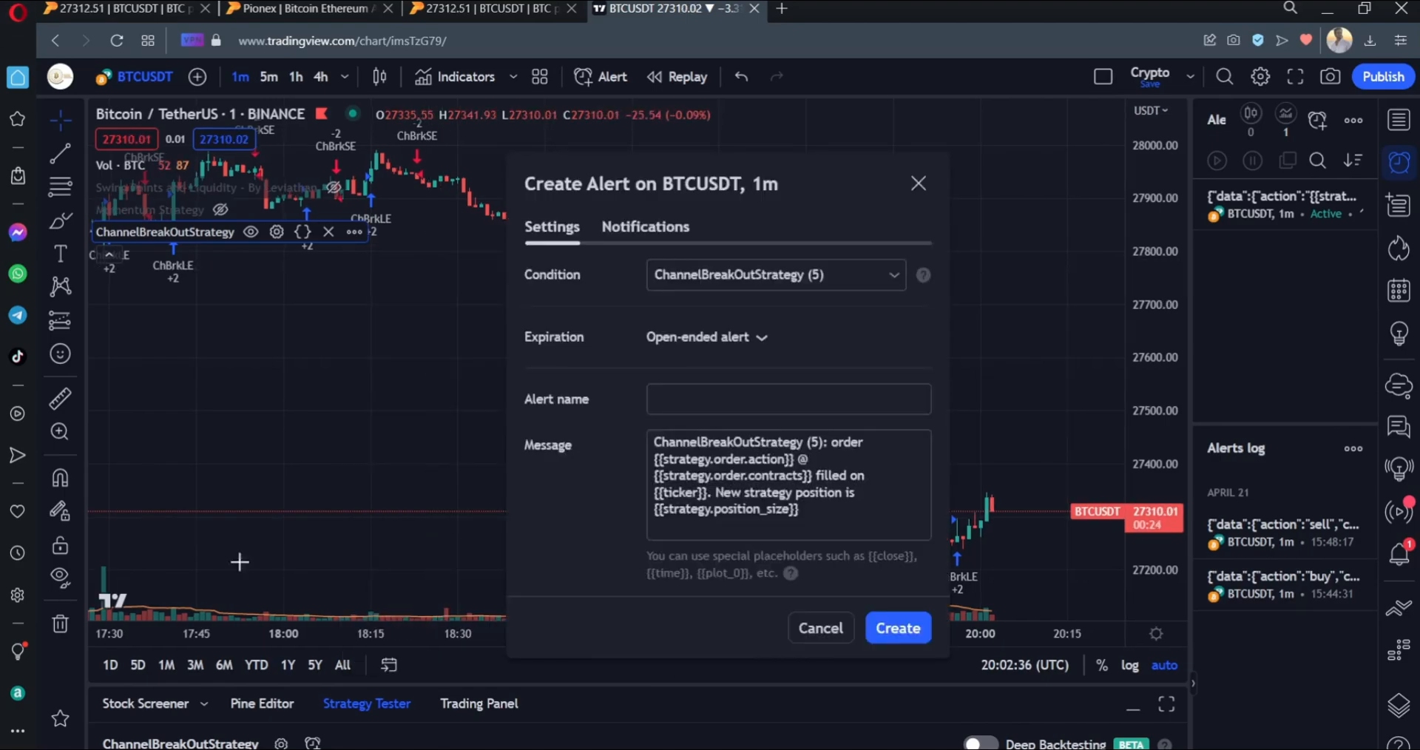
mouse_move(842, 421)
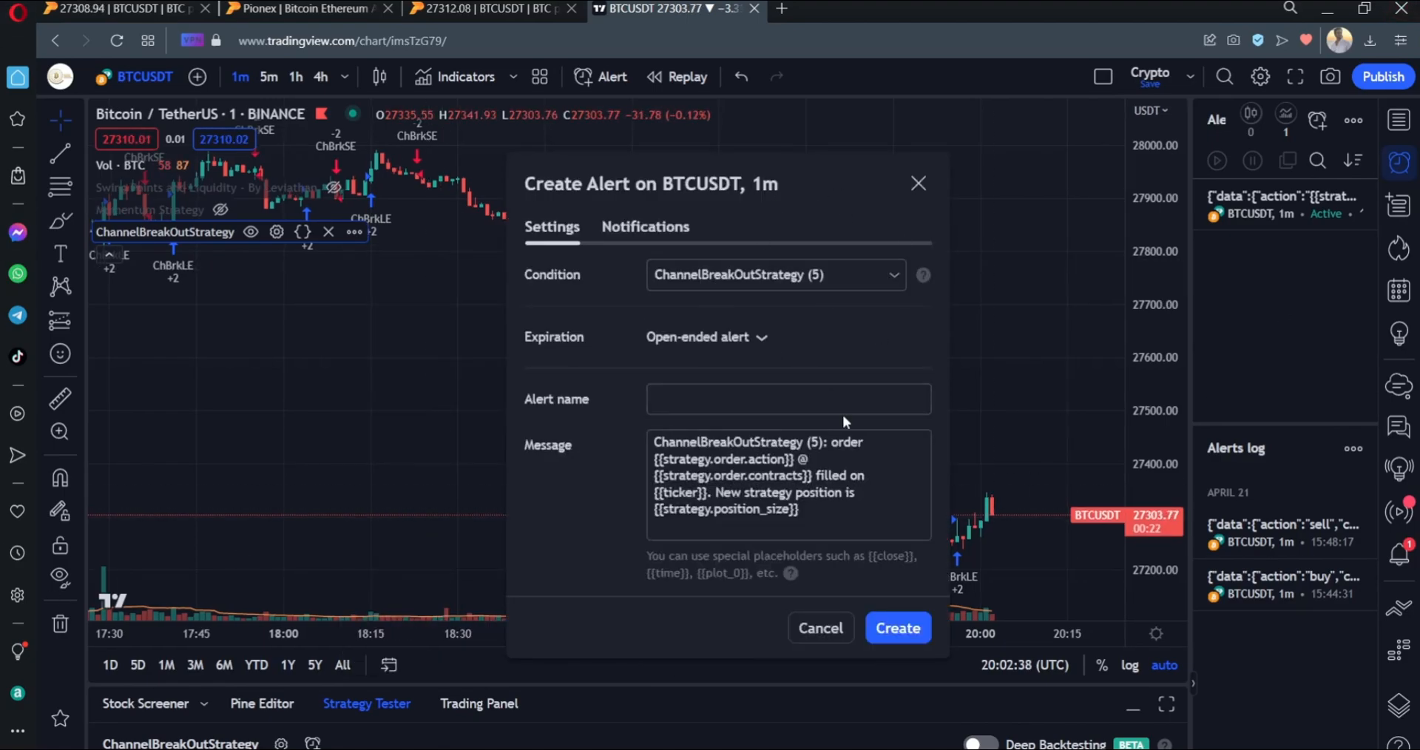
mouse_move(662, 242)
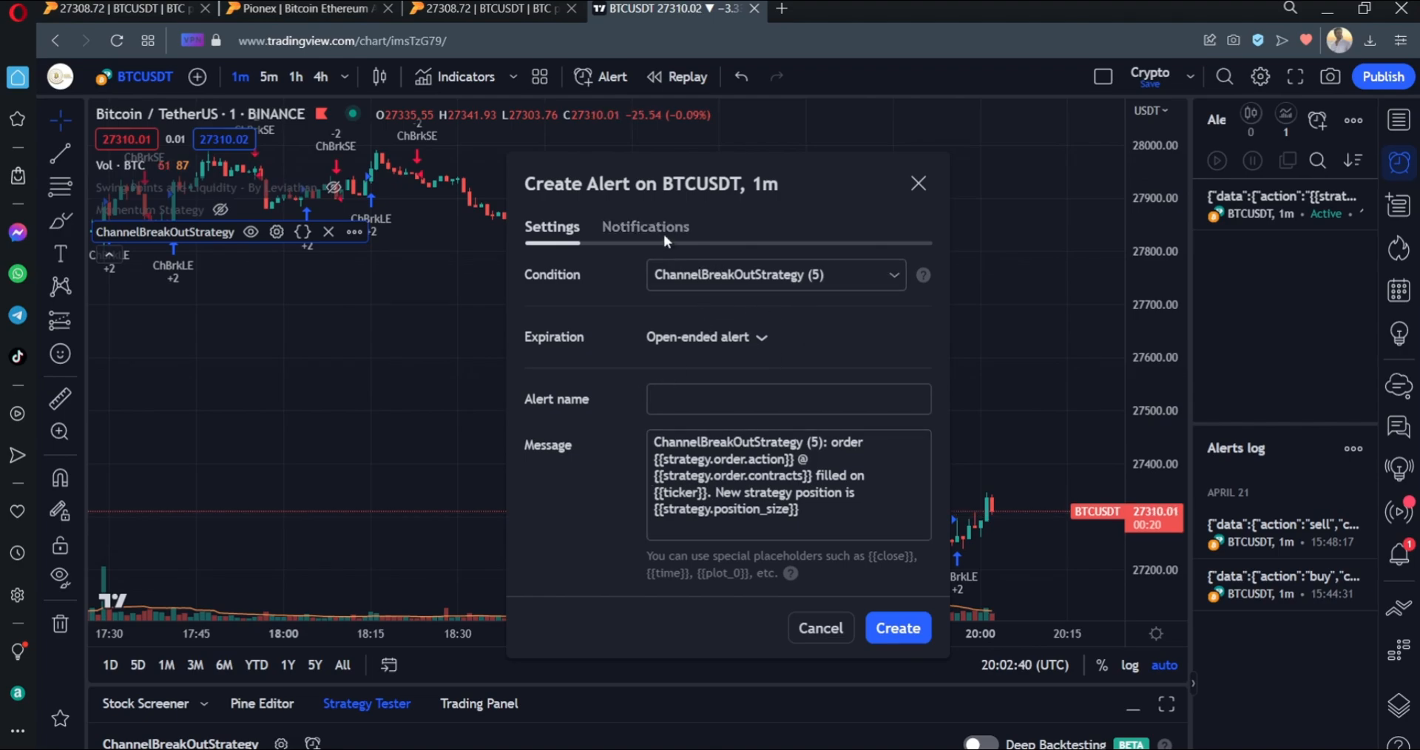
click(645, 226)
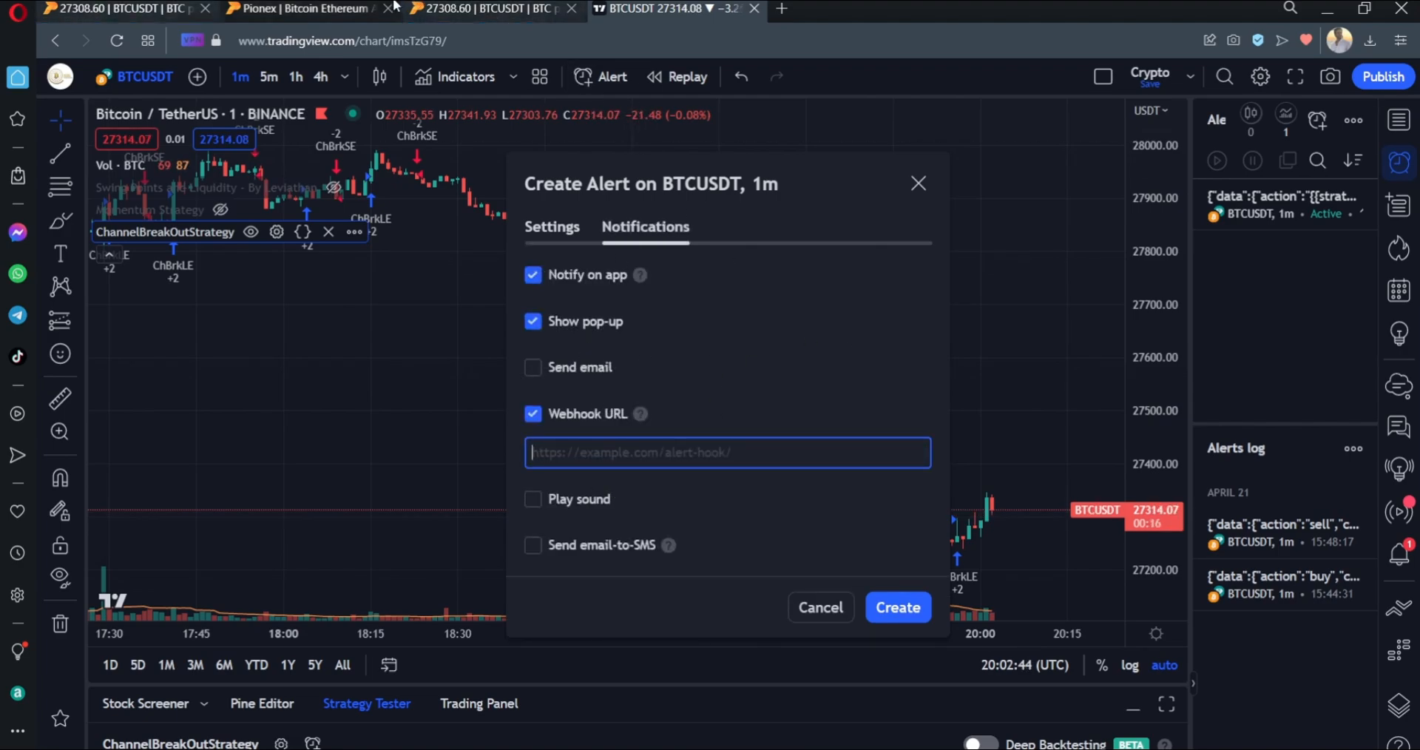
Copy the Pionex signal's webhook URL into the alert and edit its message.
click(308, 9)
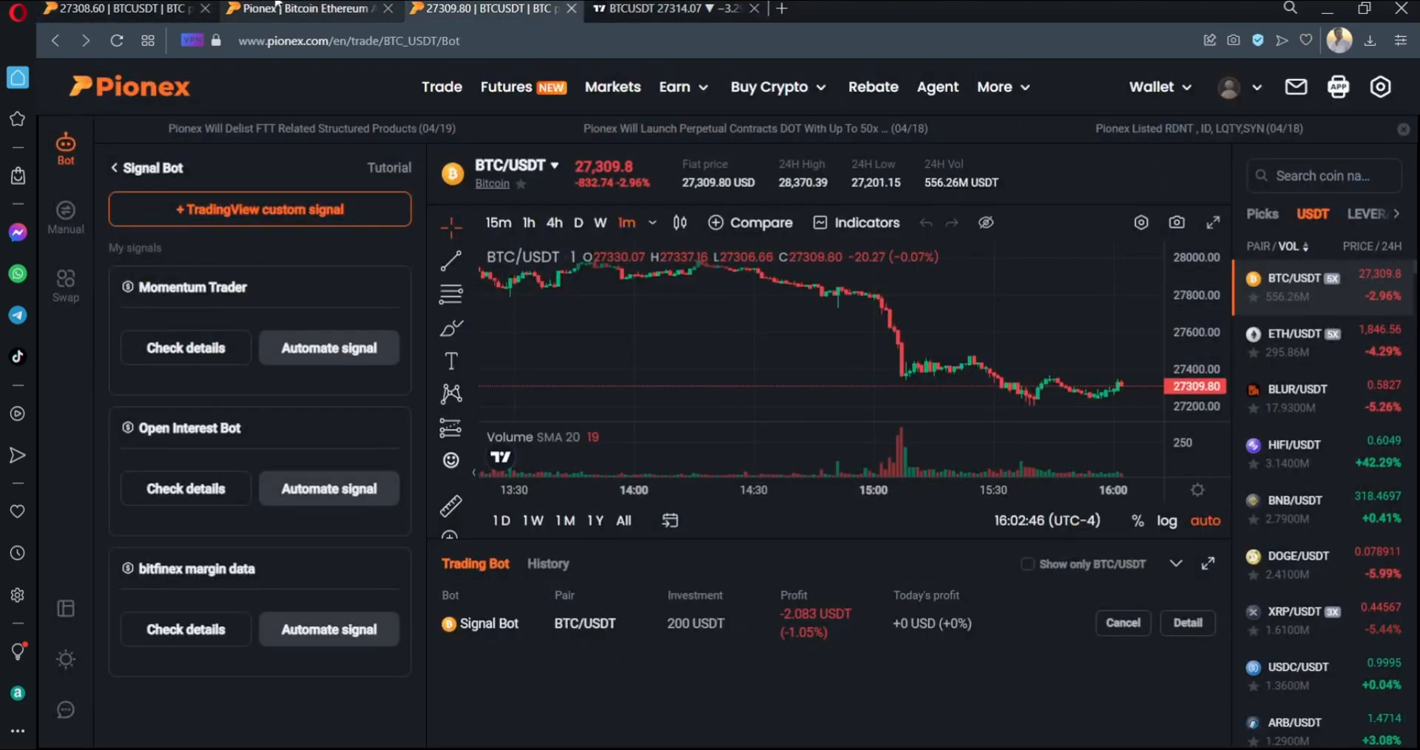
click(259, 209)
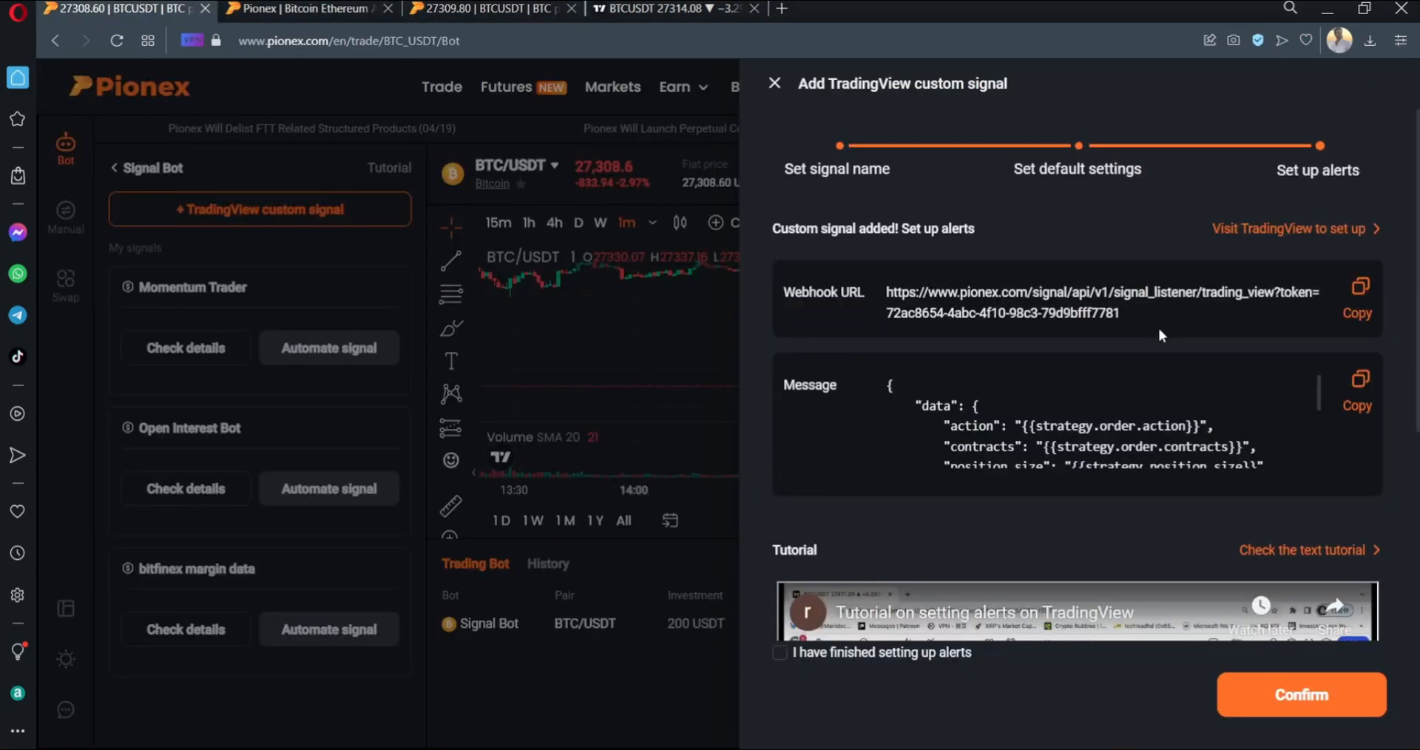
click(1359, 287)
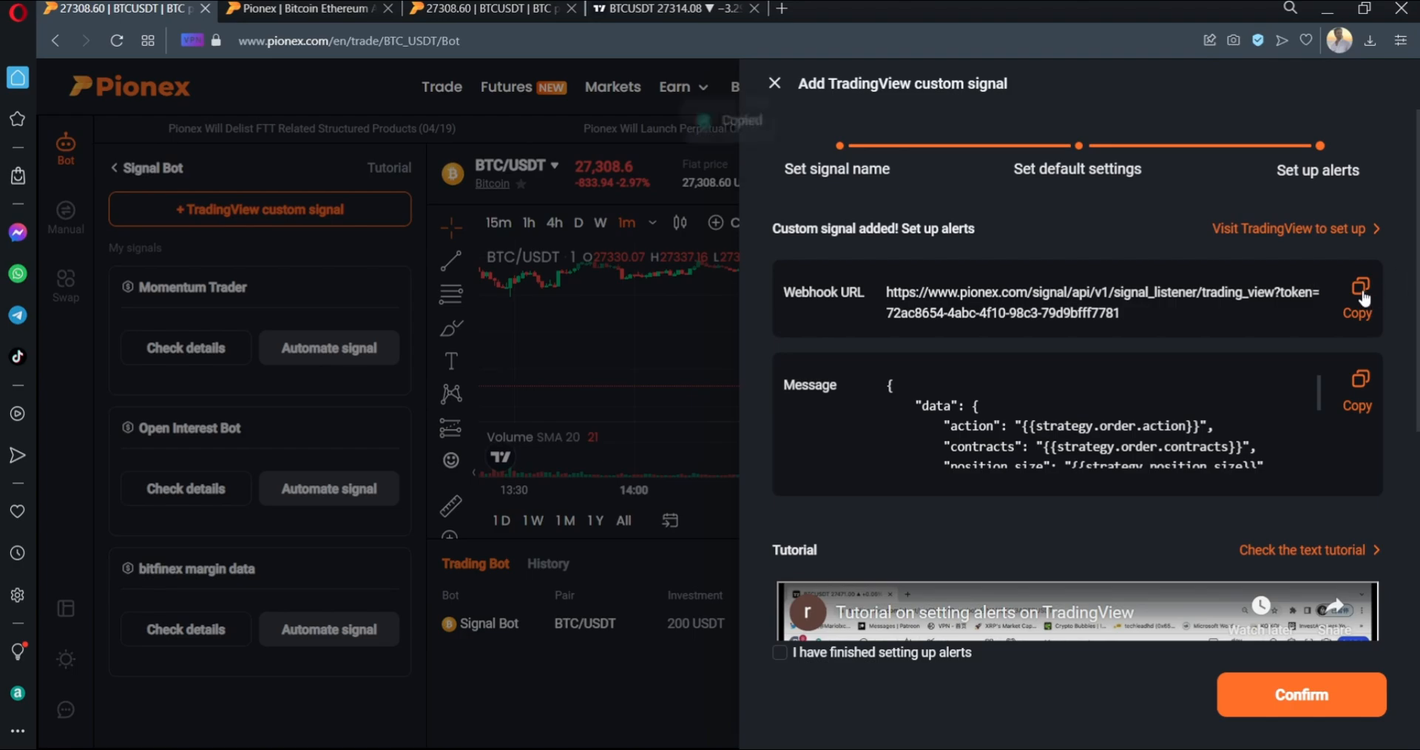
click(674, 8)
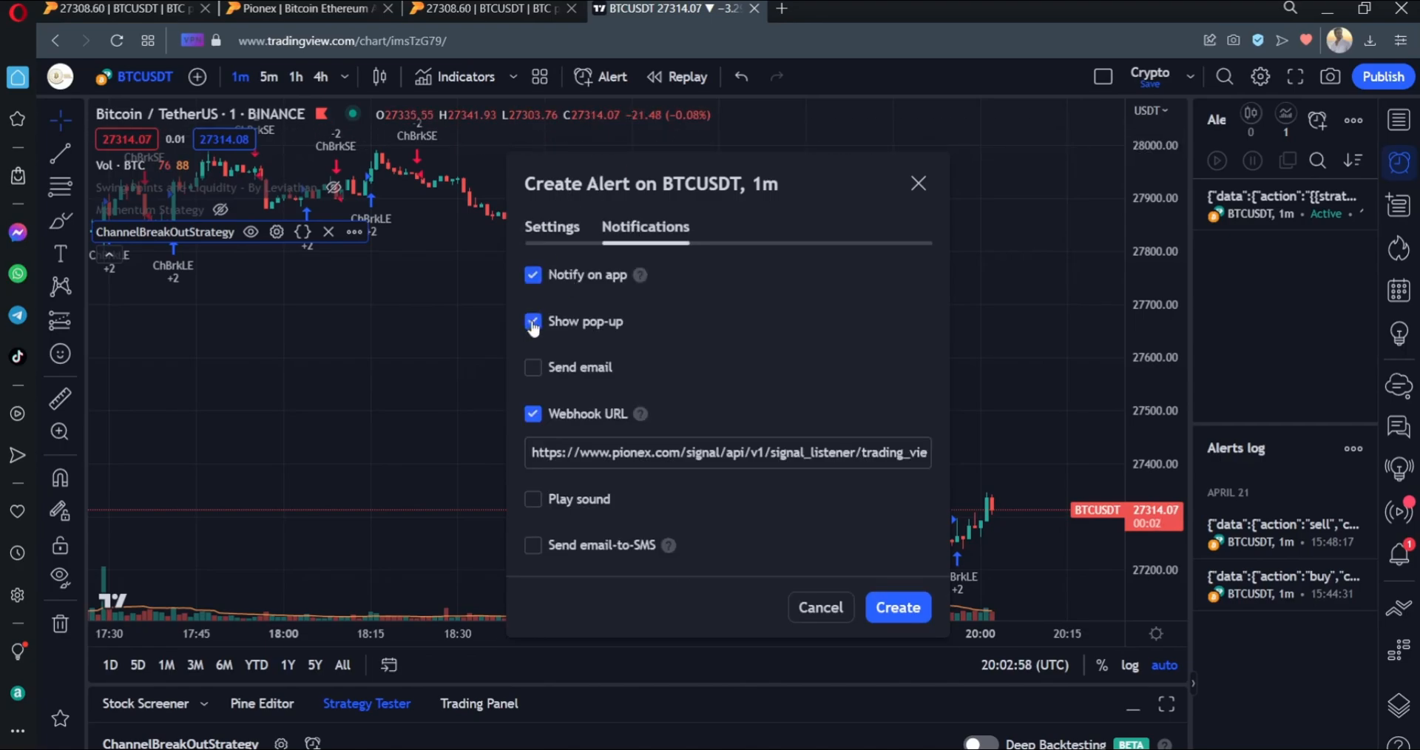
click(552, 227)
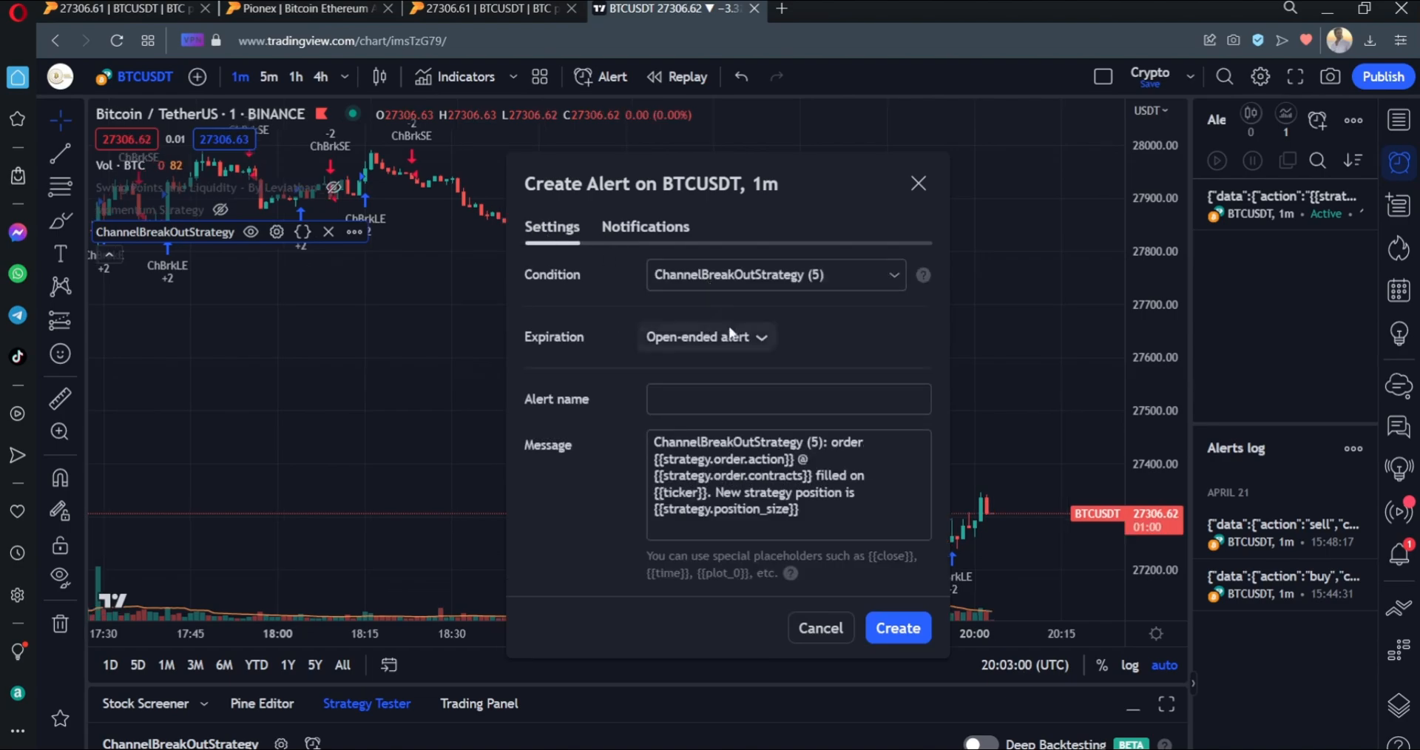
click(787, 484)
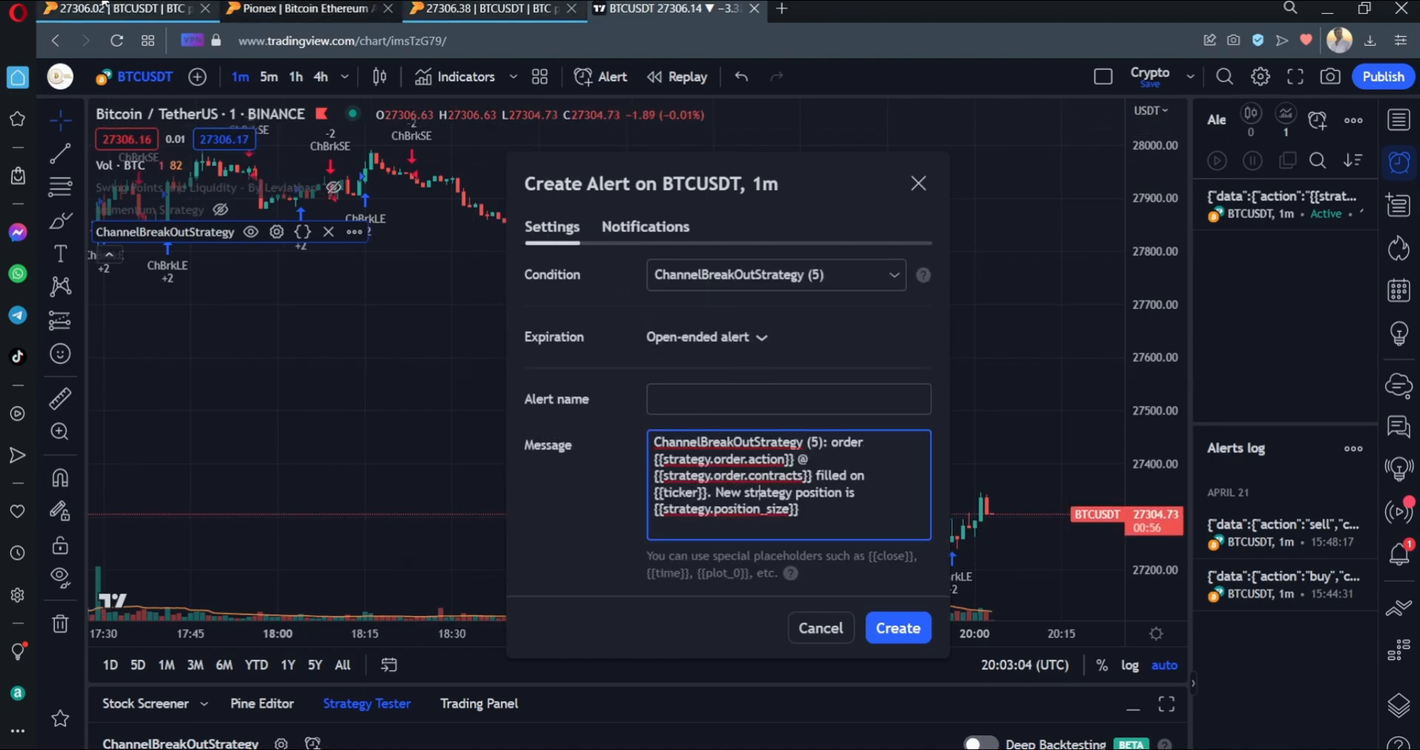
click(308, 8)
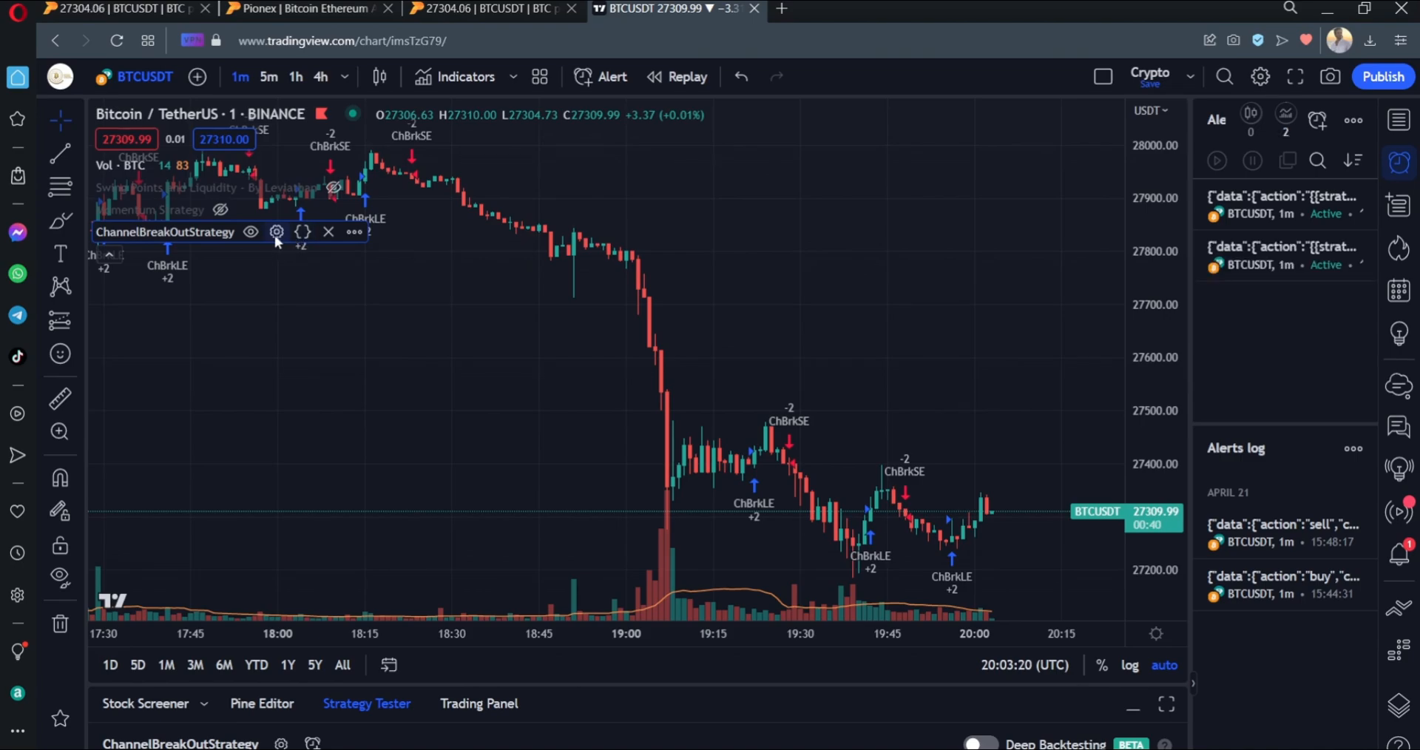
Set ChannelBreakOutStrategy's order size to 100 USDT in Properties and apply it.
click(275, 232)
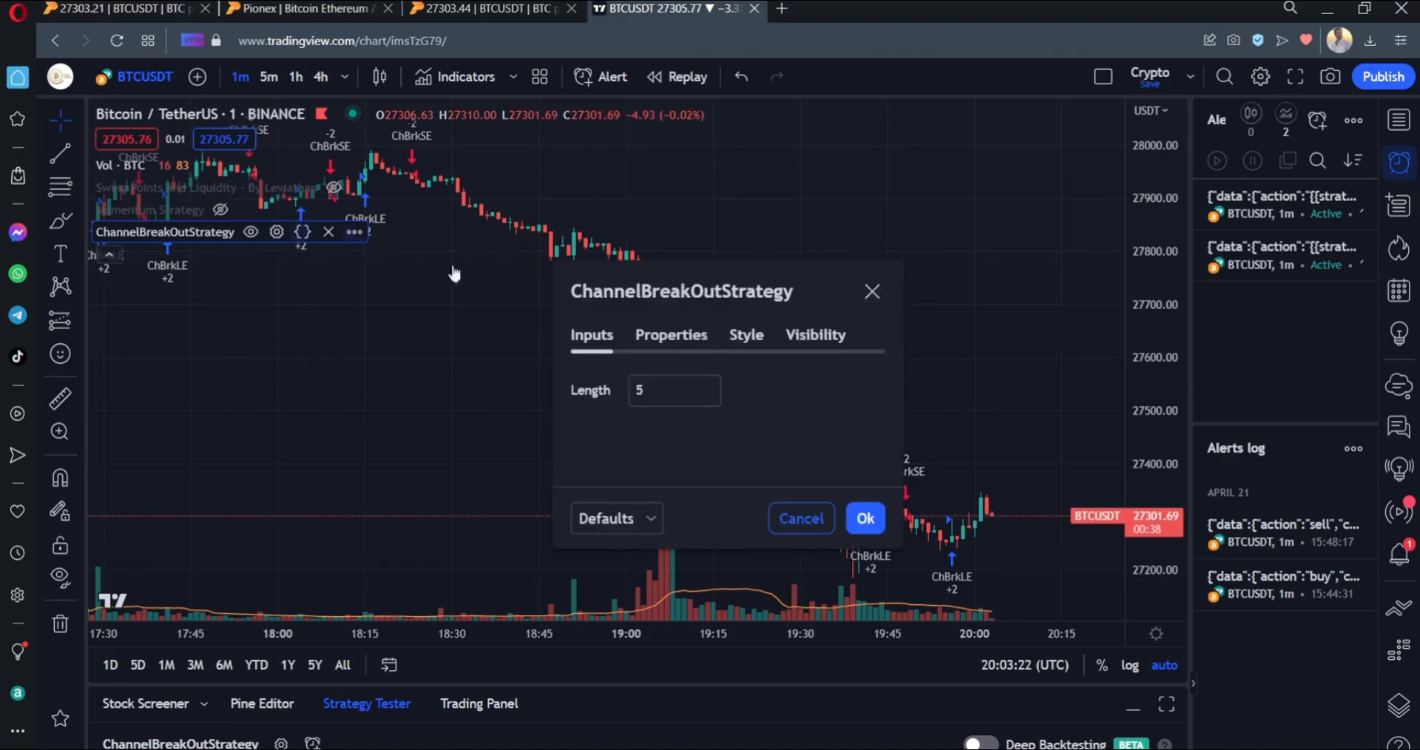
click(670, 335)
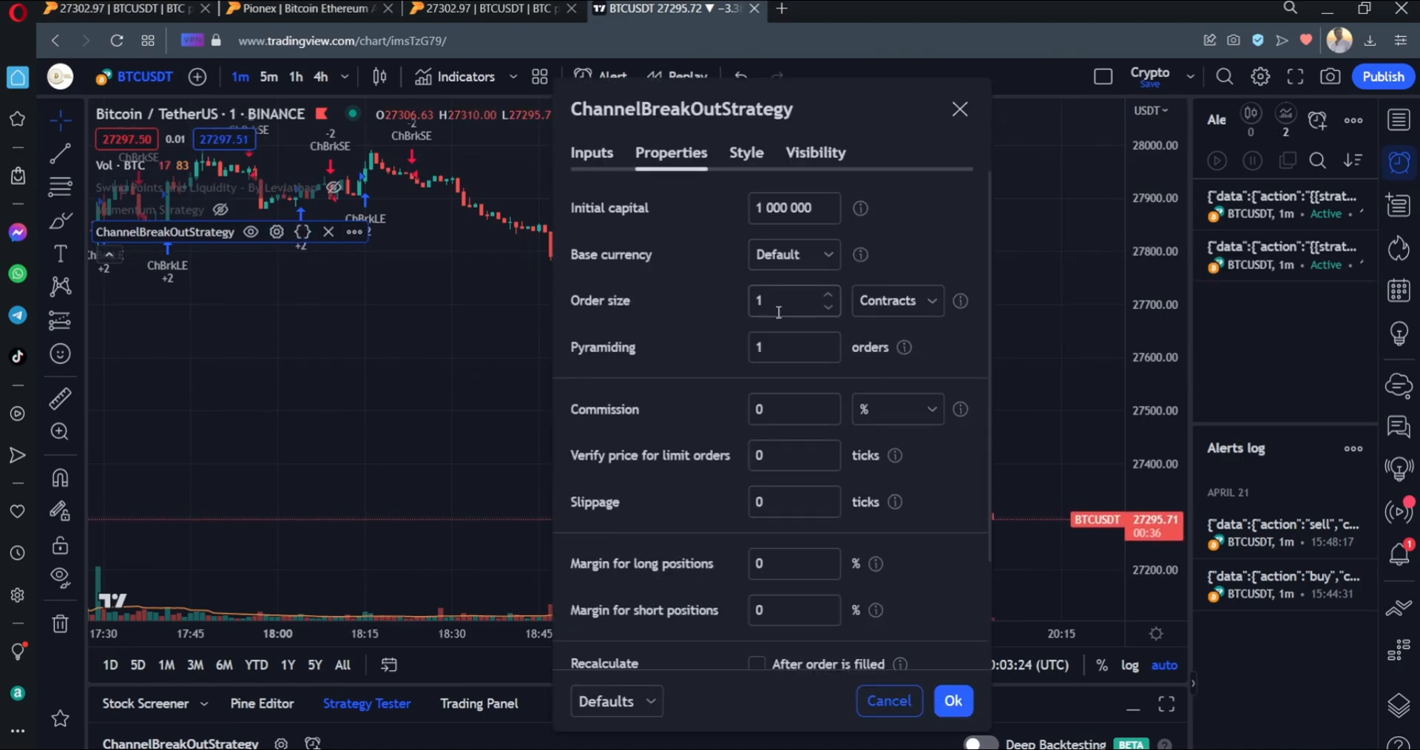
click(896, 300)
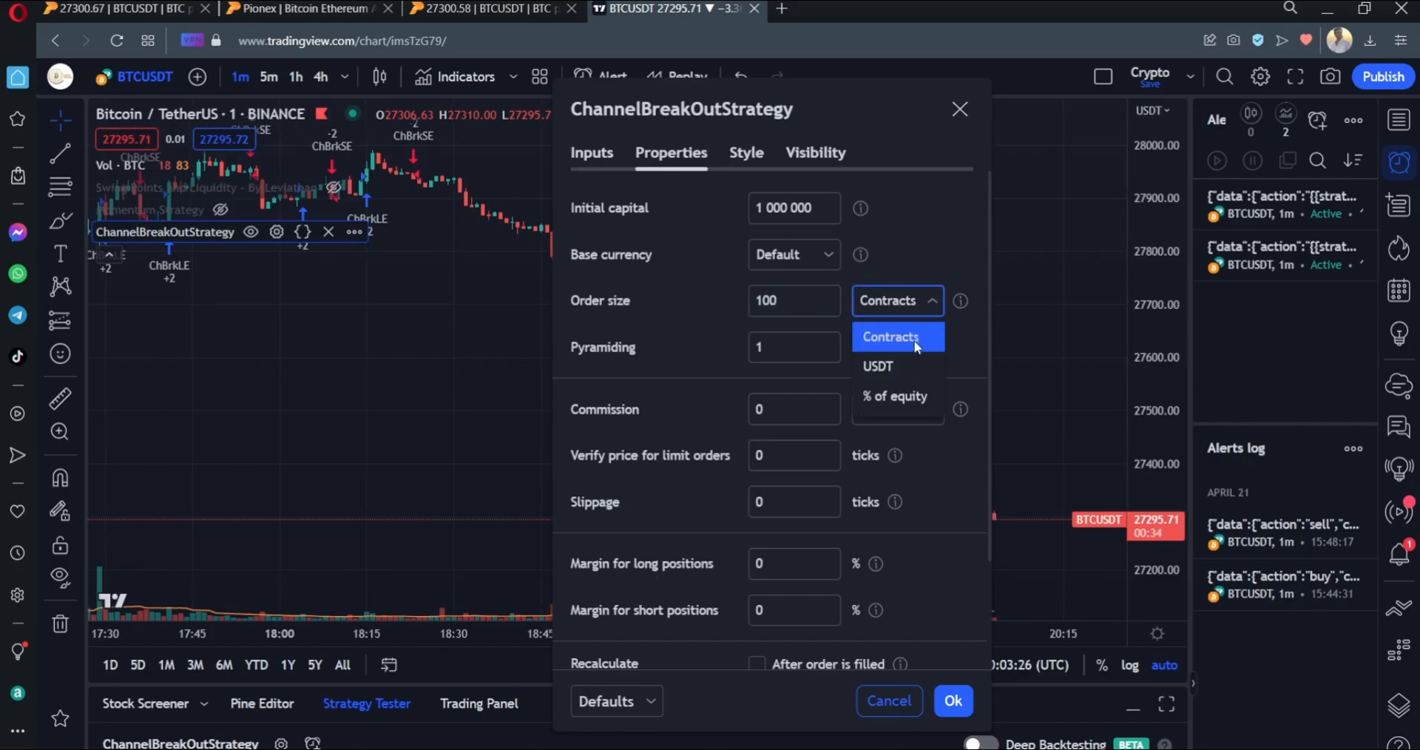
click(876, 366)
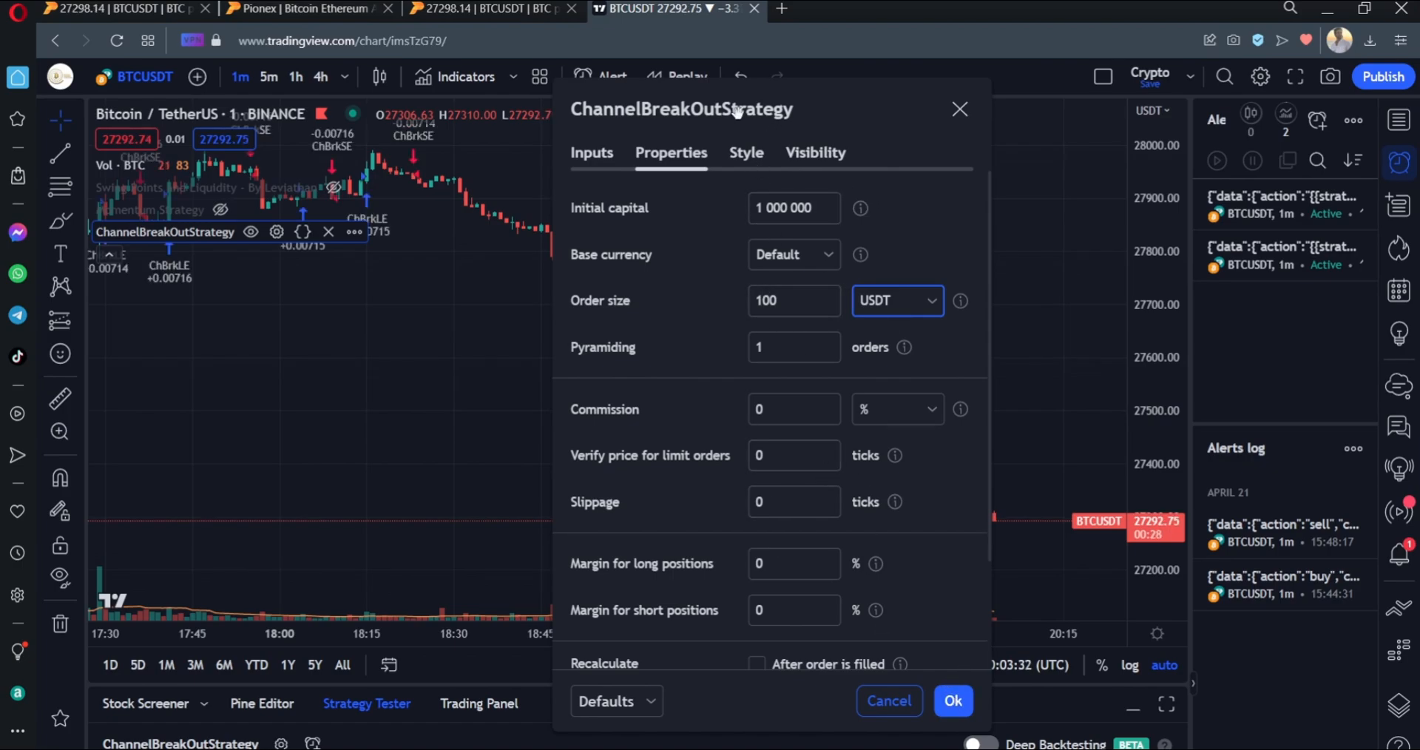
click(814, 152)
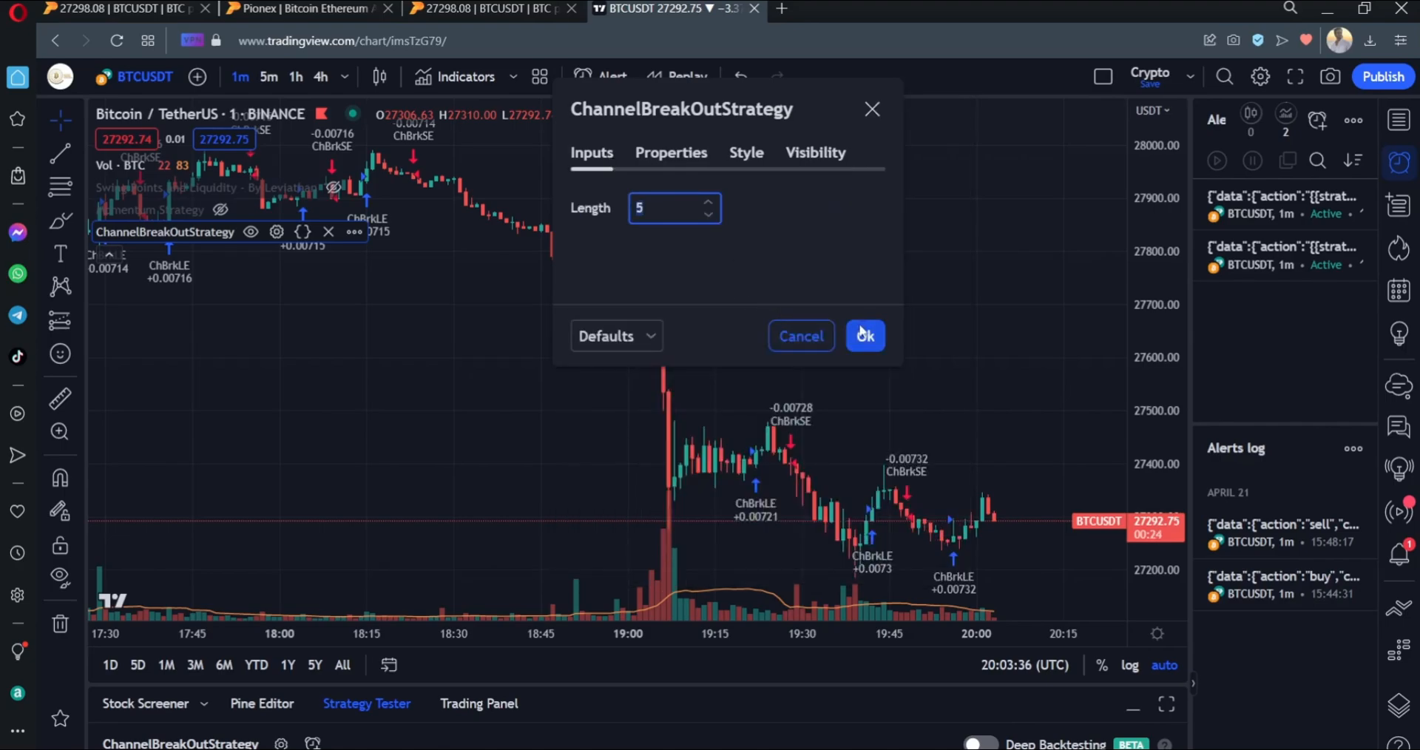
click(863, 335)
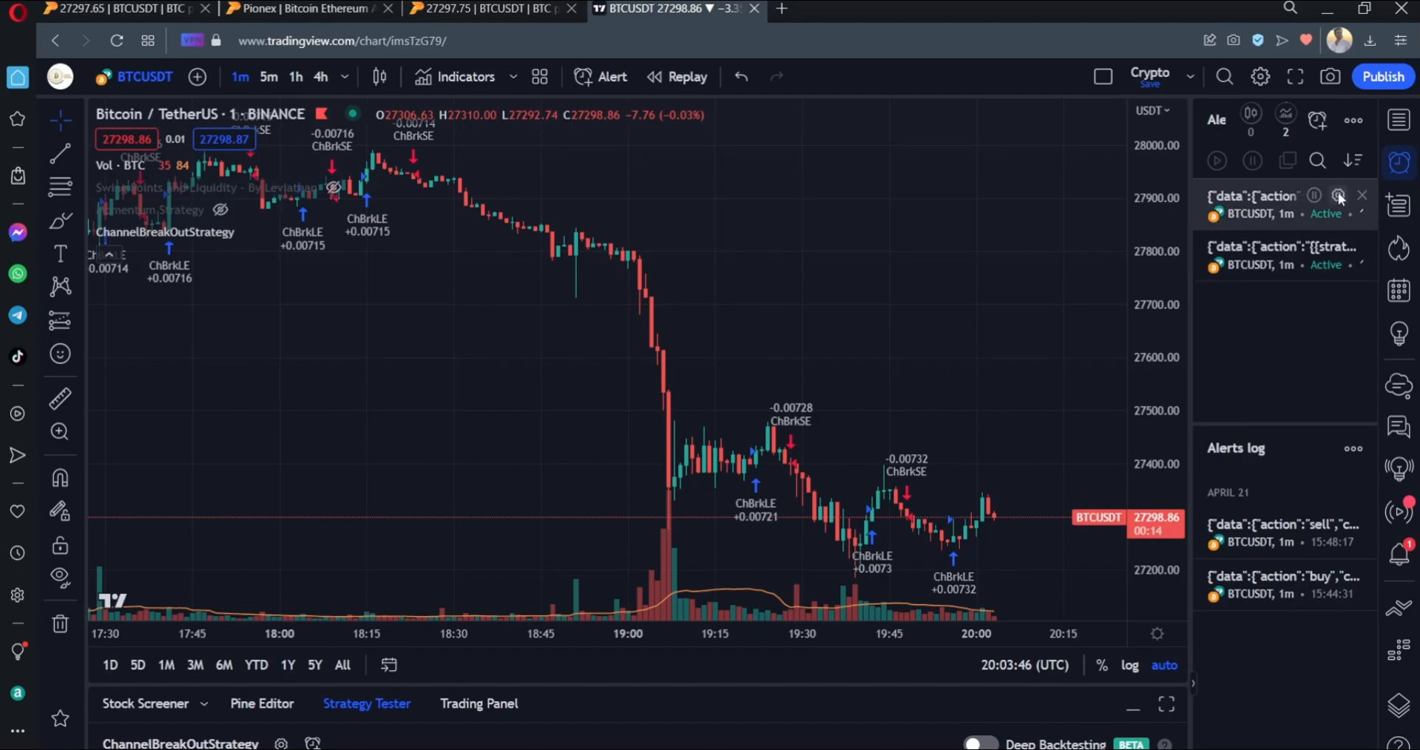
click(1338, 196)
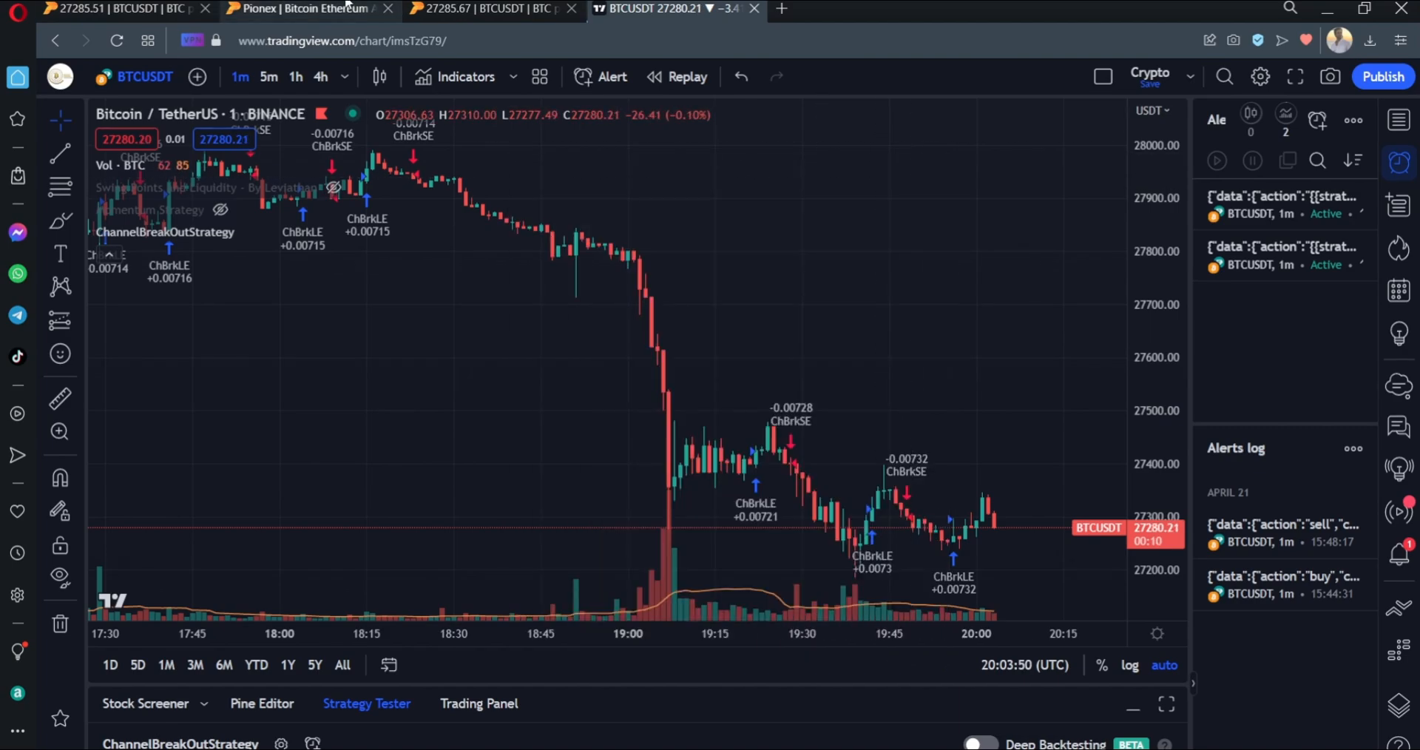
Confirm alerts are set up, add the Channel Breakout Strategy signal, and use it for a bot.
click(308, 8)
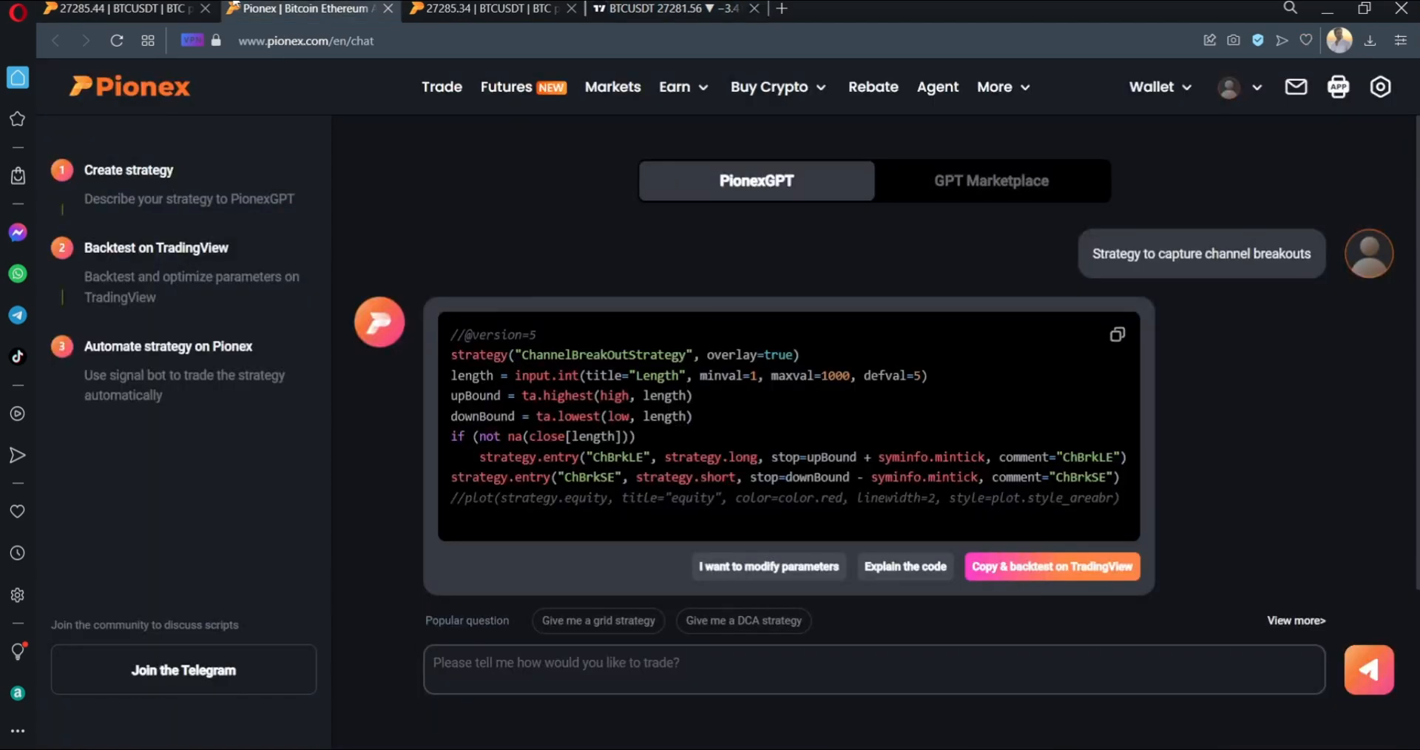
click(1050, 566)
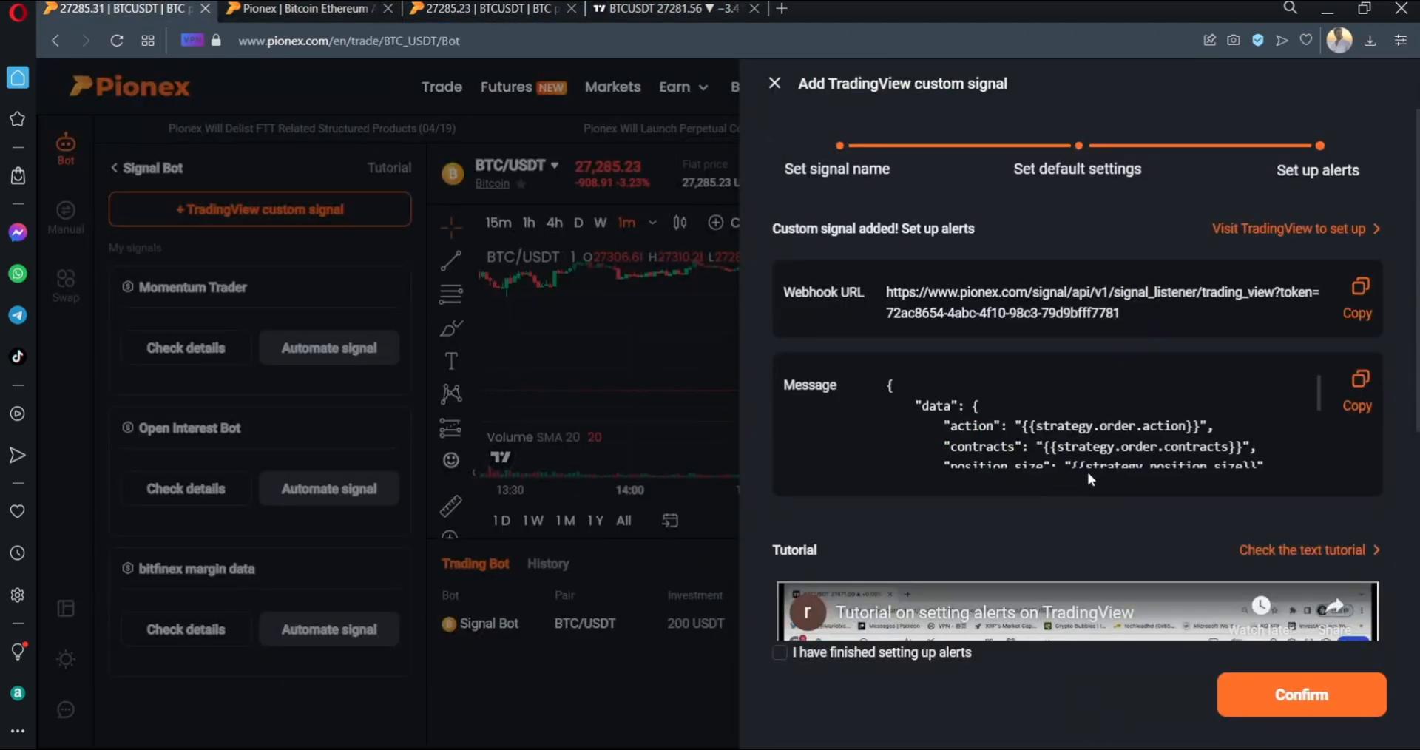
click(780, 653)
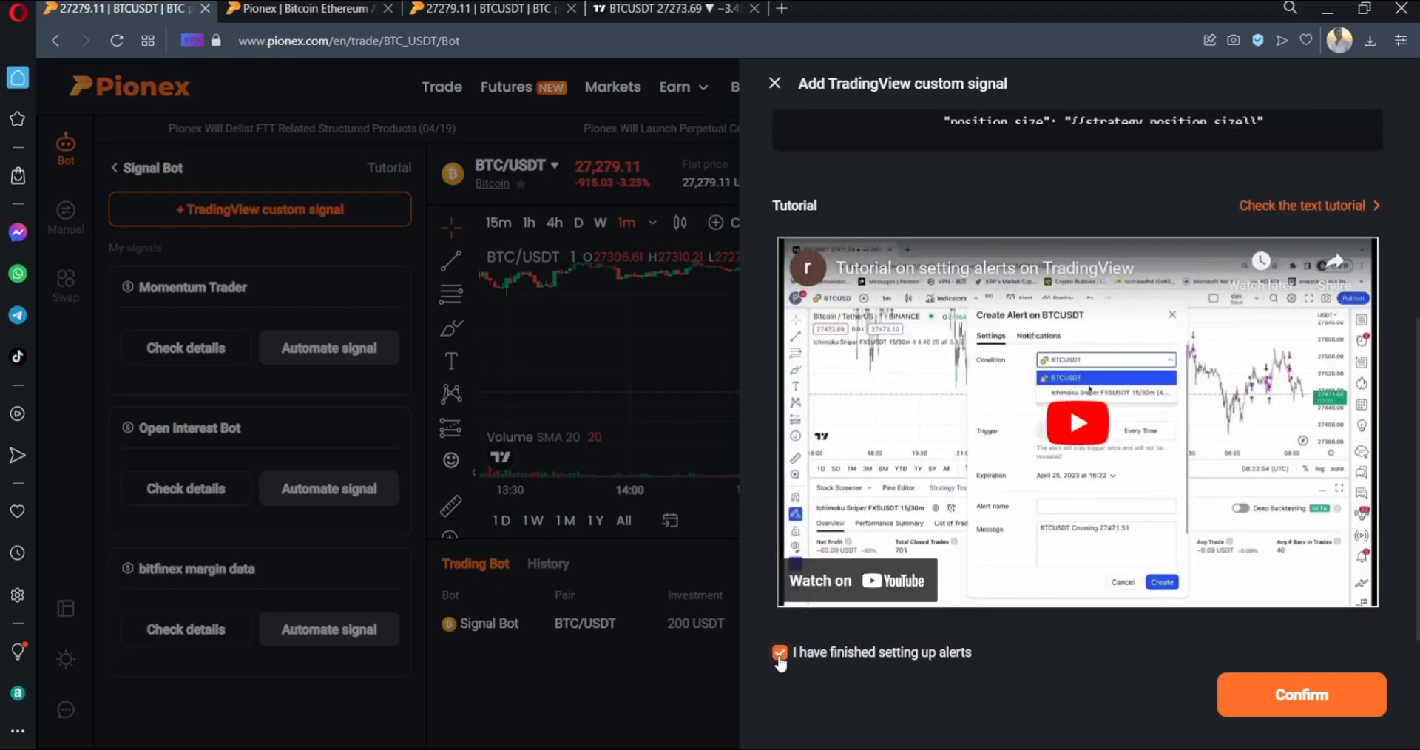
click(1301, 695)
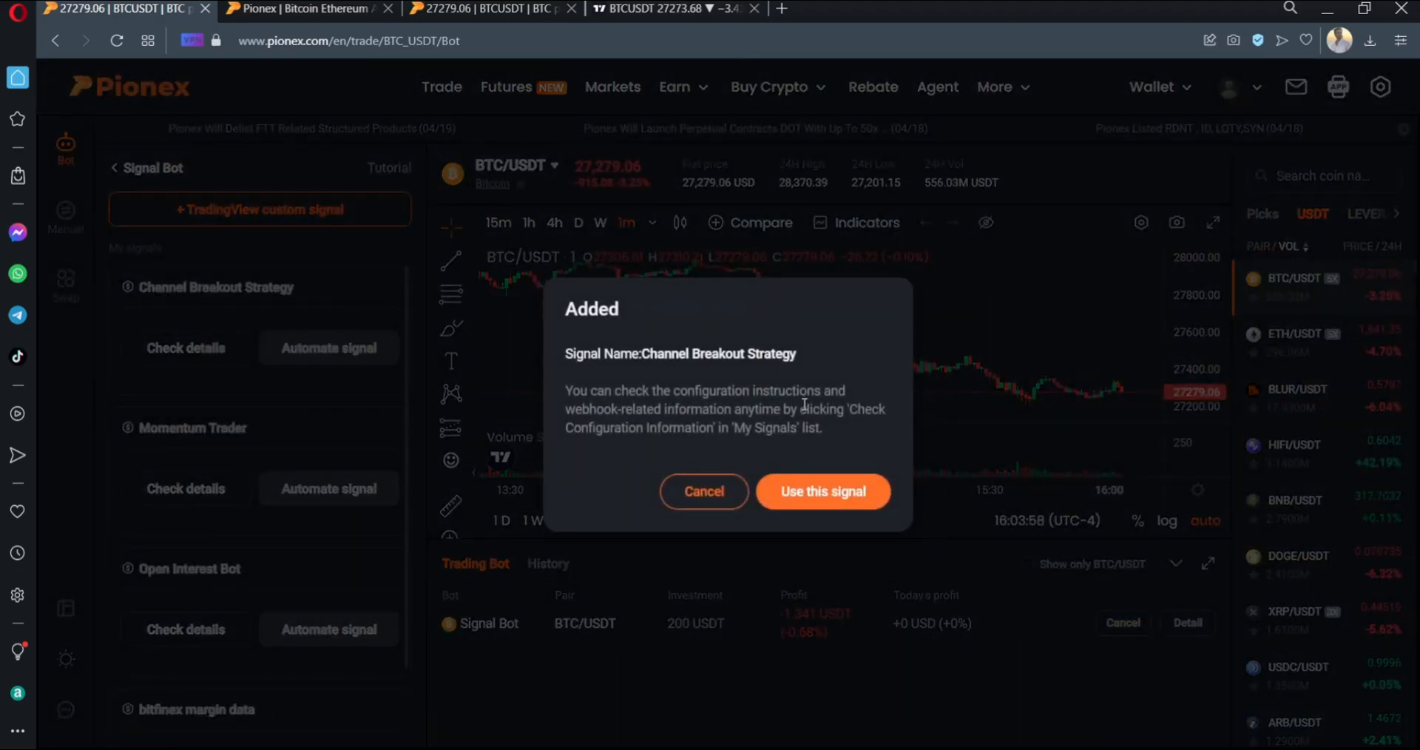
click(822, 491)
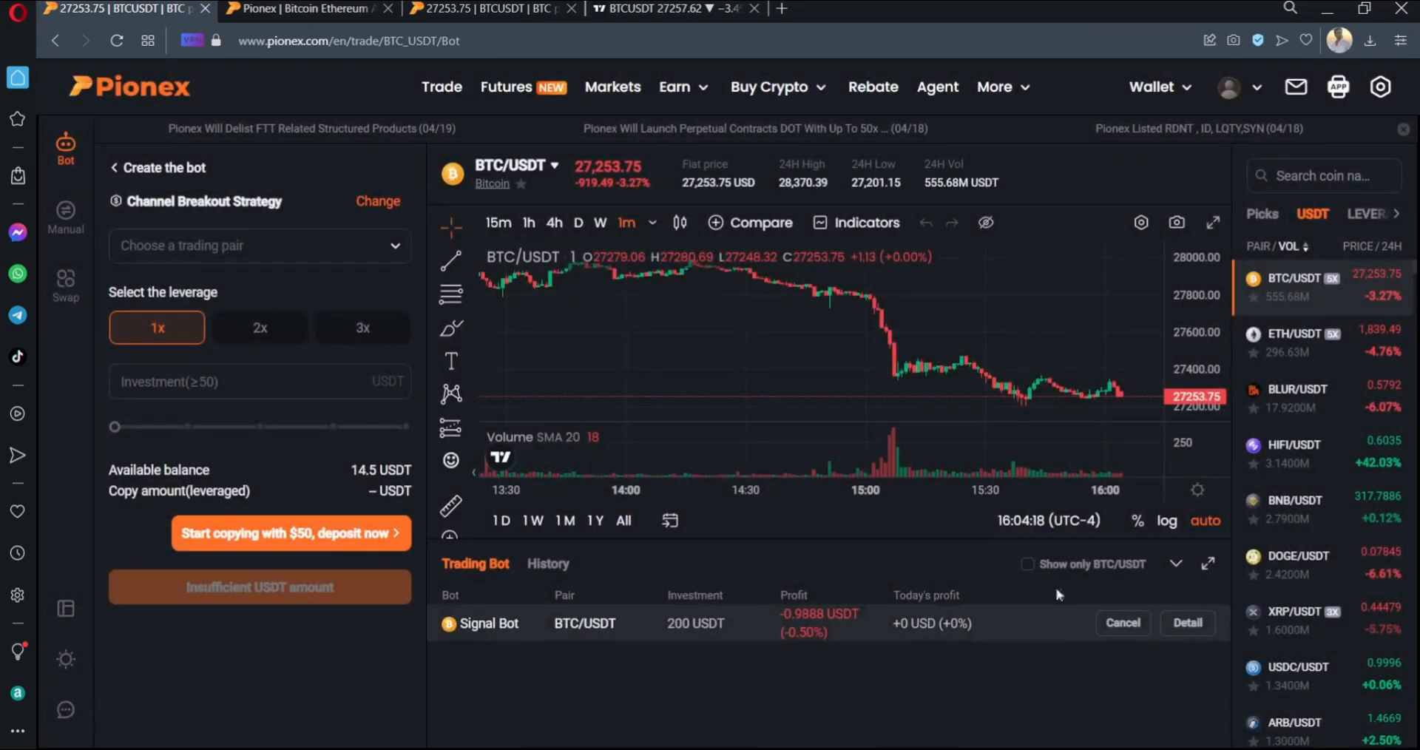
Set the bot's leverage to 3x and acknowledge TradingView's sell alert.
click(259, 381)
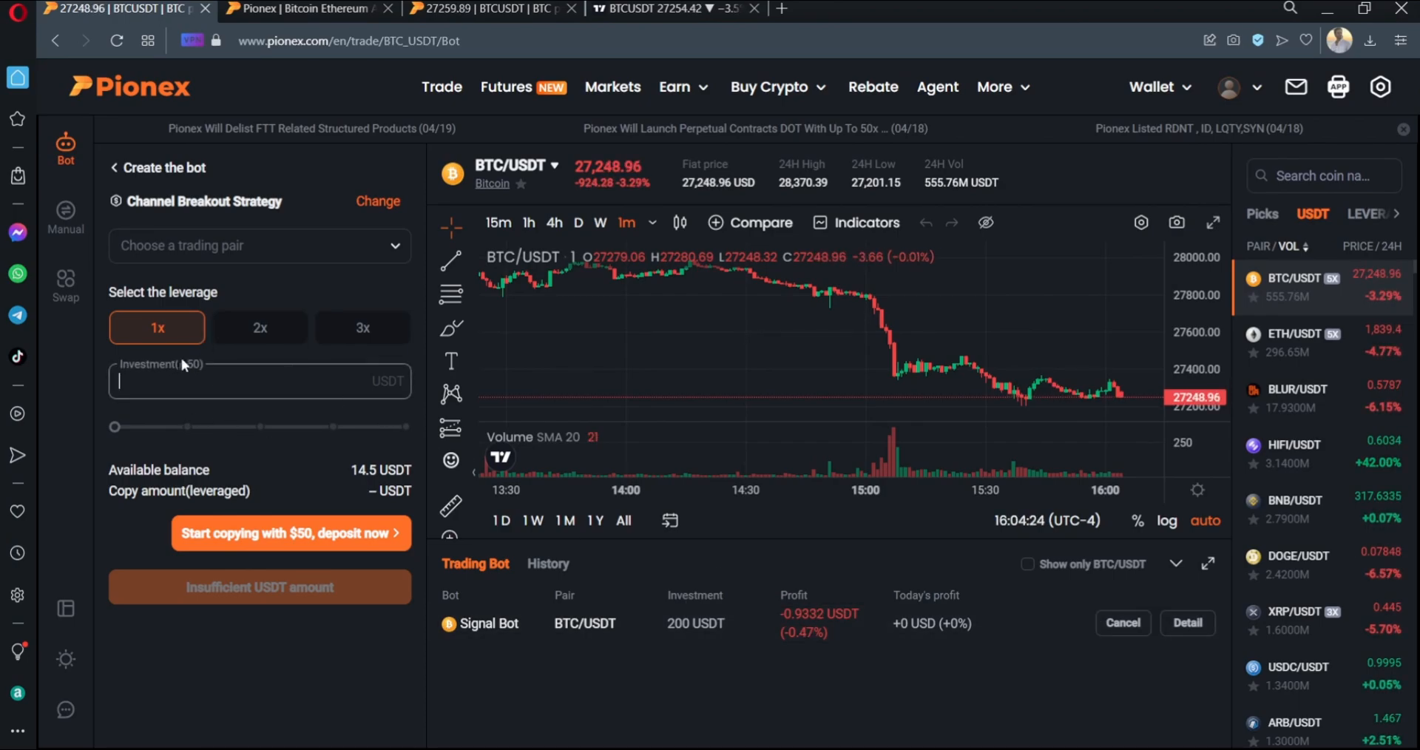
mouse_move(362, 327)
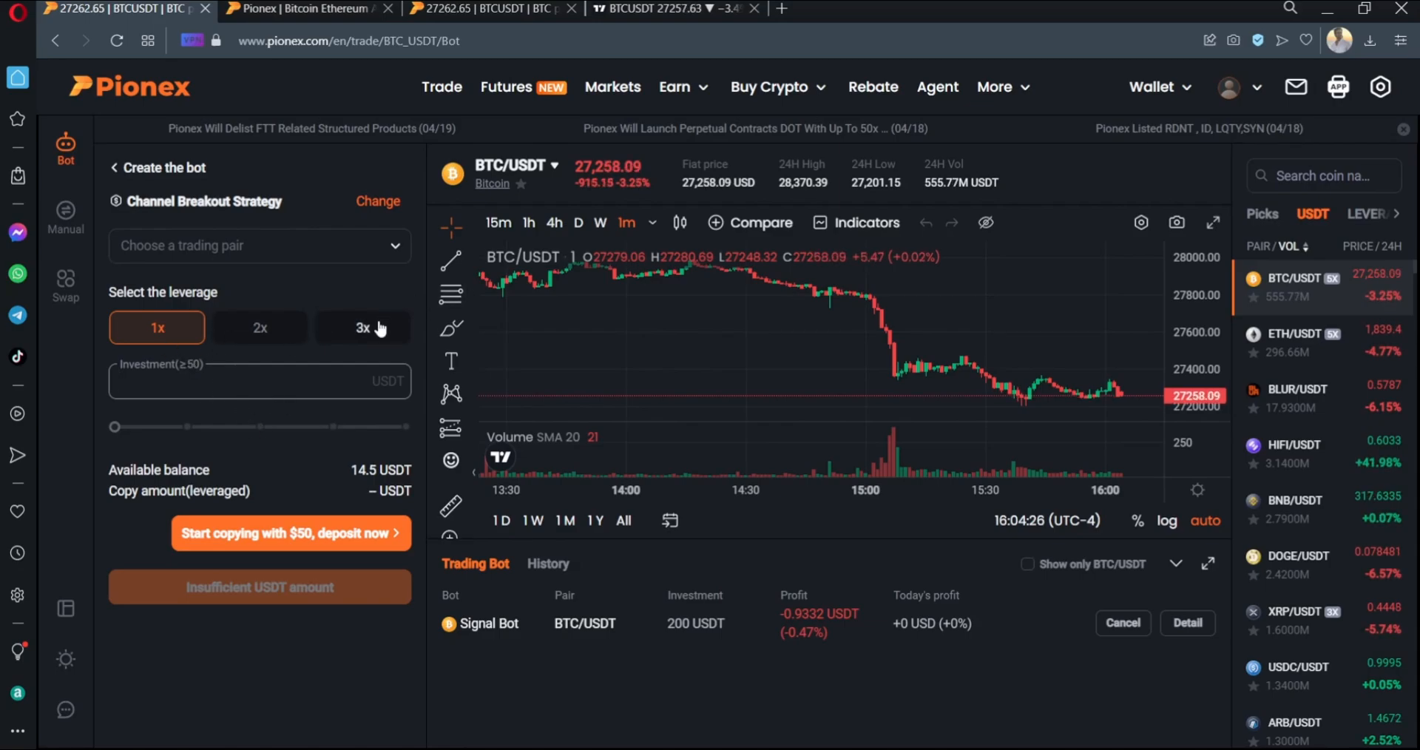
click(258, 245)
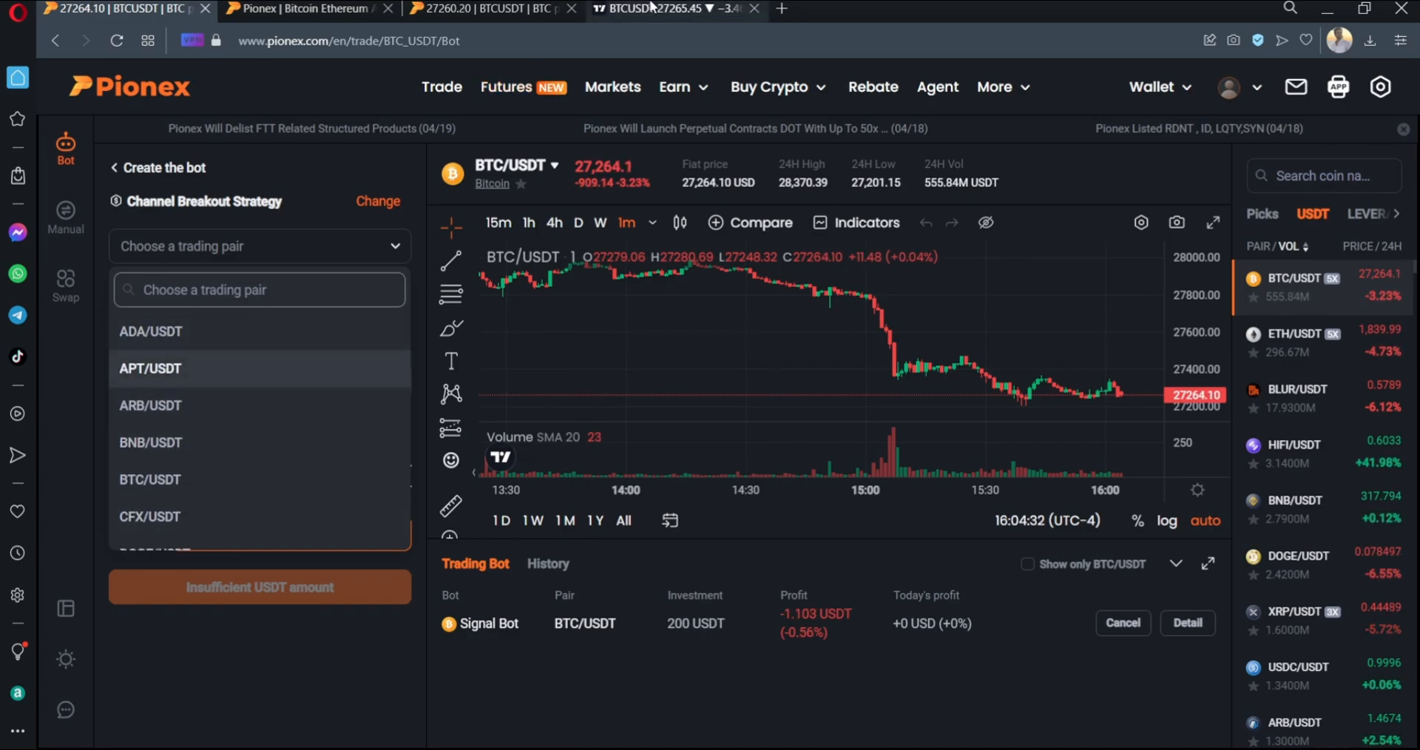
click(670, 8)
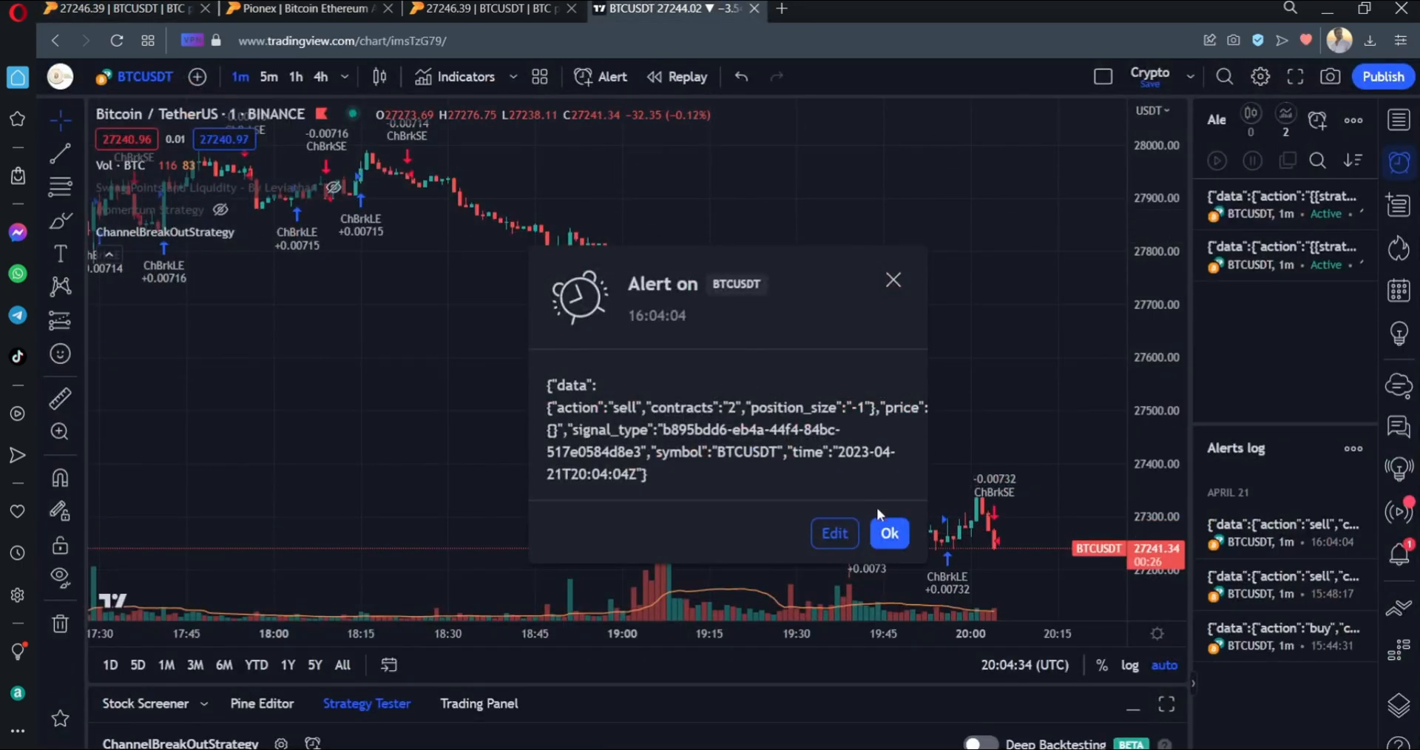
click(888, 533)
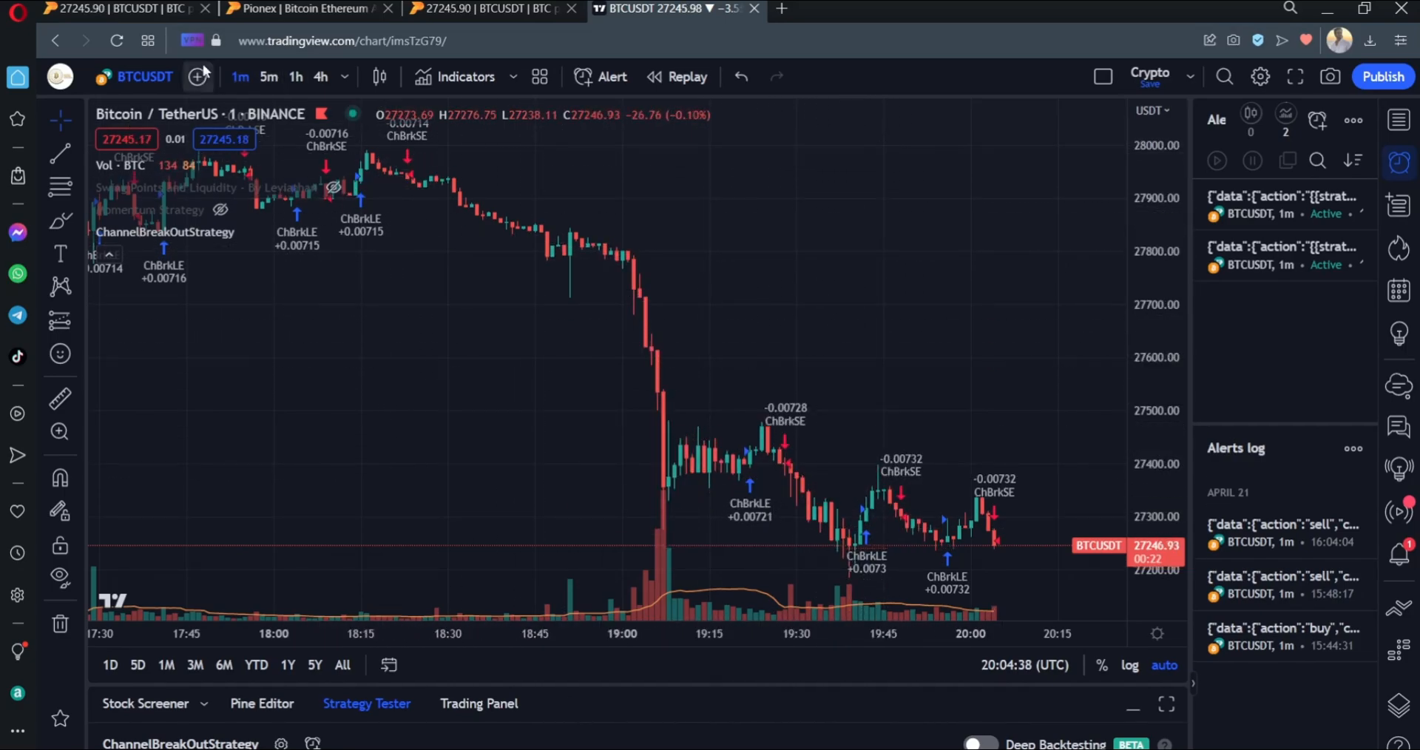
mouse_move(519, 442)
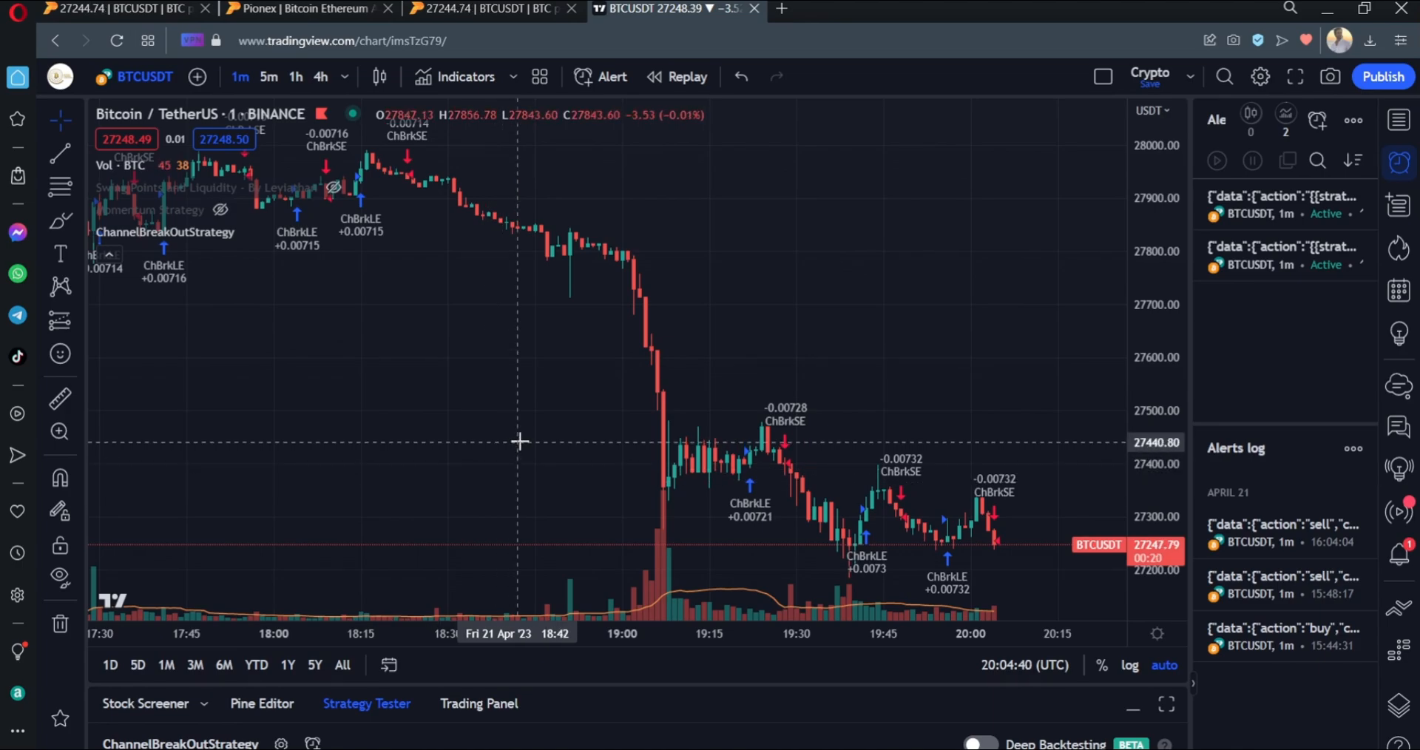
mouse_move(265, 148)
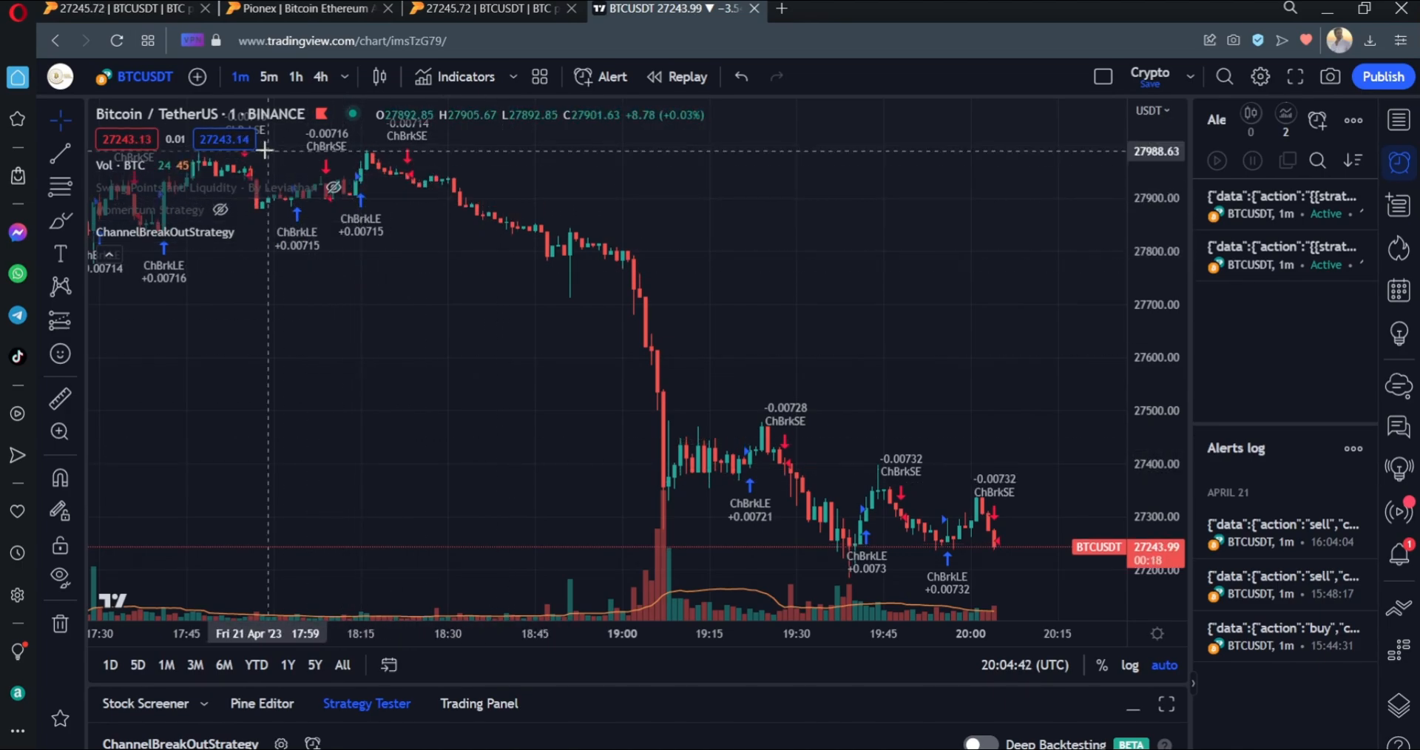
Choose BTC/USDT as the bot's trading pair.
click(308, 8)
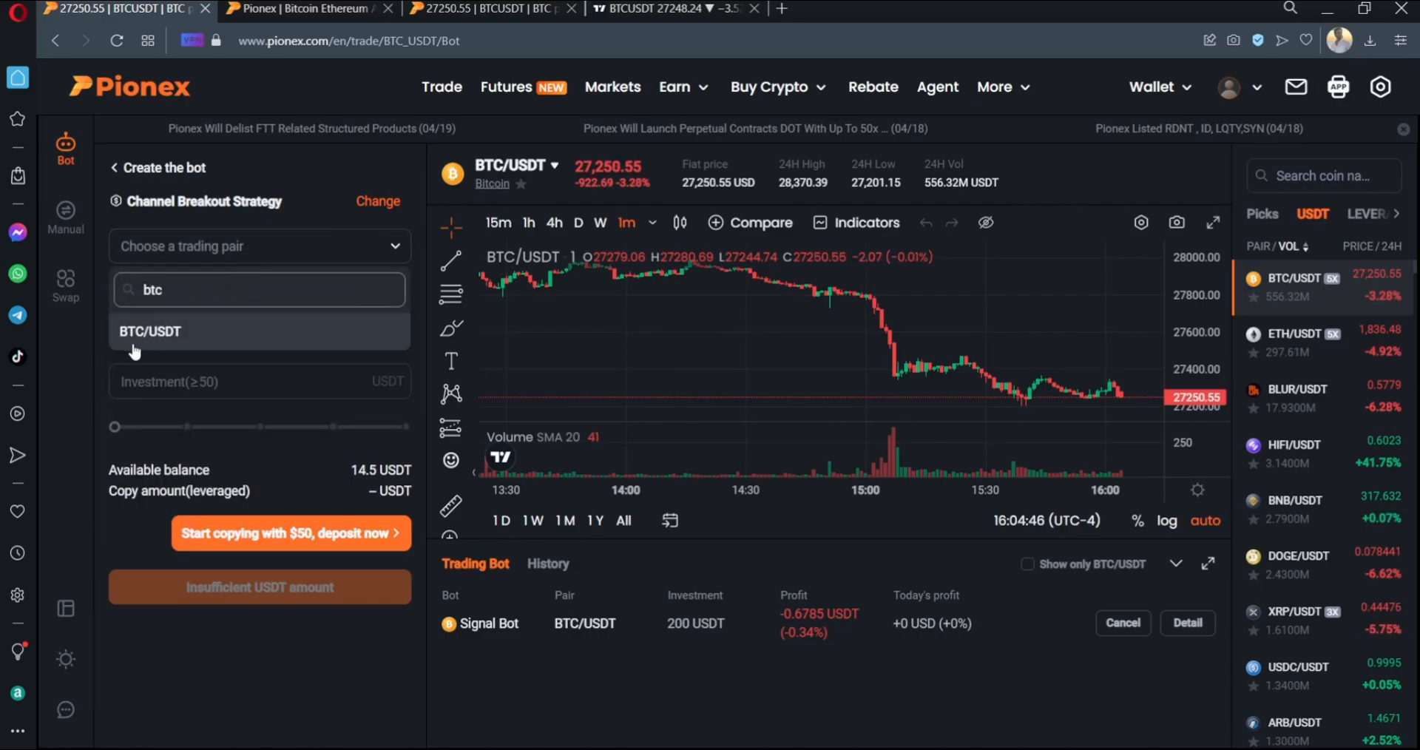
click(670, 8)
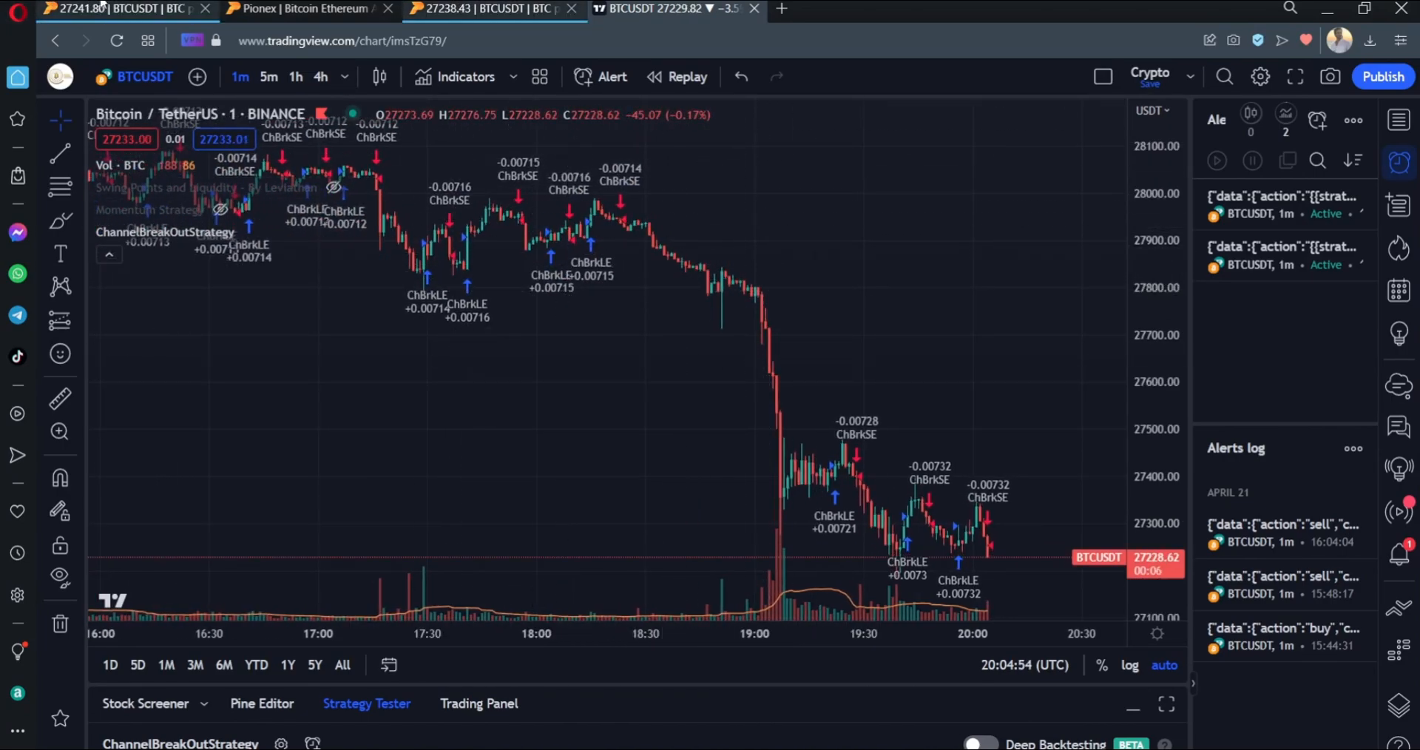
click(308, 8)
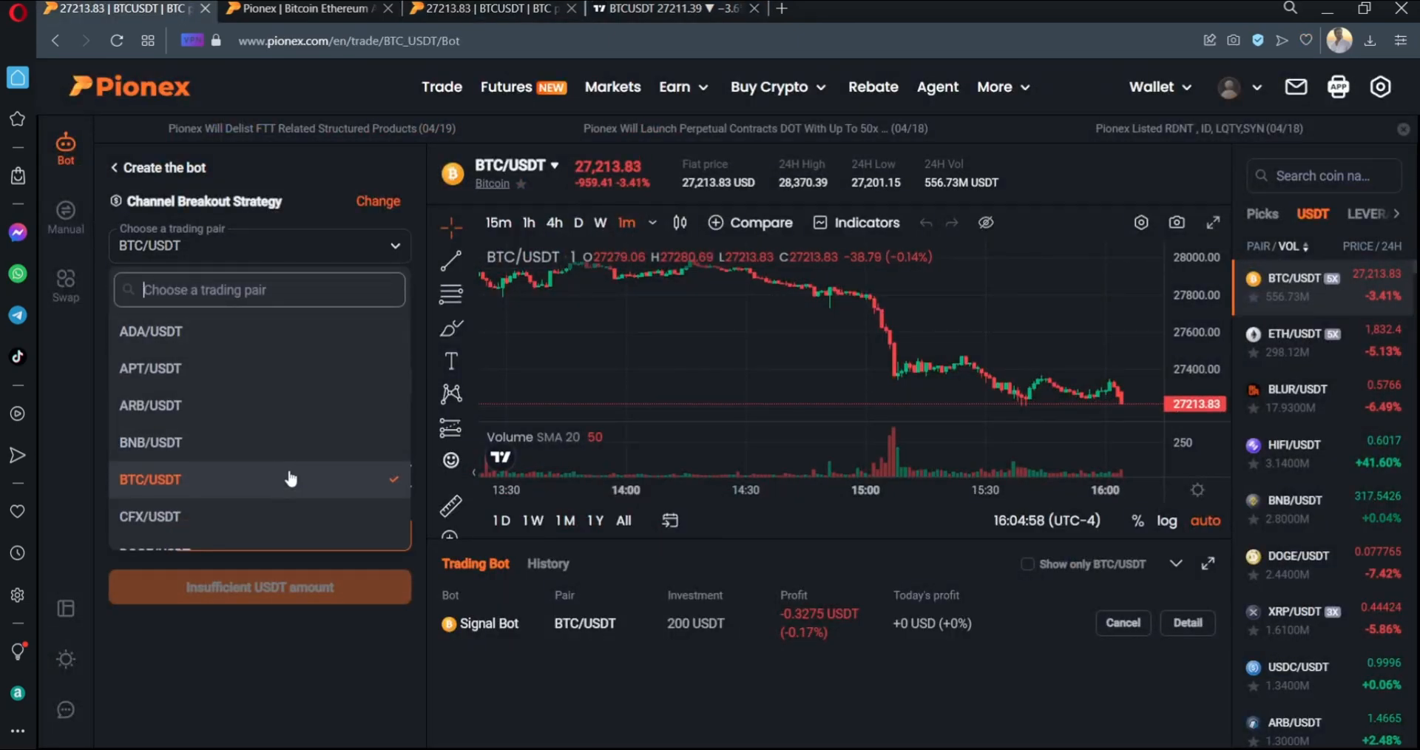
scroll(down, 3)
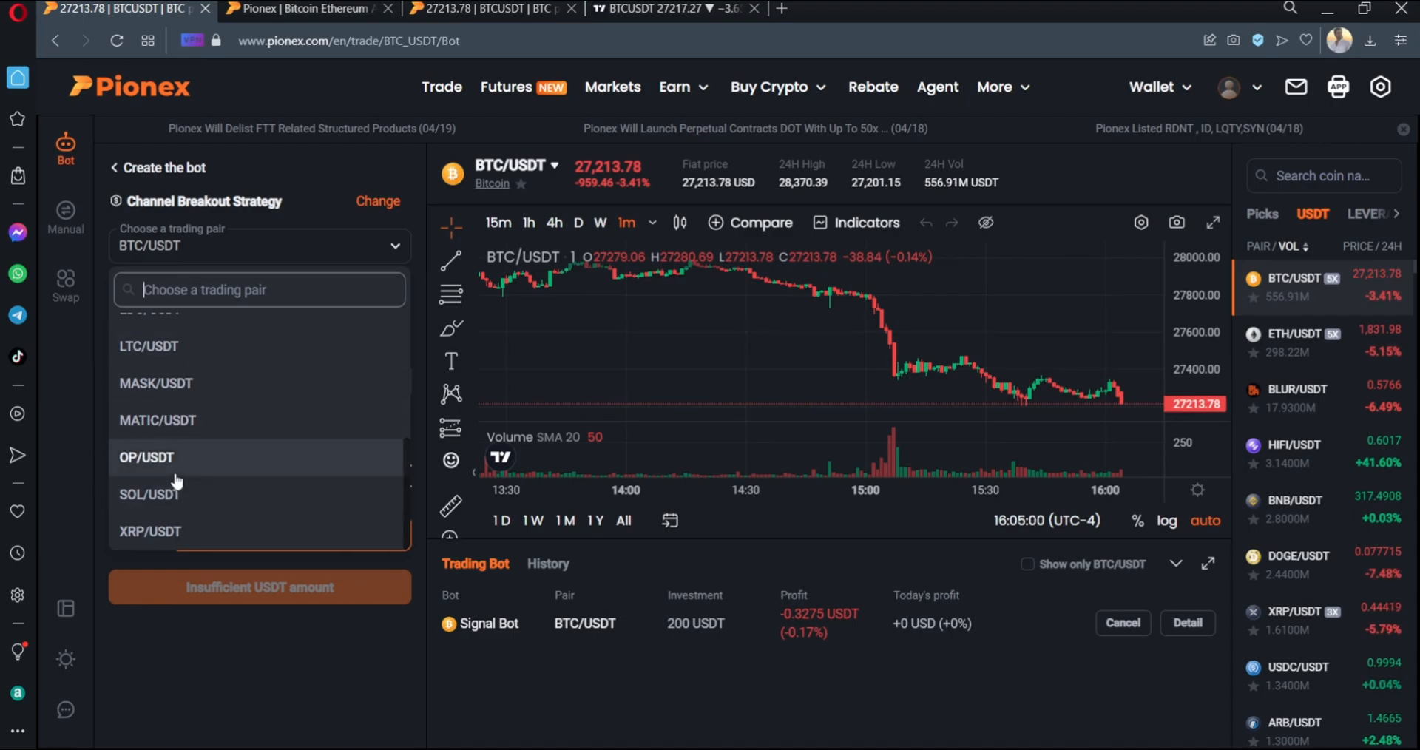
mouse_move(190, 404)
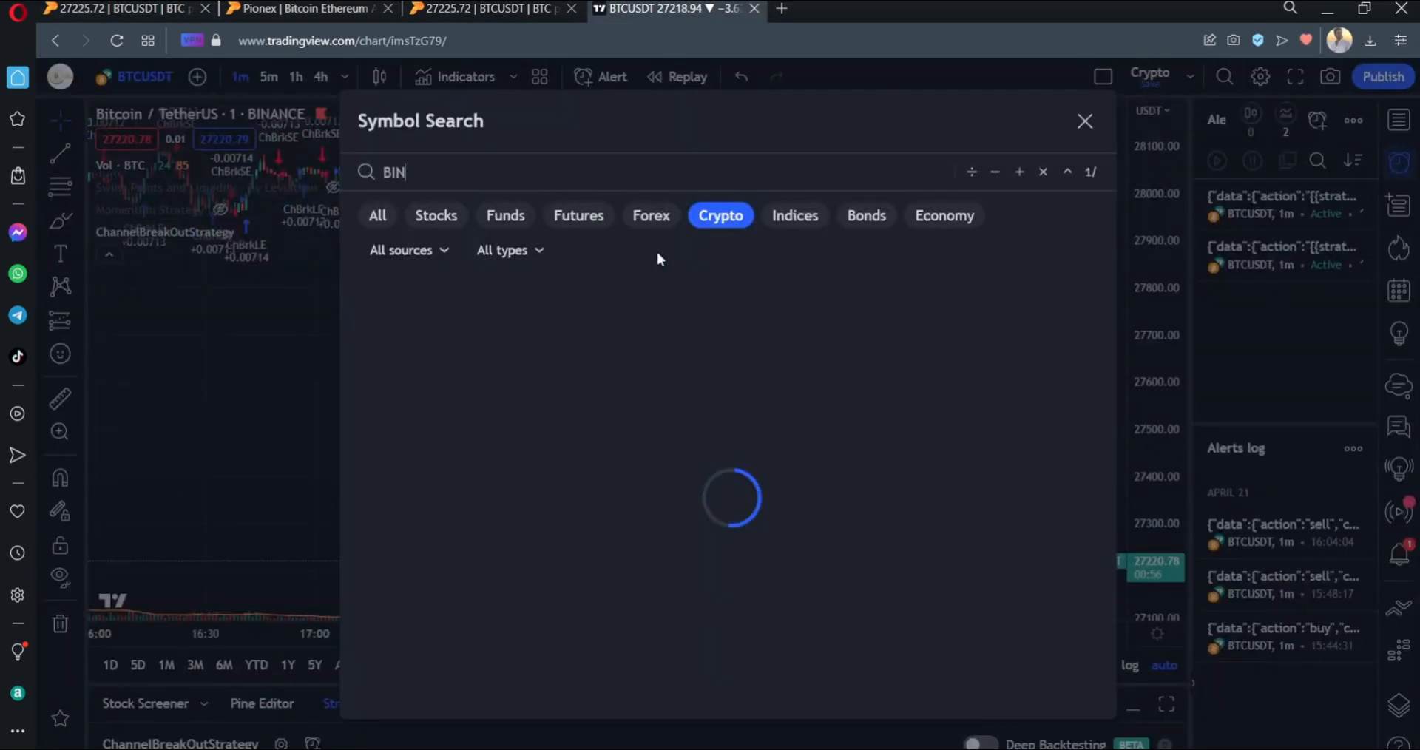
Switch the TradingView chart to BINANCE:SOLUSDT.
text(ANCE:S)
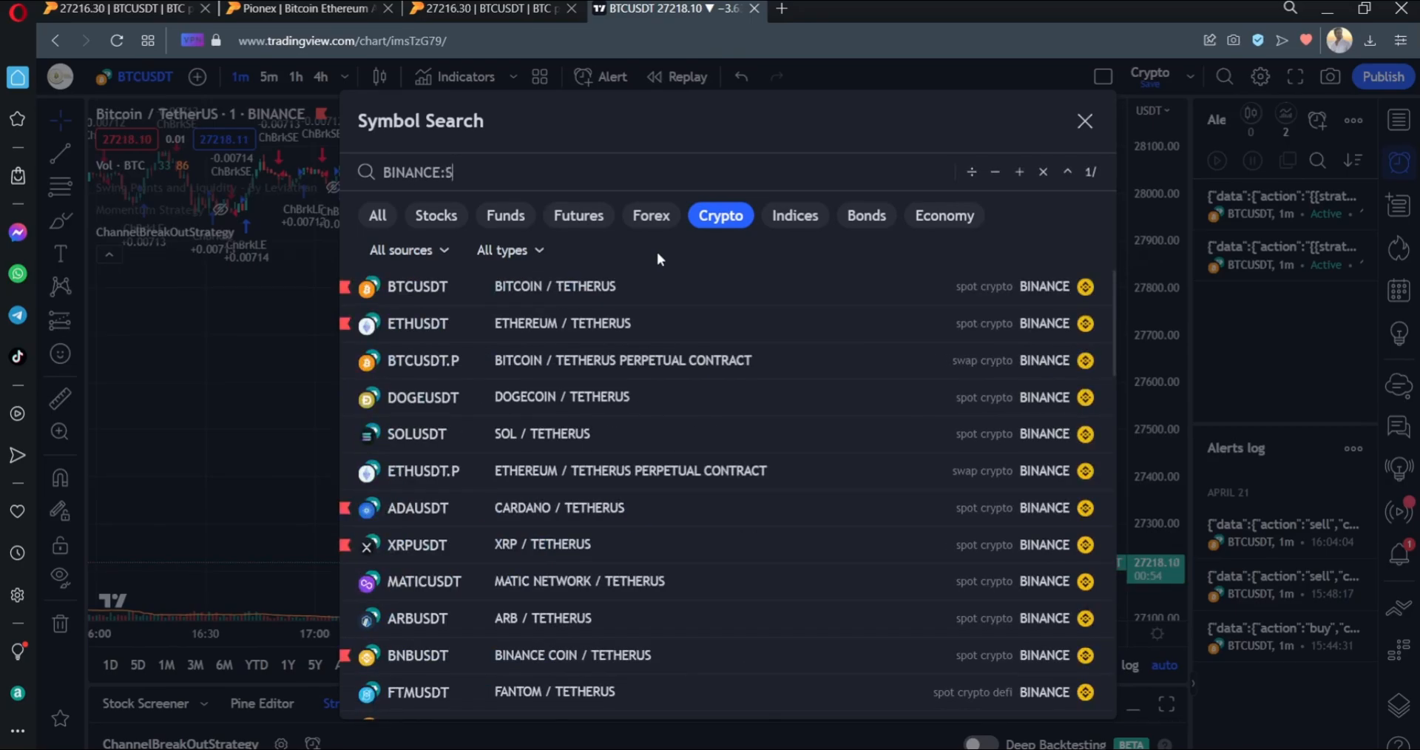
text(OLUSDT)
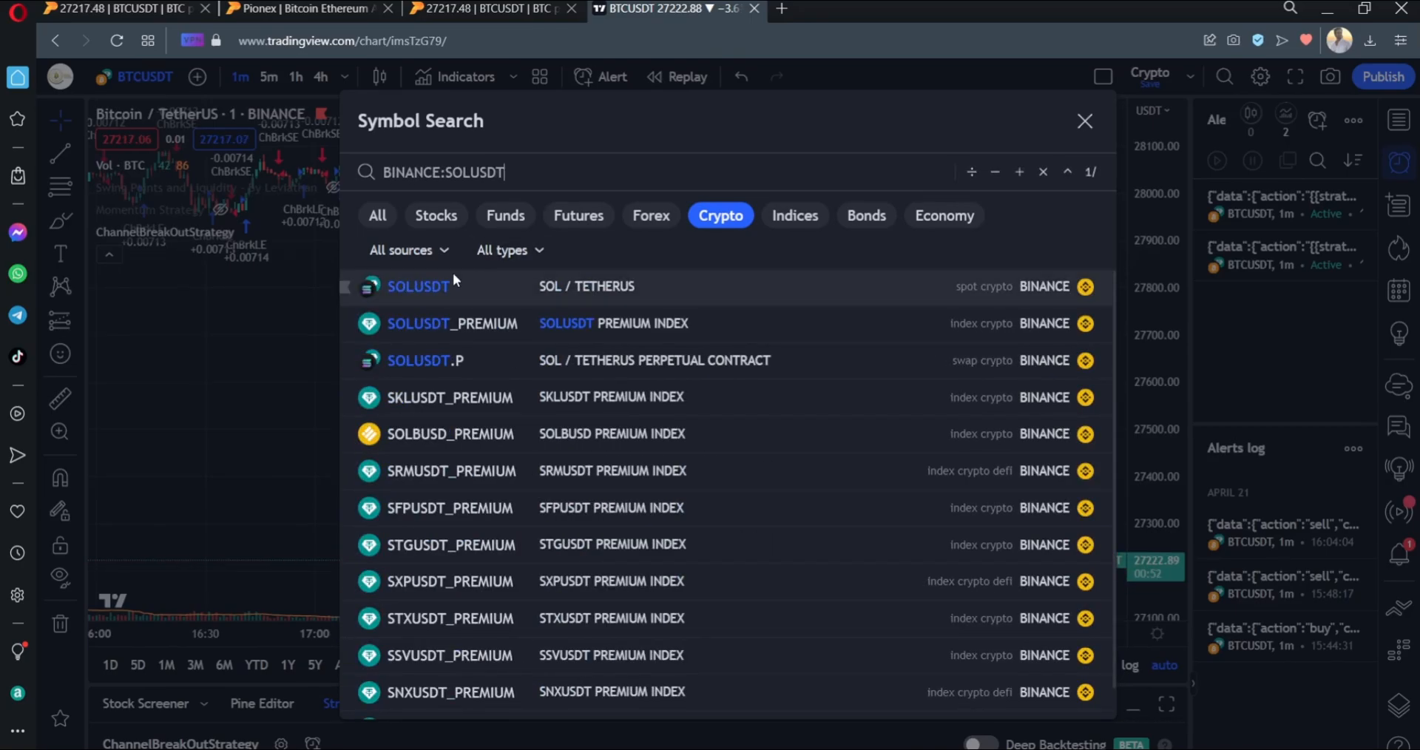
click(419, 286)
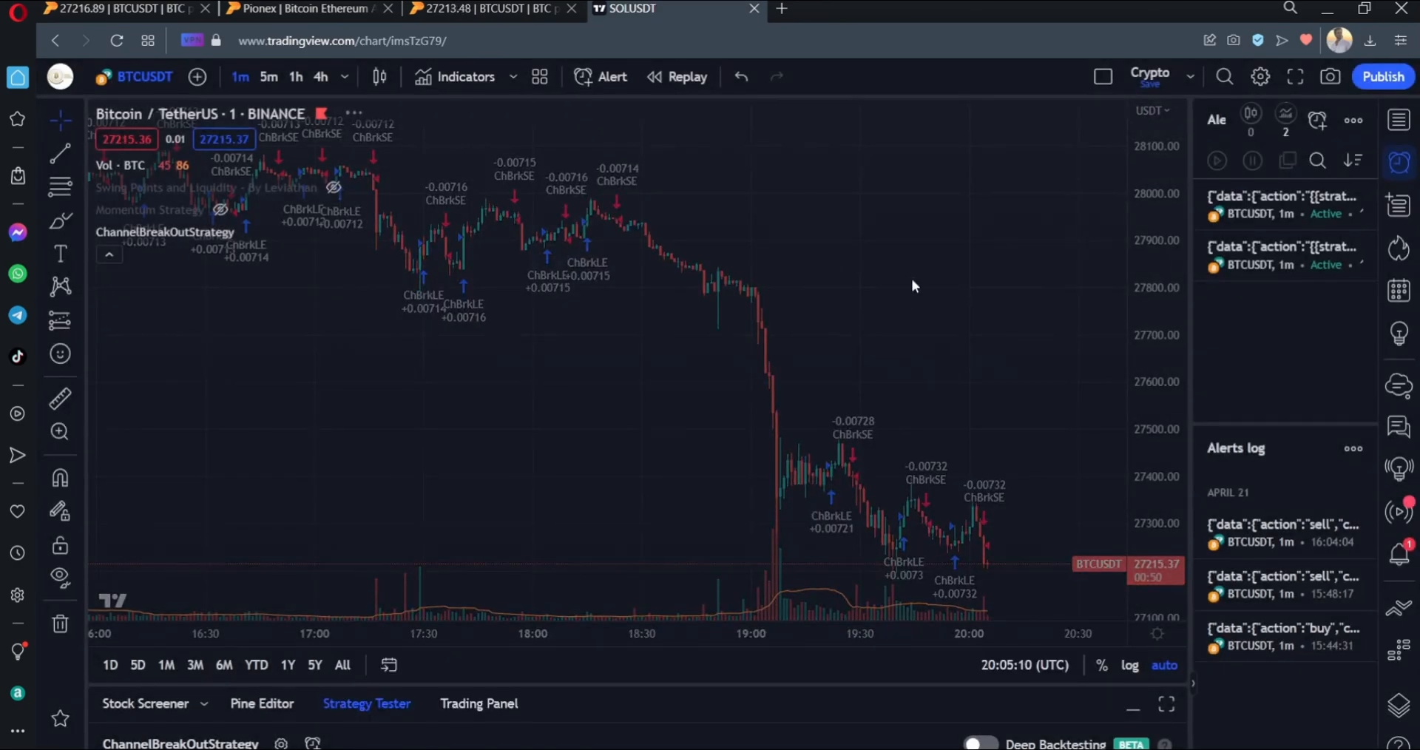
Open the channel-breakout alert for editing and scroll through its message.
click(634, 8)
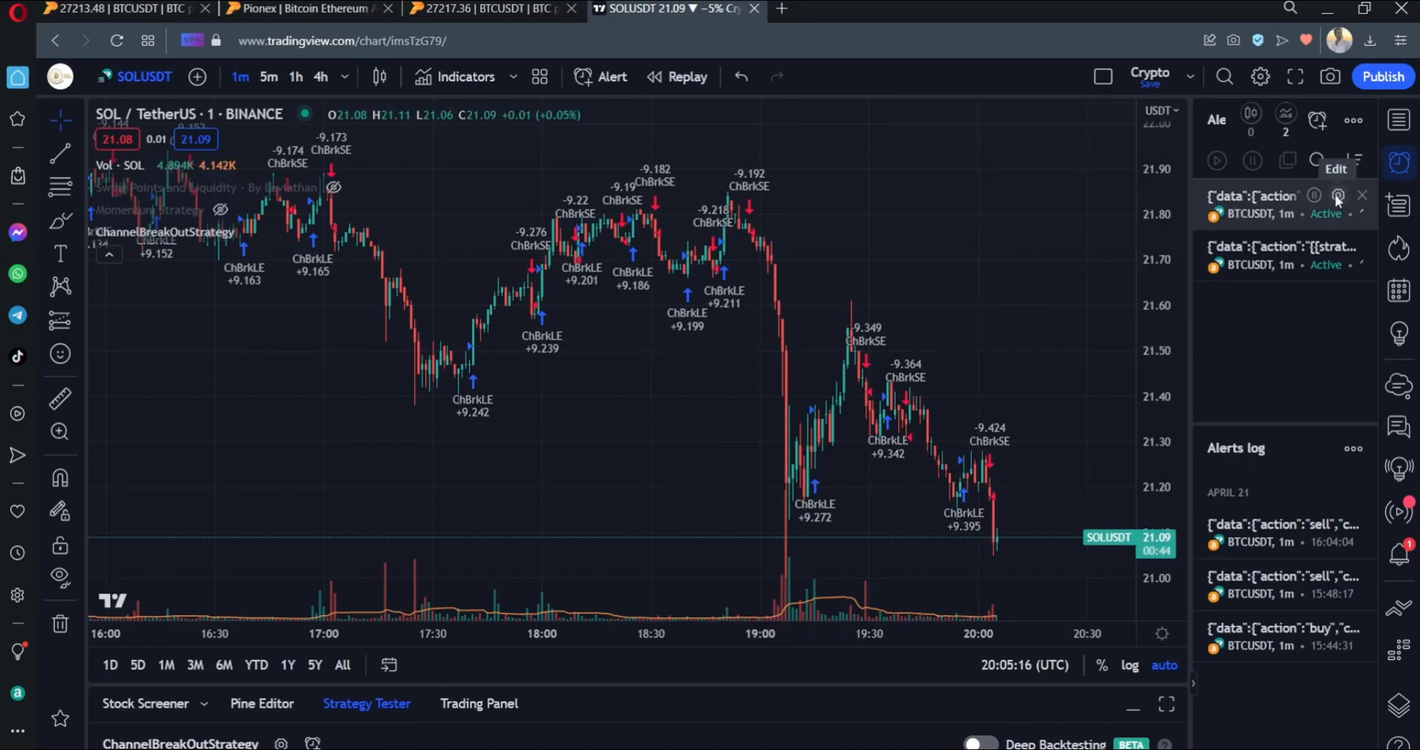
click(1337, 196)
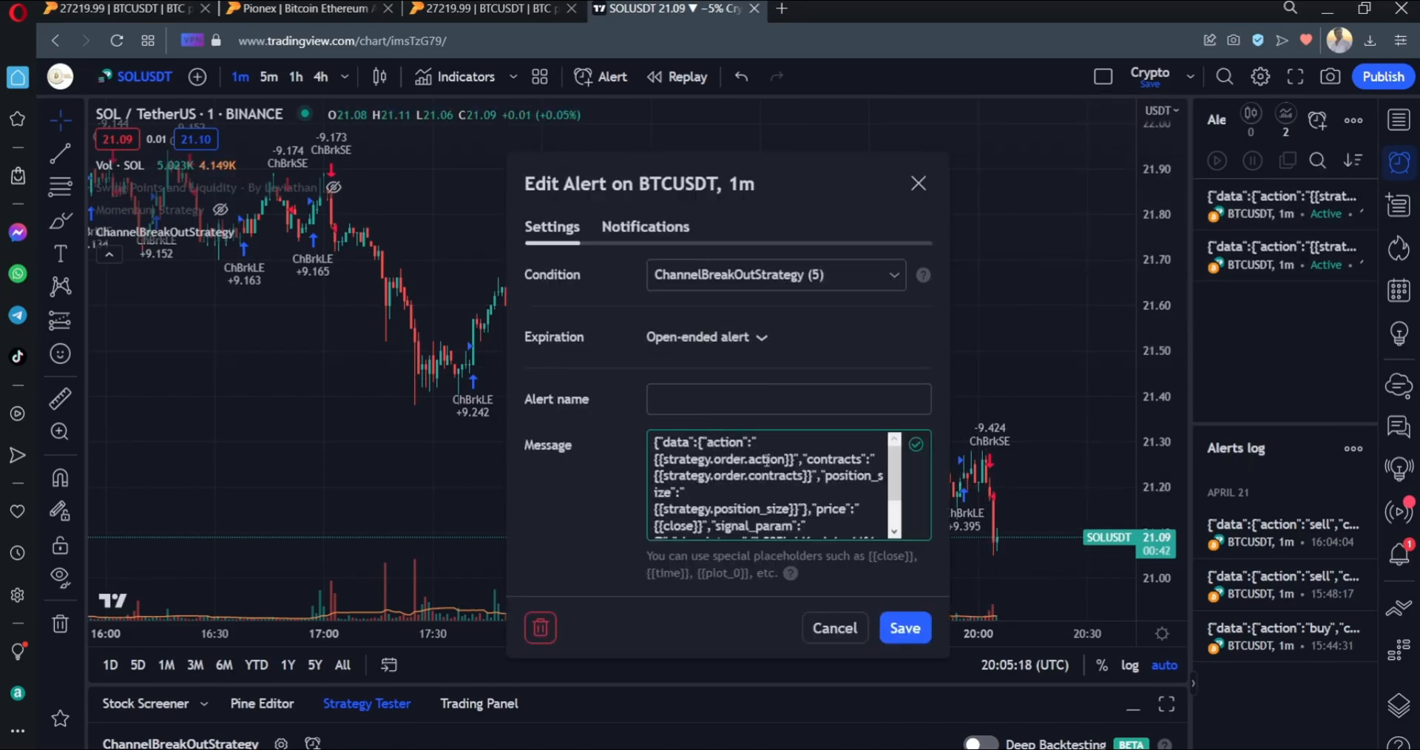
scroll(down, 3)
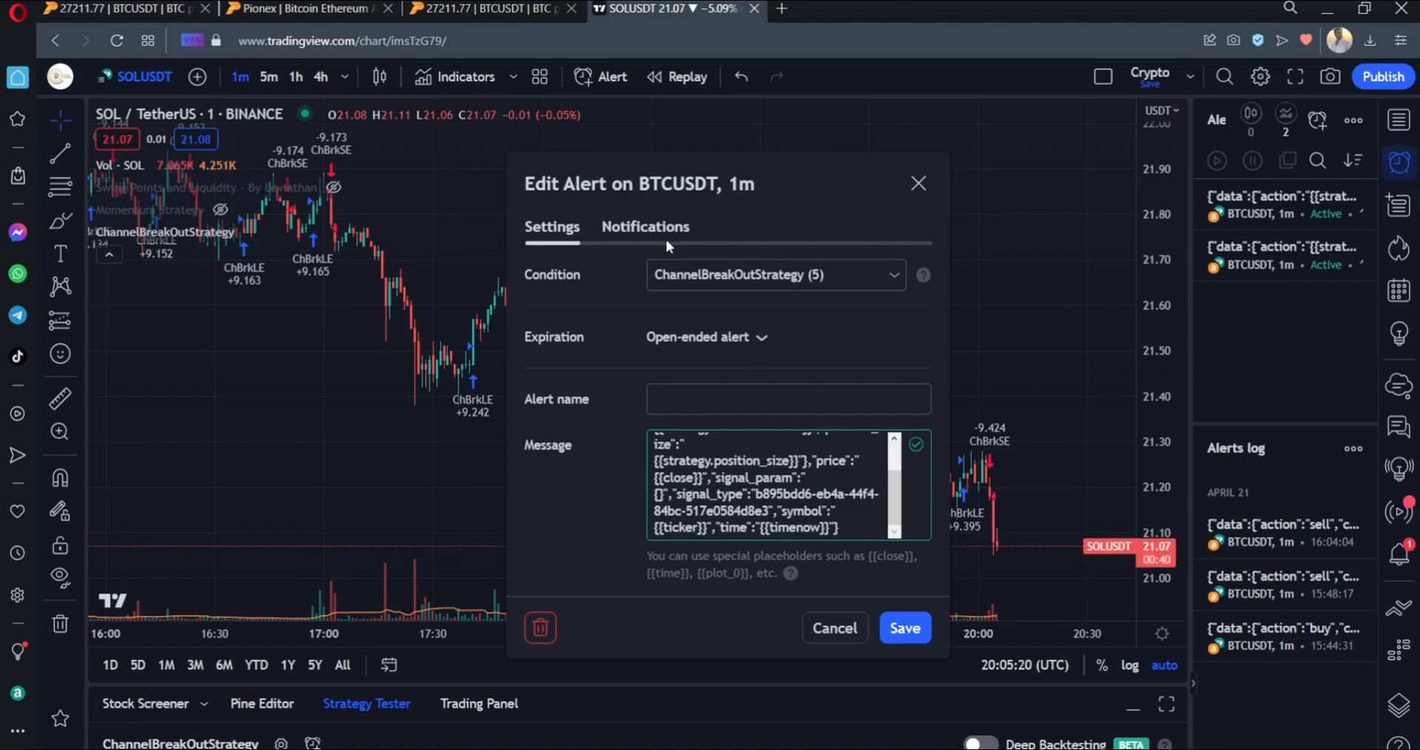
scroll(up, 3)
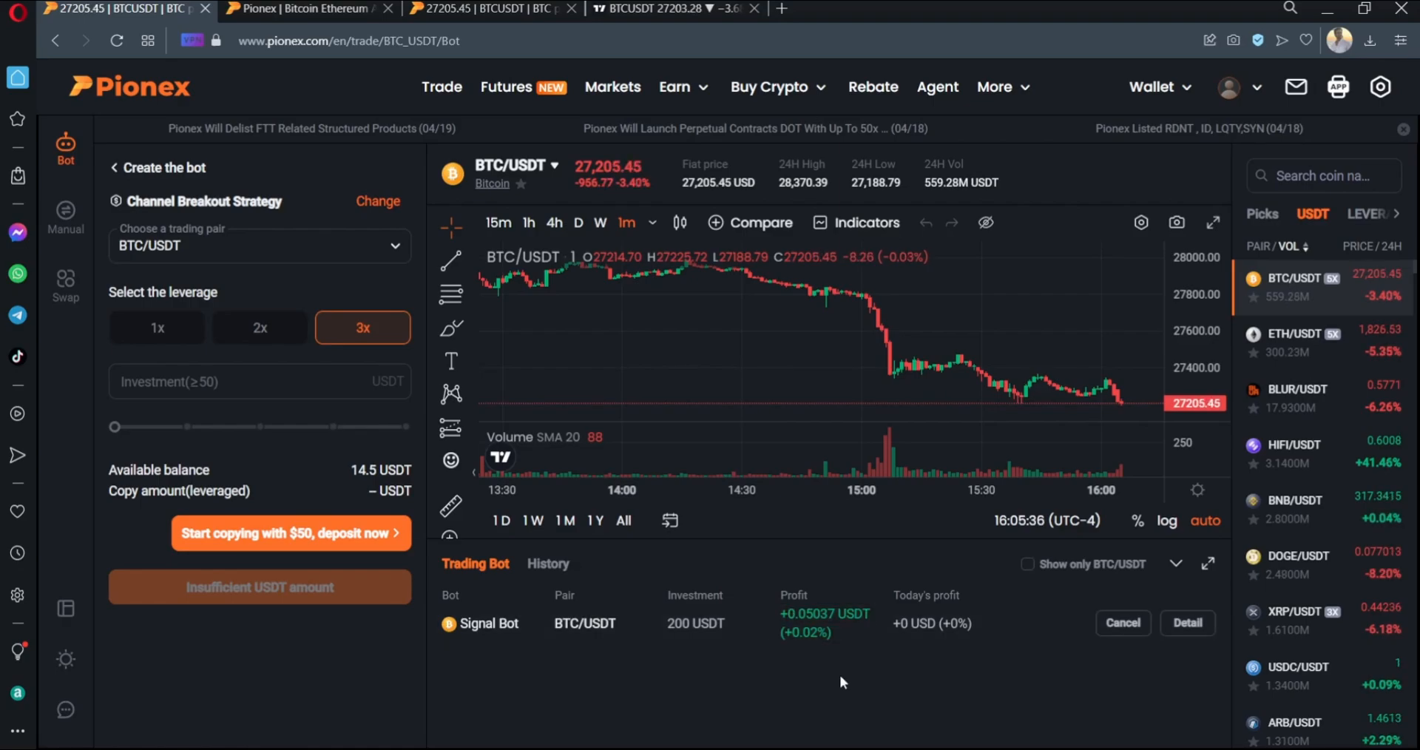
Return to the PionexGPT channel-breakout chat and show the GPT Marketplace strategy list.
click(307, 8)
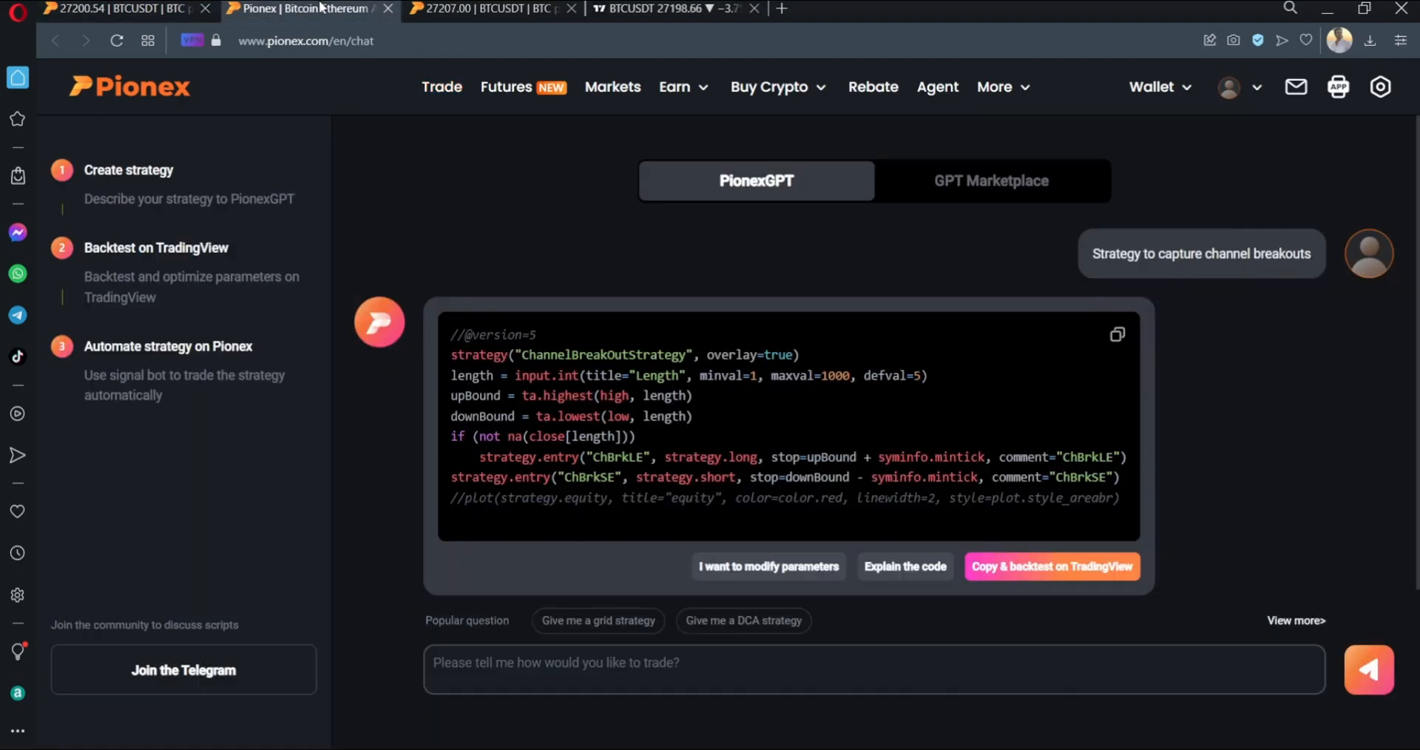
click(815, 662)
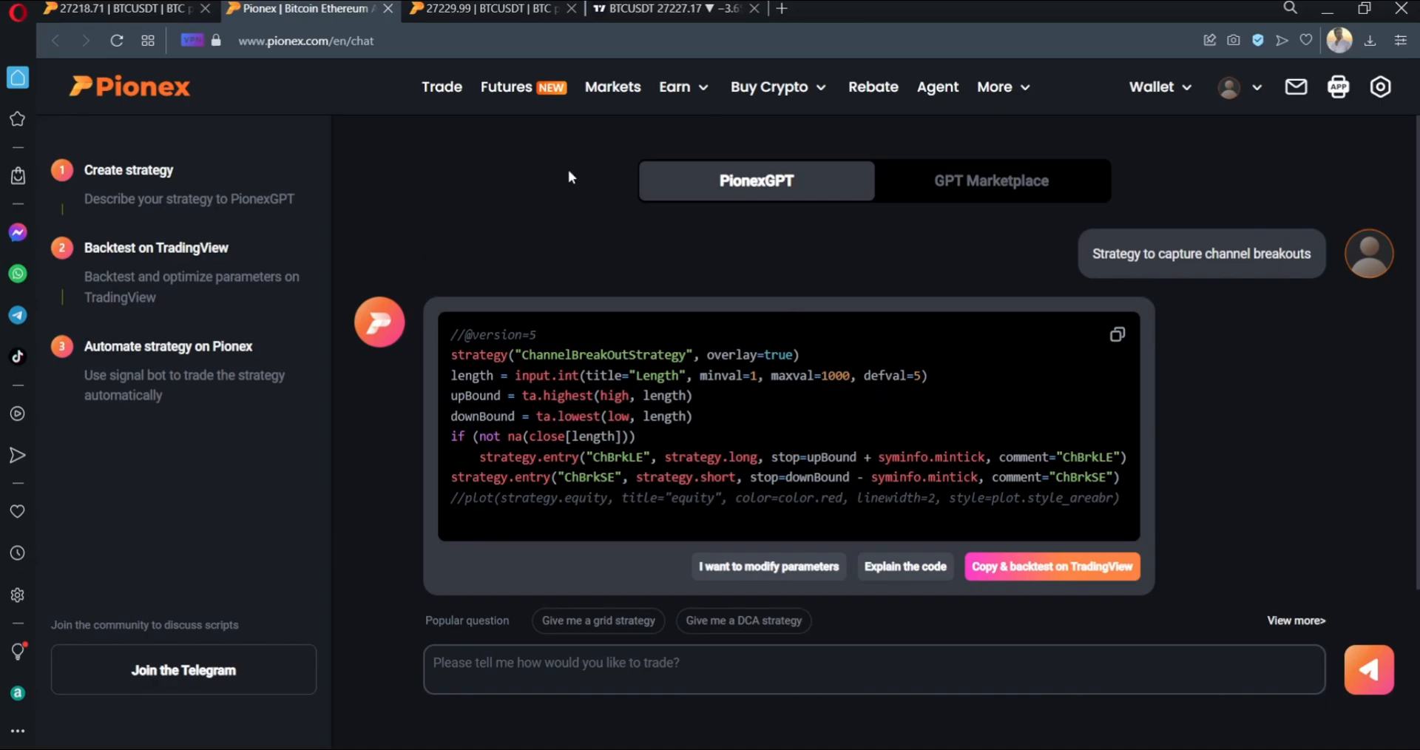
click(991, 180)
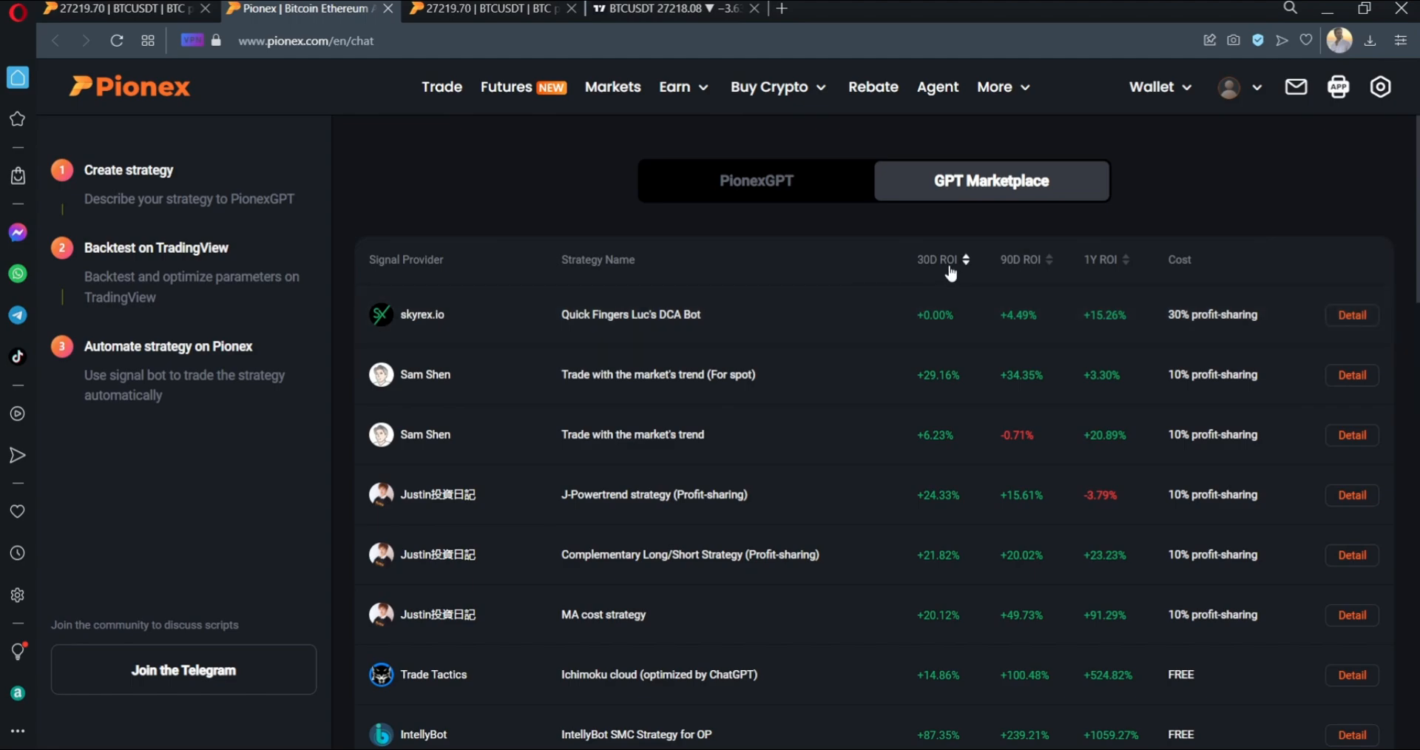
Sort marketplace strategies by 30D ROI, highest first, and open IntellyBot SMC Strategy for OP details.
click(965, 259)
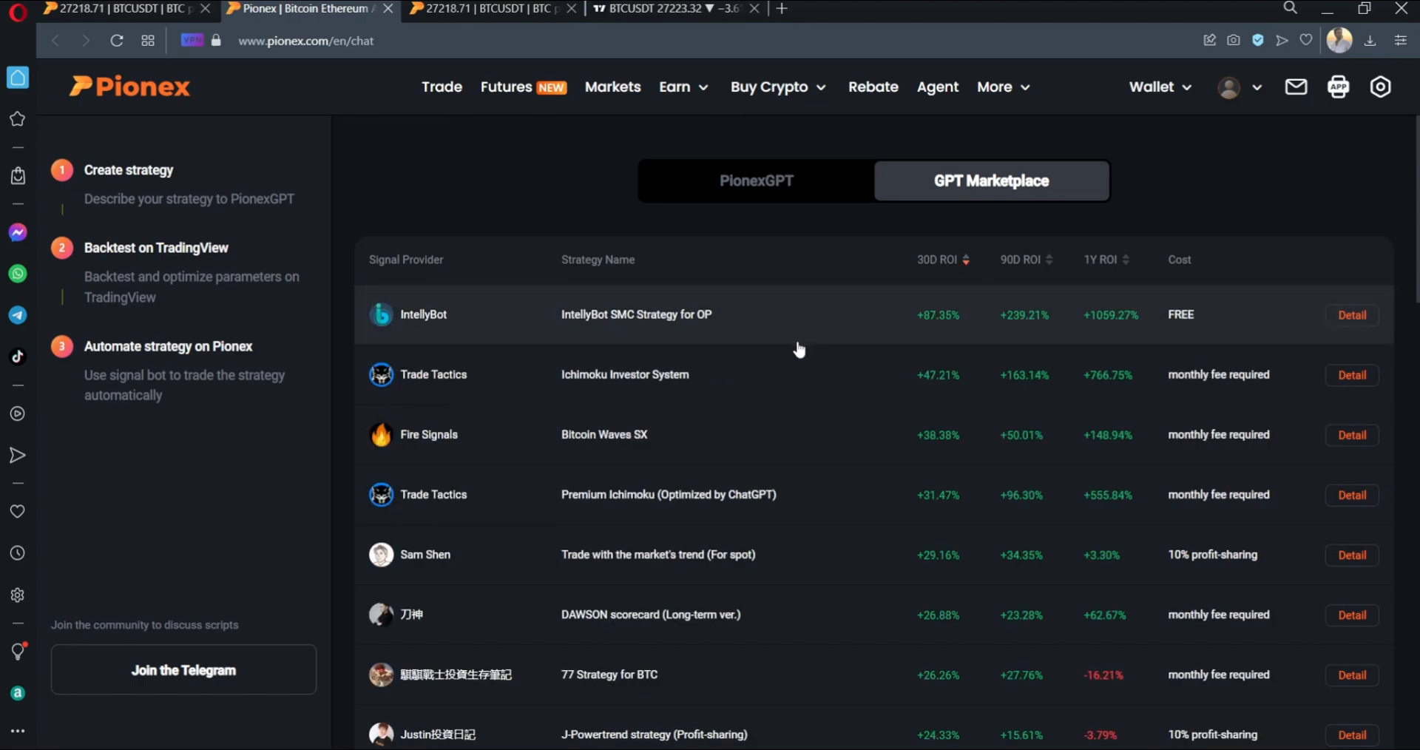
mouse_move(731, 440)
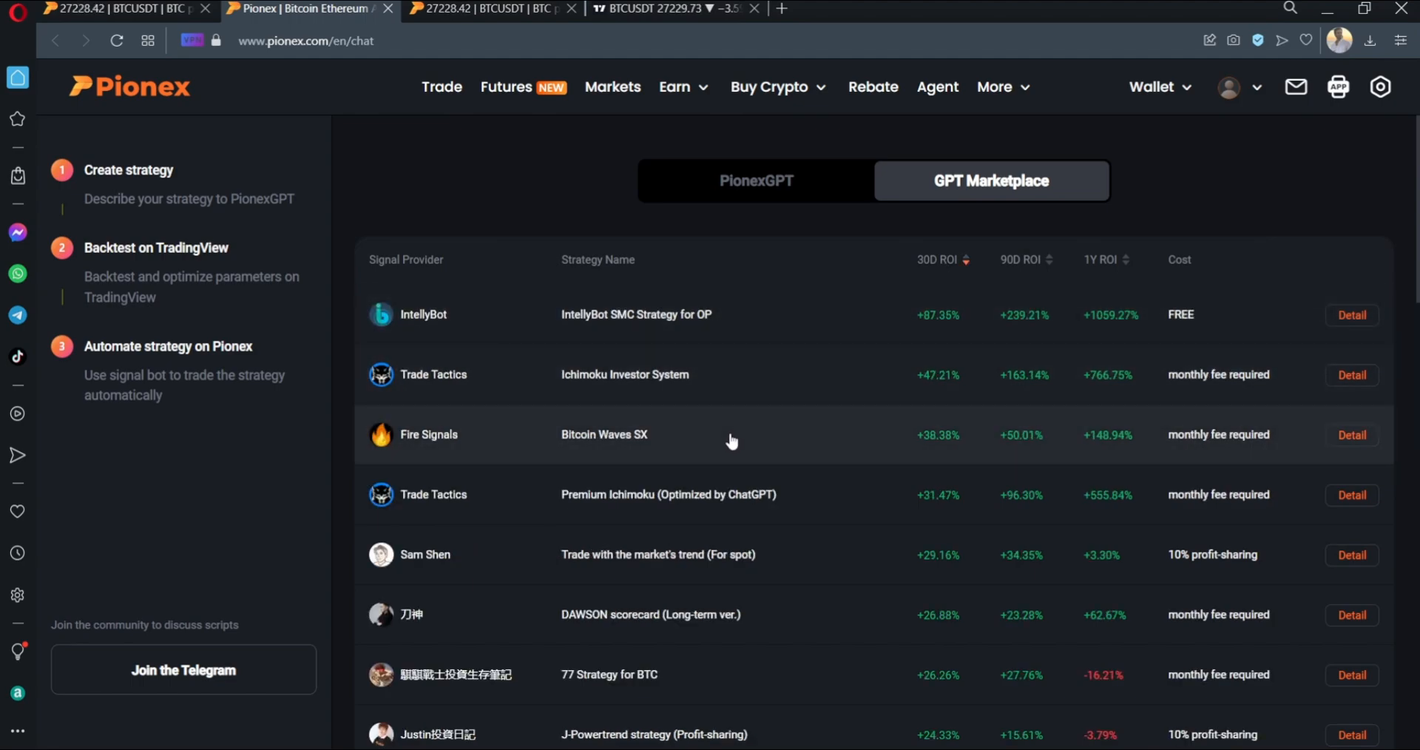
click(1350, 434)
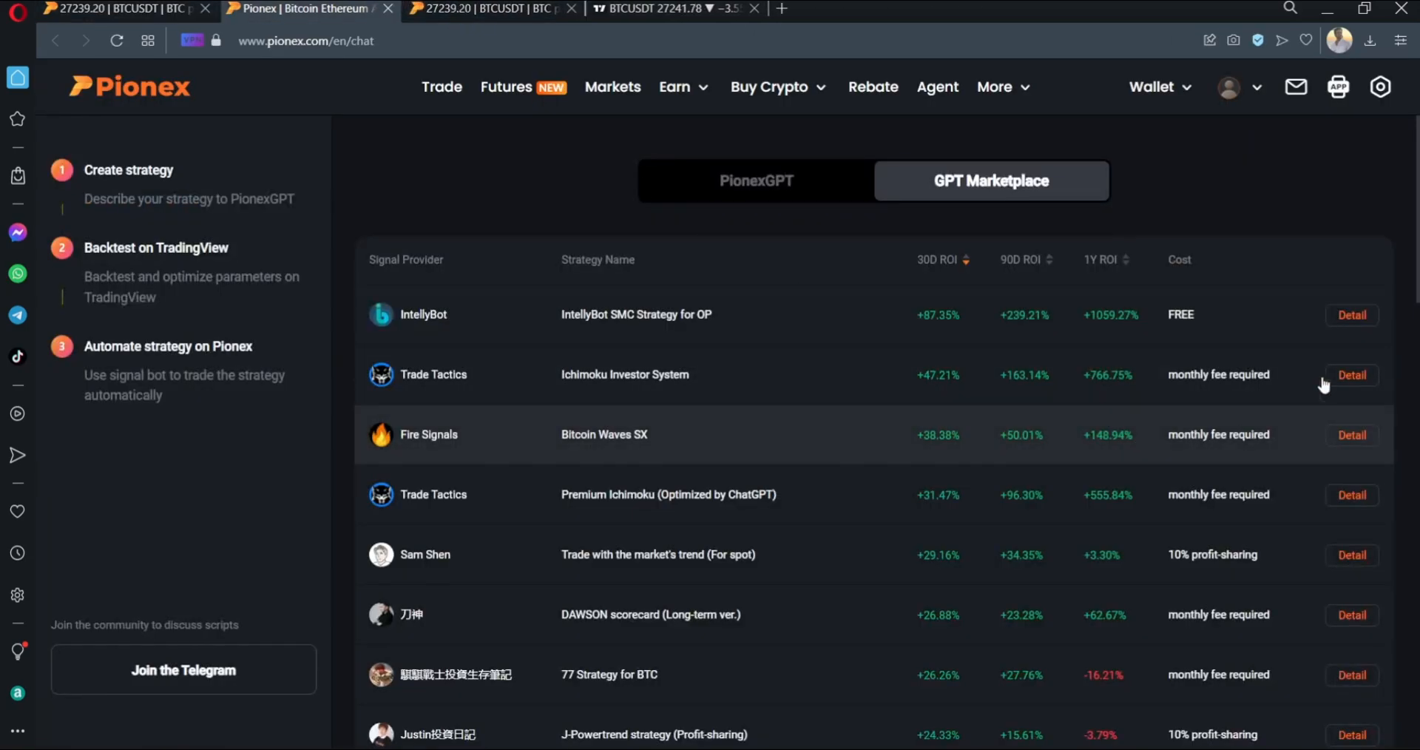
click(1351, 314)
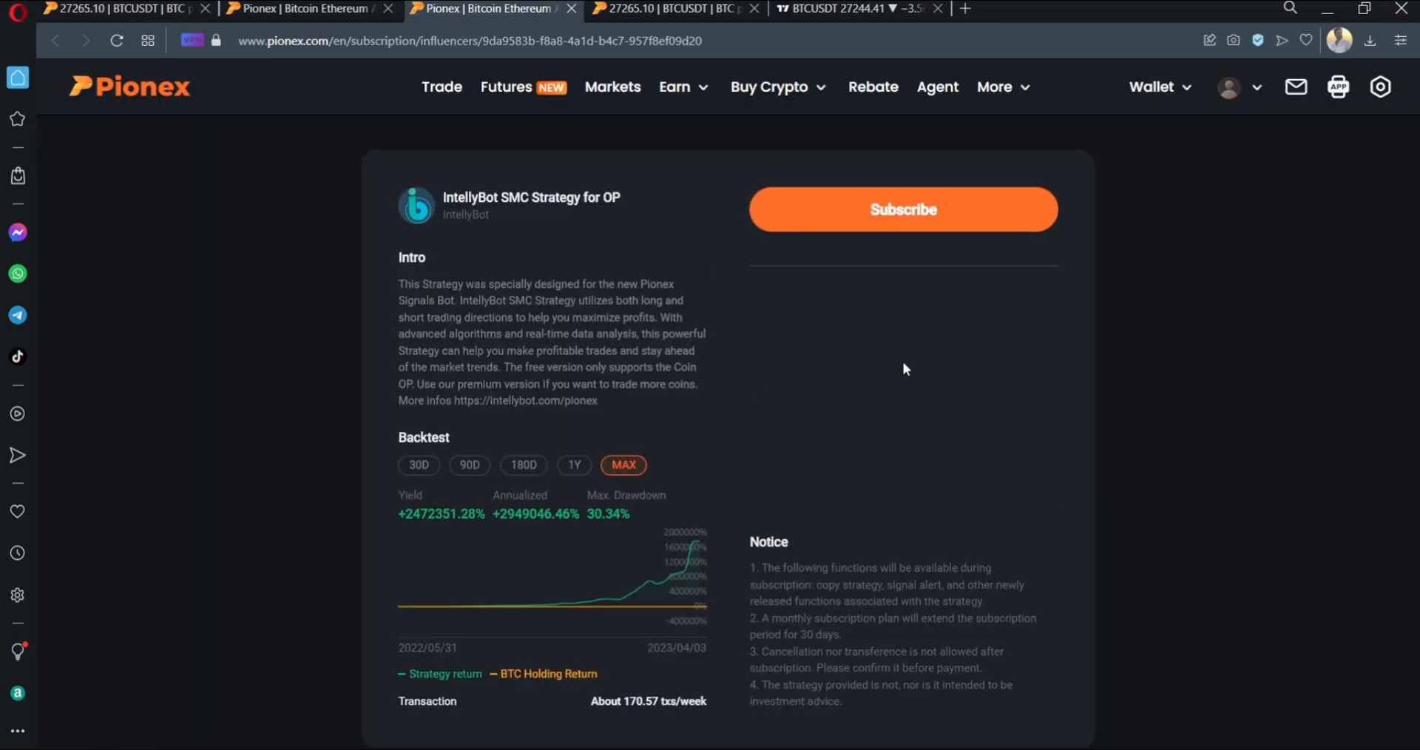
mouse_move(903, 210)
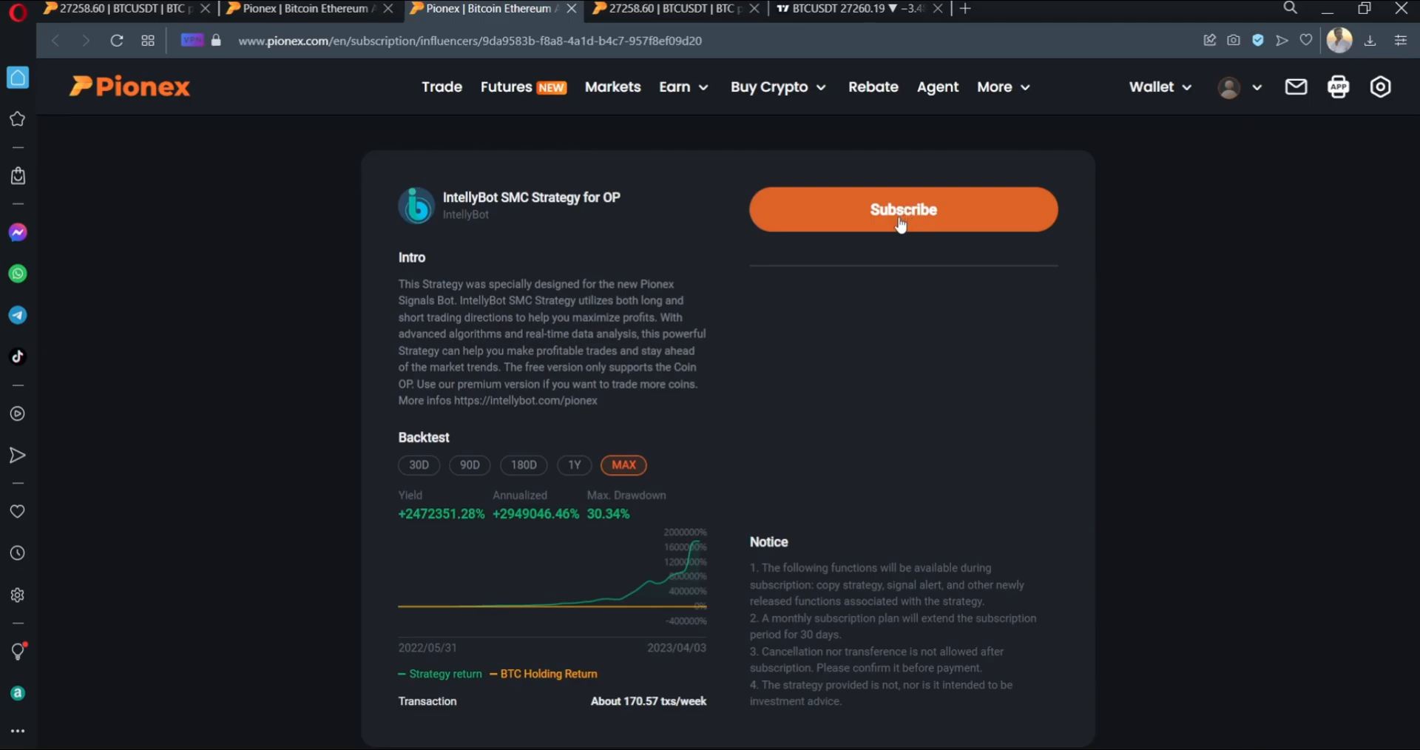
Subscribe to IntellyBot SMC Strategy for OP with OP as coin, then unsubscribe and close the confirmation.
click(900, 209)
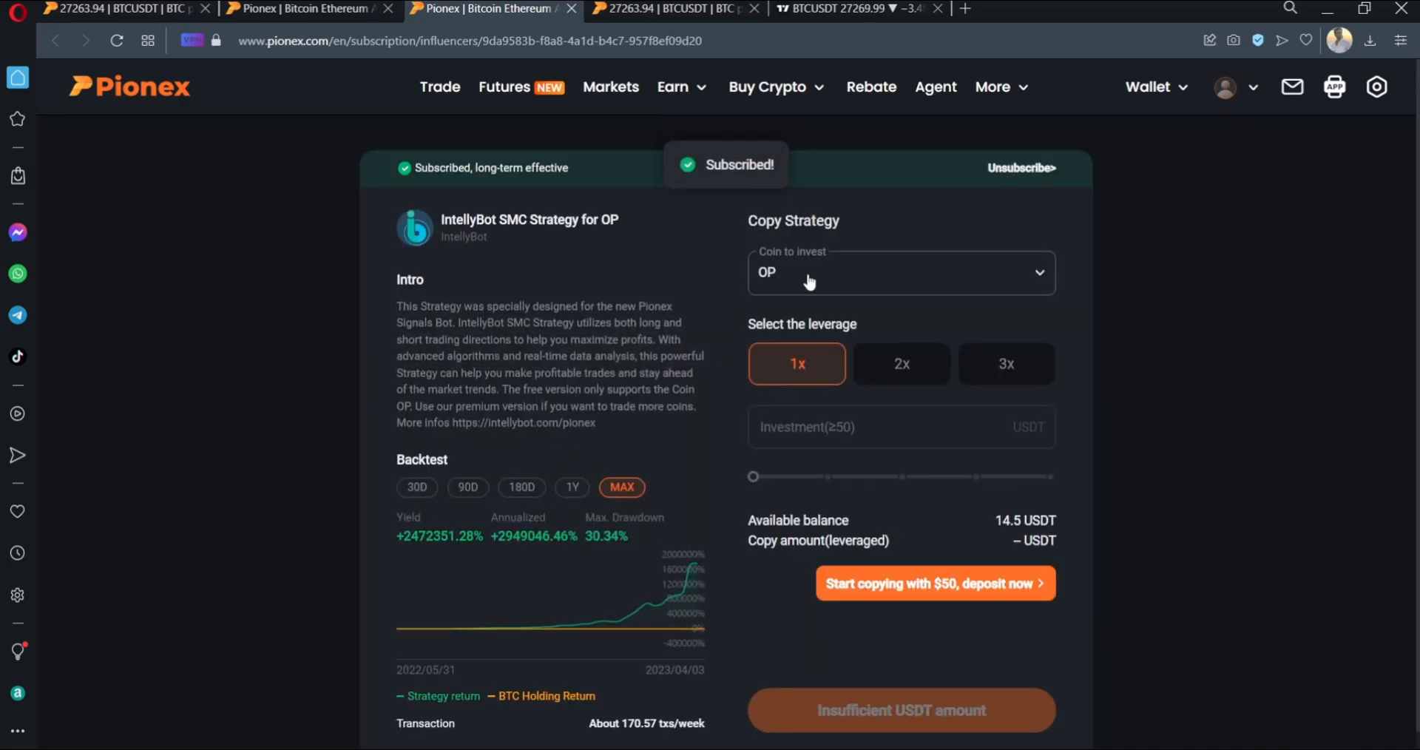
click(900, 273)
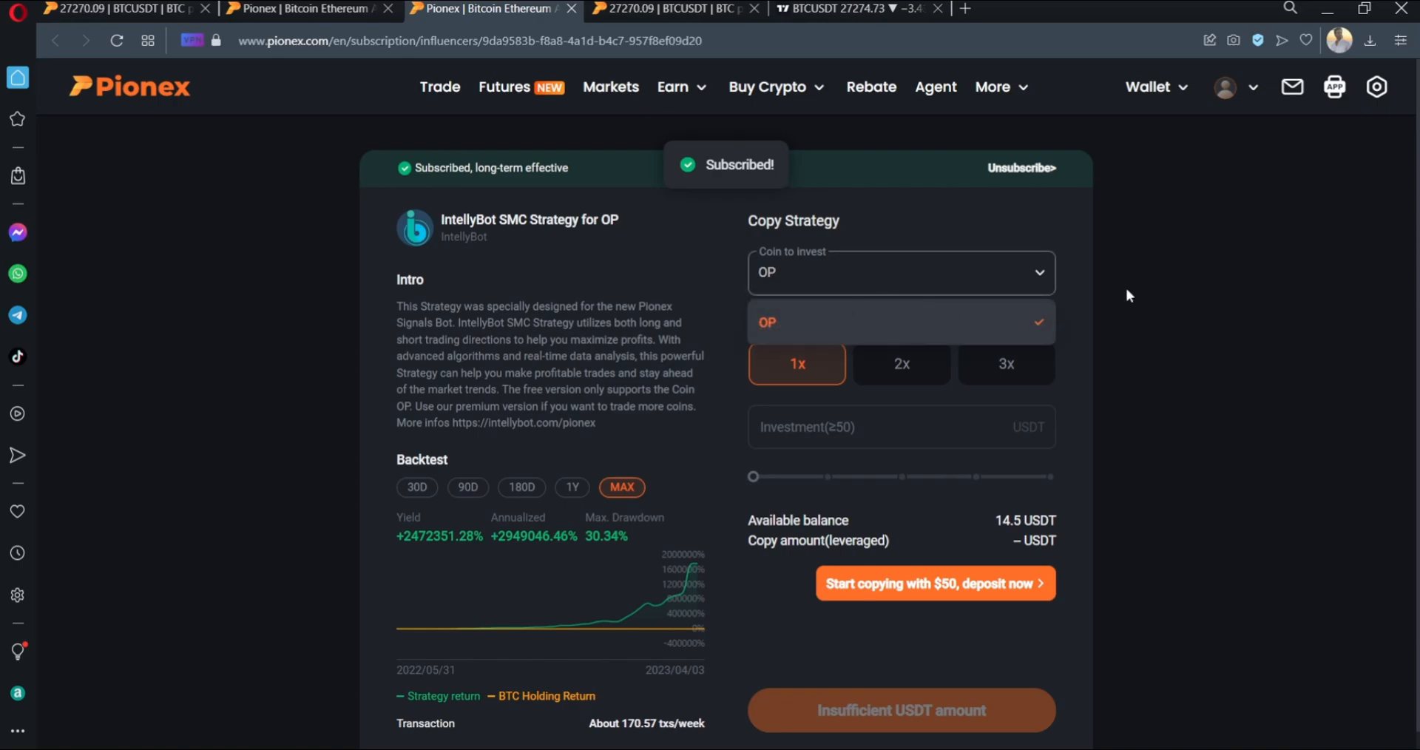
click(1006, 363)
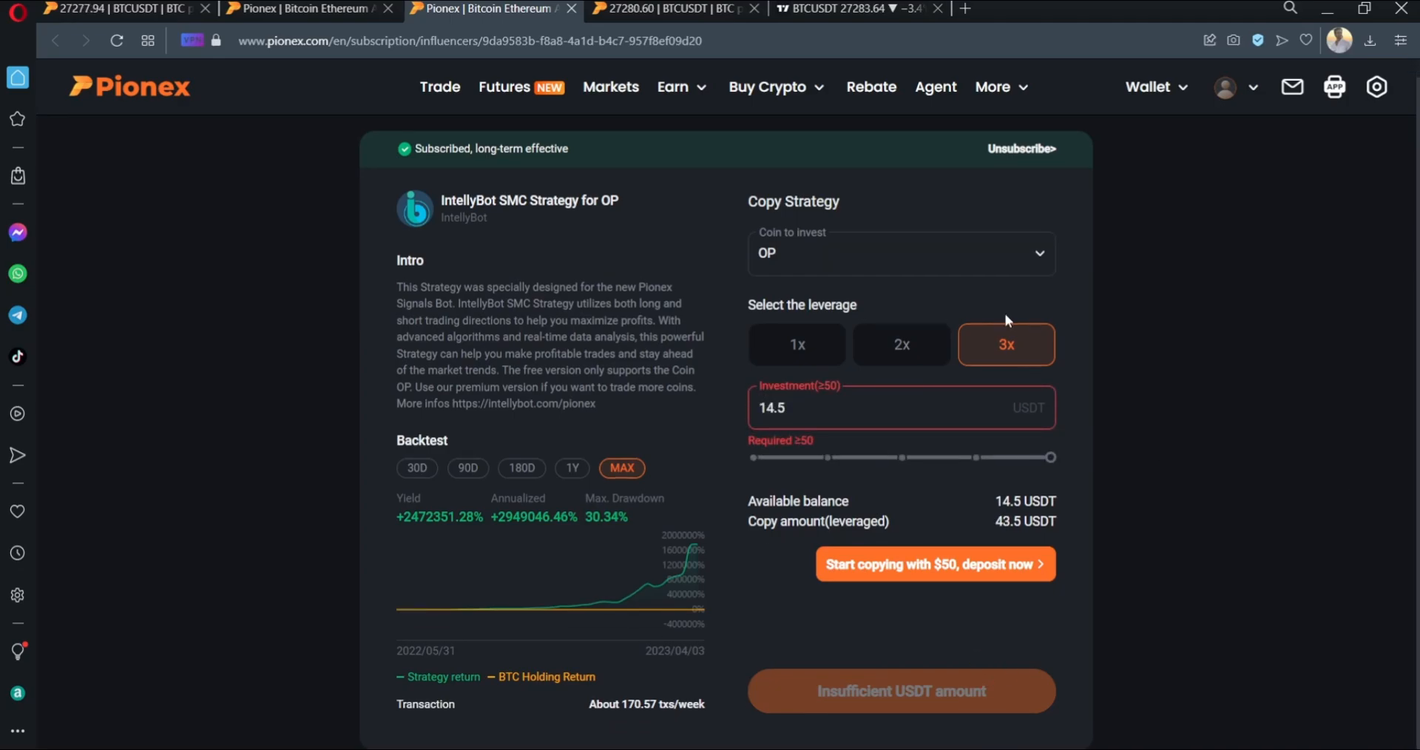
click(1020, 148)
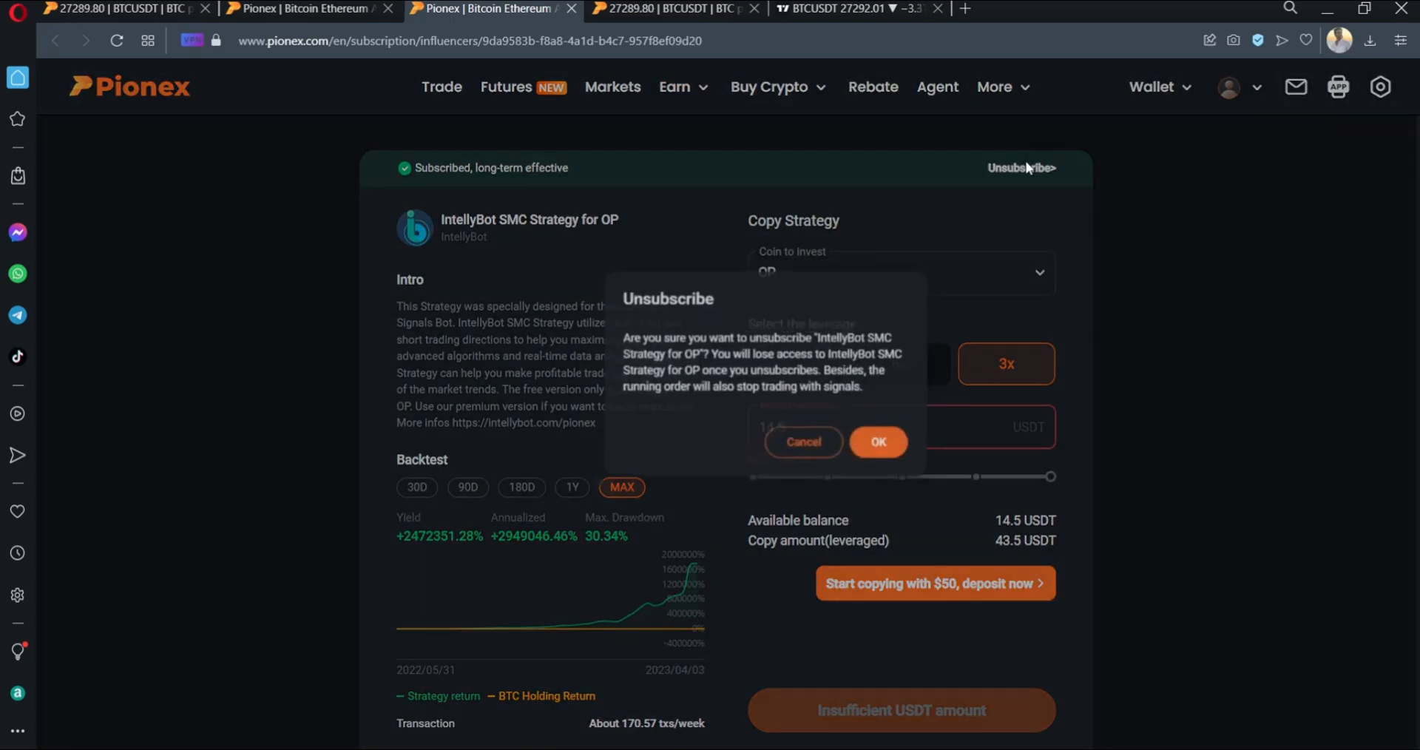
click(876, 442)
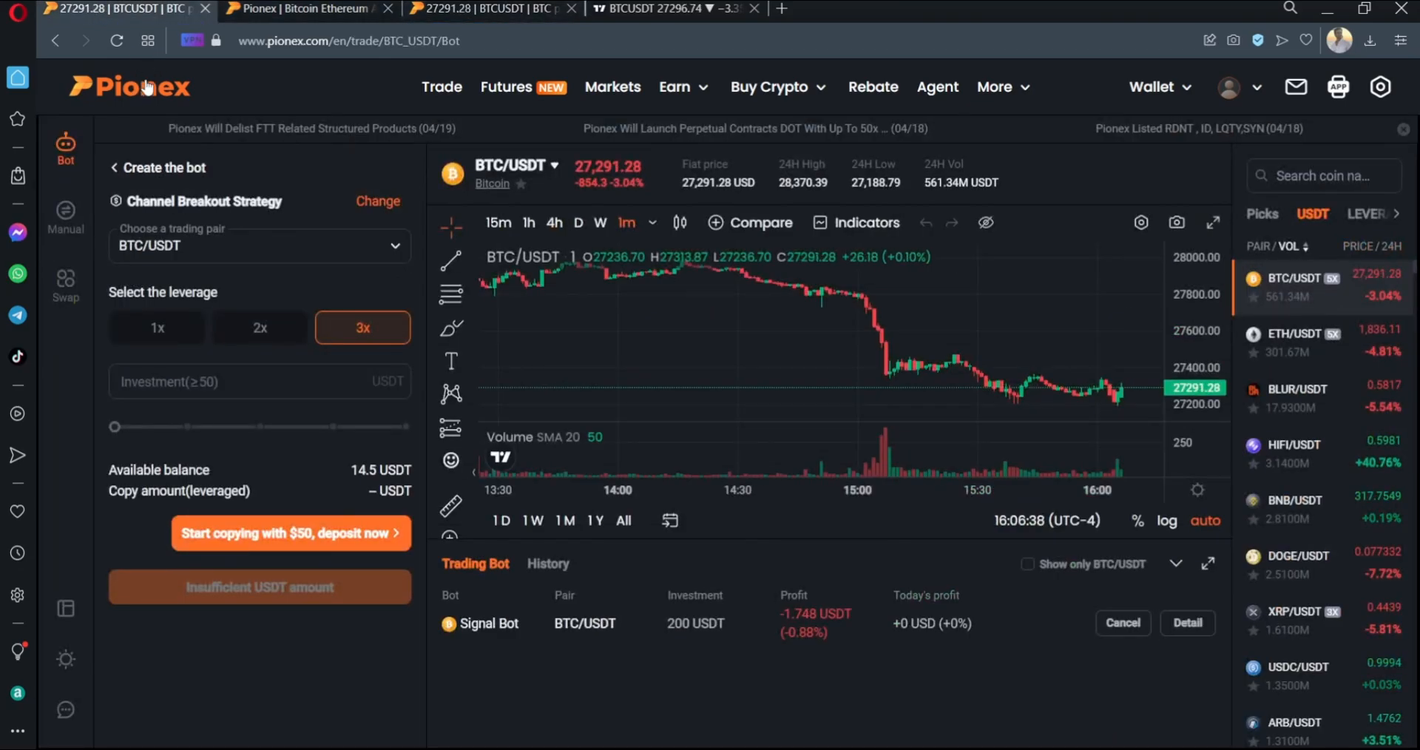
Switch to the PionexGPT page with suggested prompts, then back to the TradingView chart.
click(129, 86)
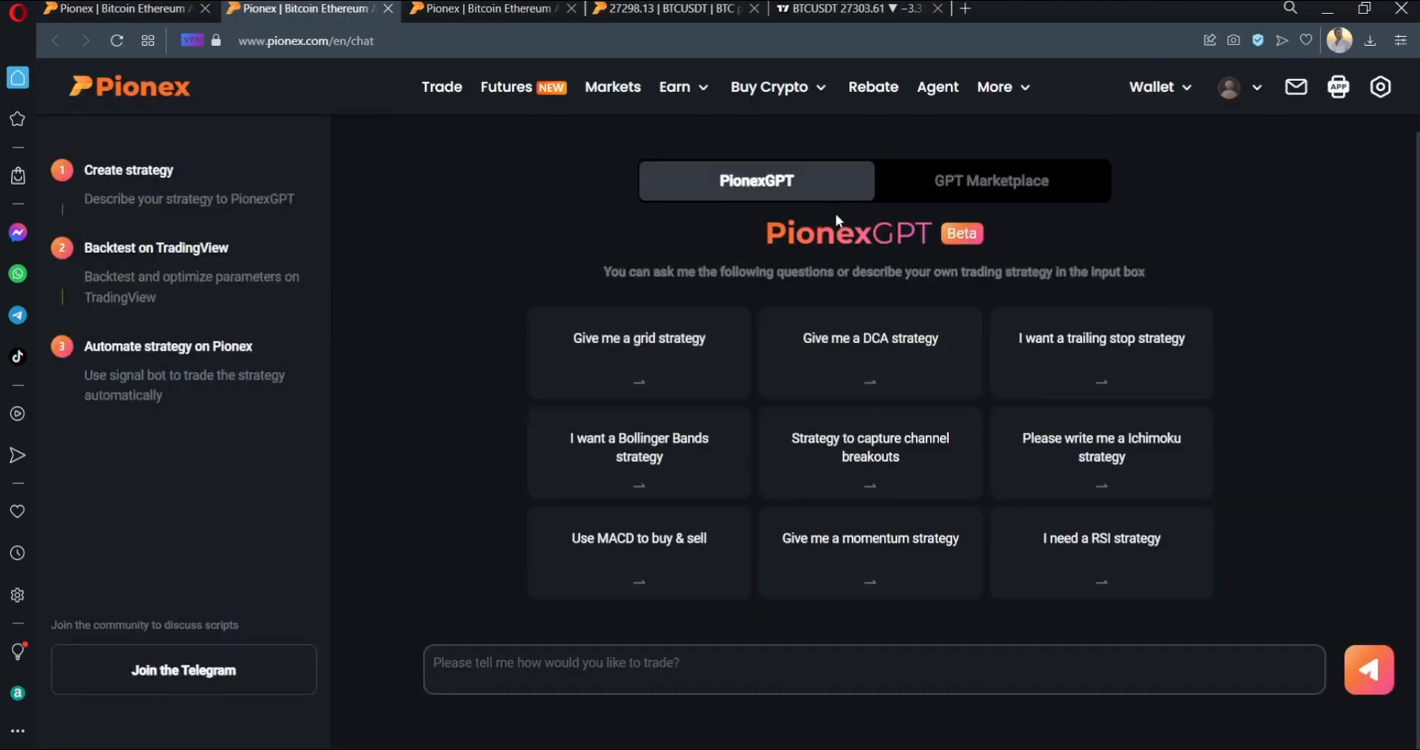
mouse_move(512, 395)
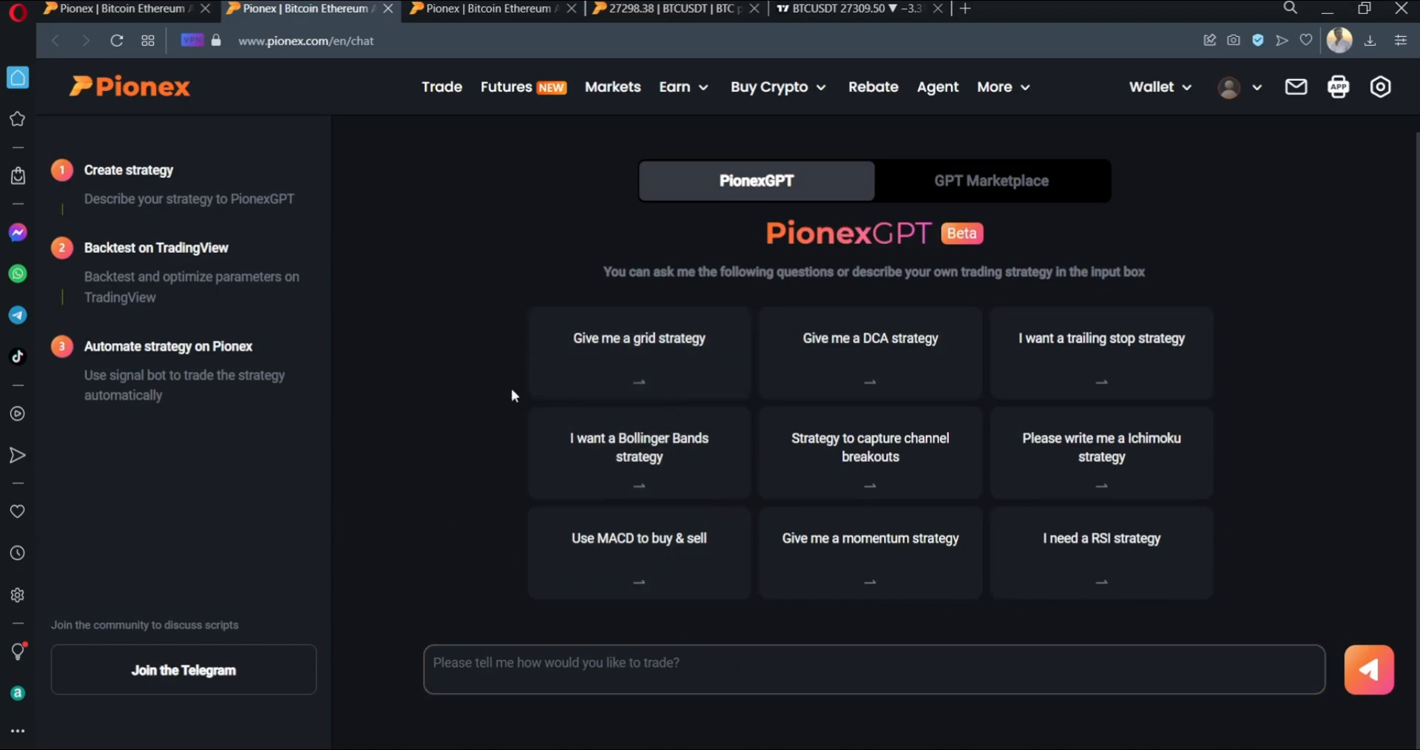
mouse_move(639, 398)
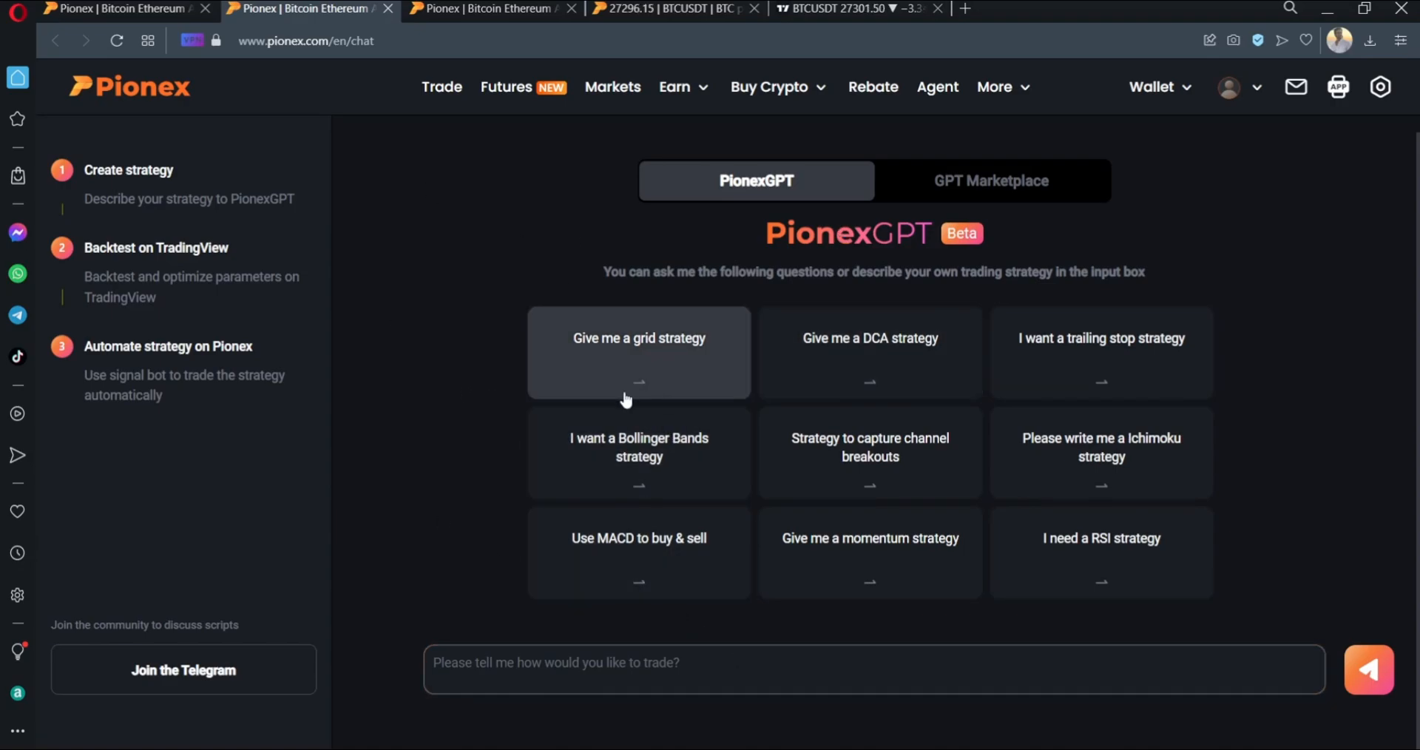
mouse_move(478, 285)
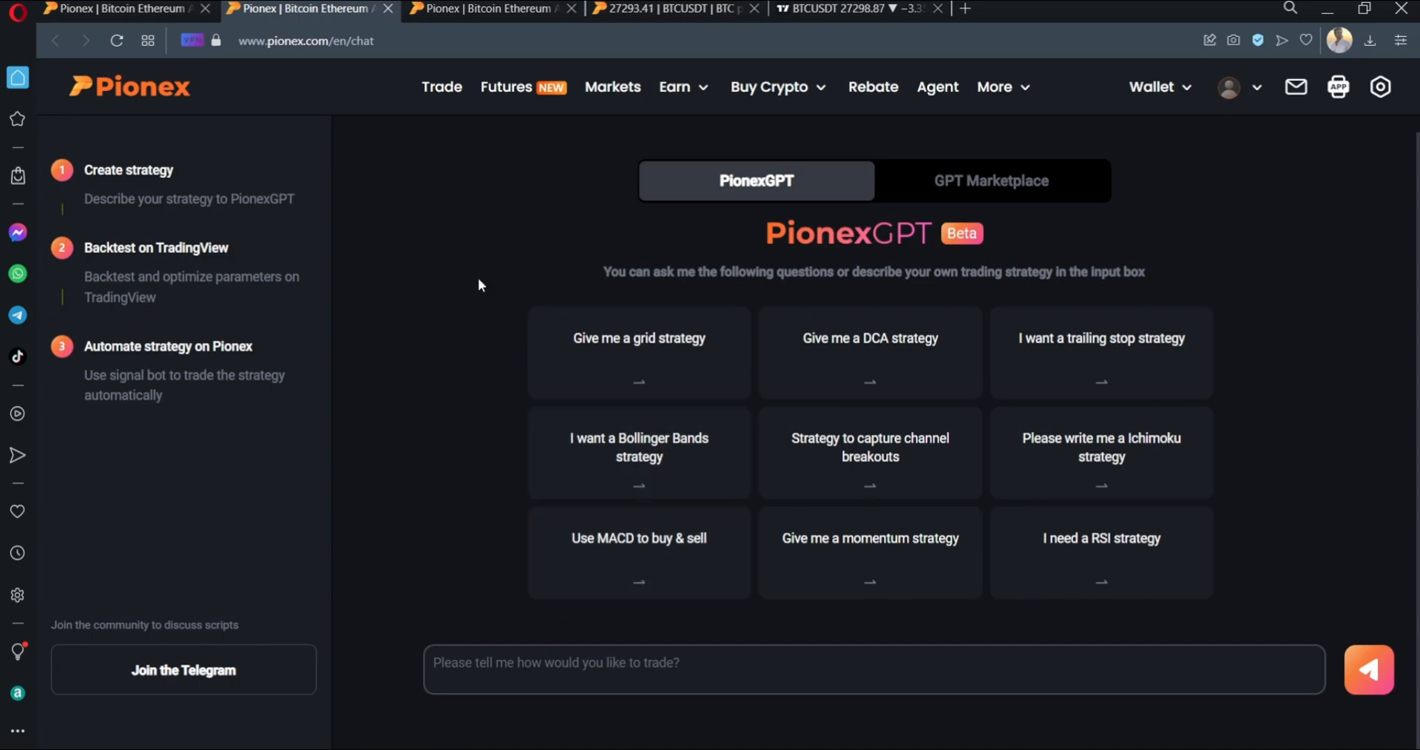
mouse_move(567, 154)
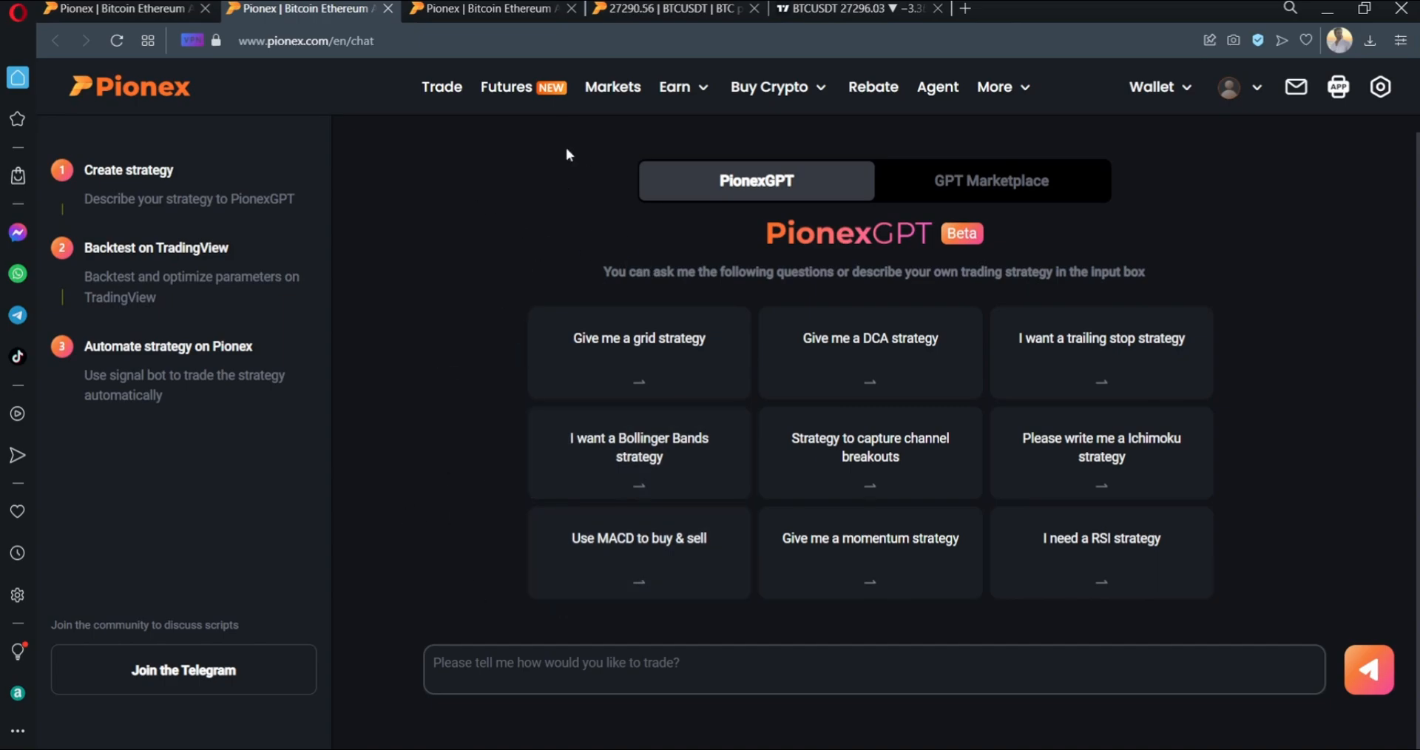
mouse_move(648, 294)
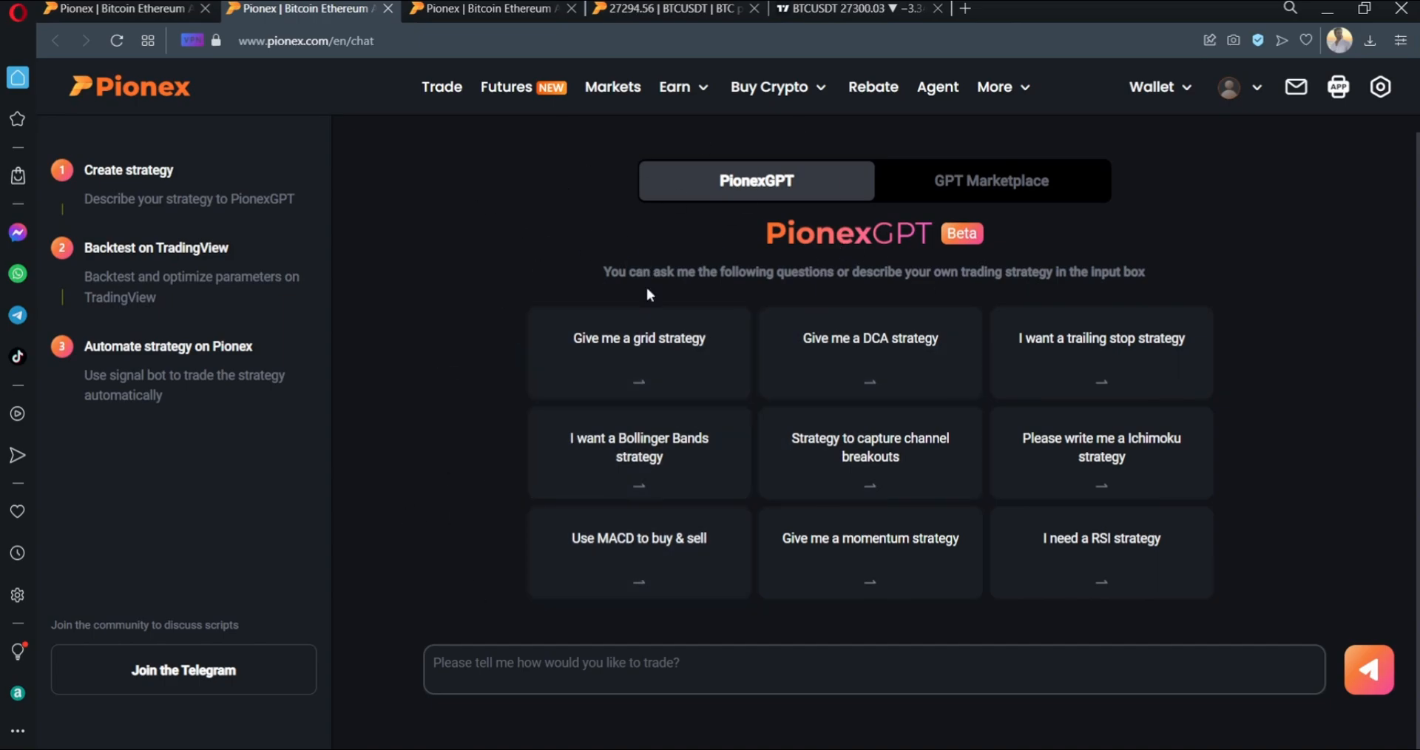
click(855, 8)
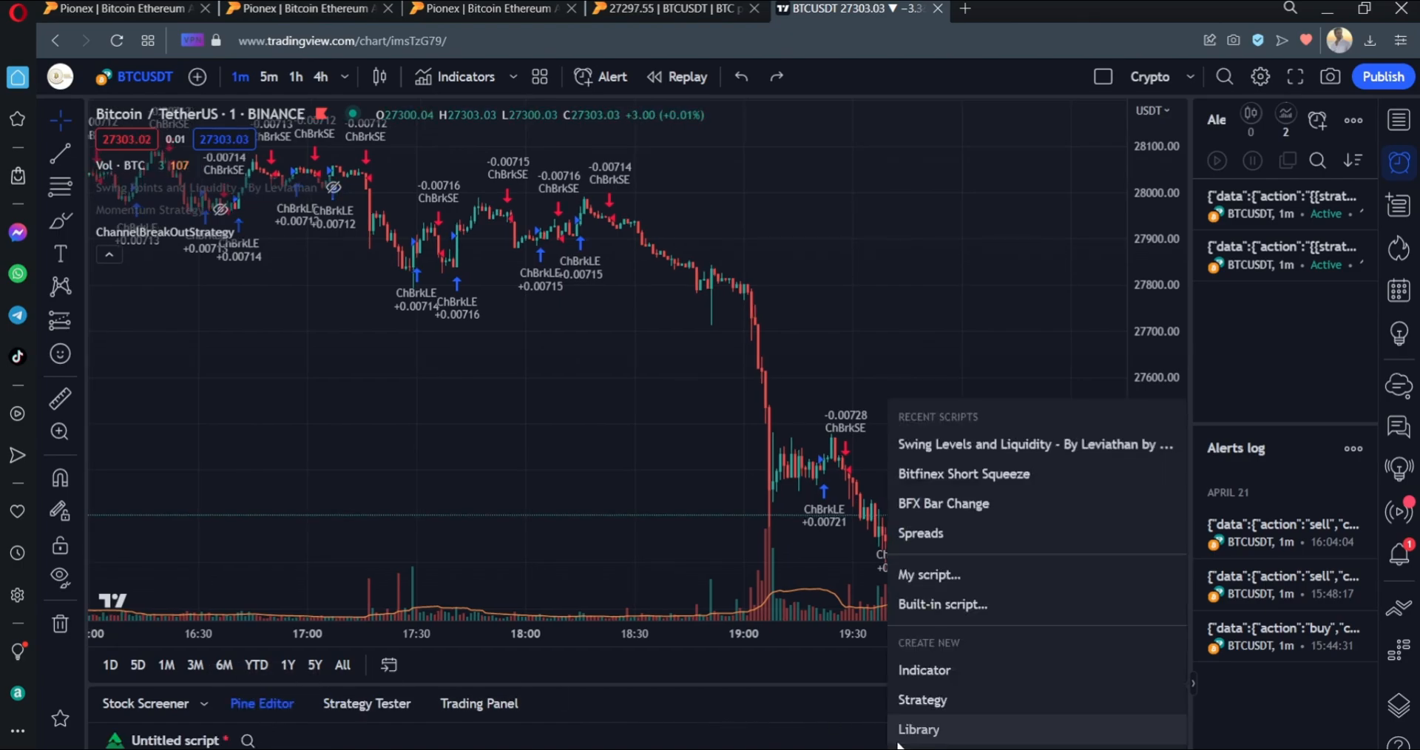
mouse_move(679, 463)
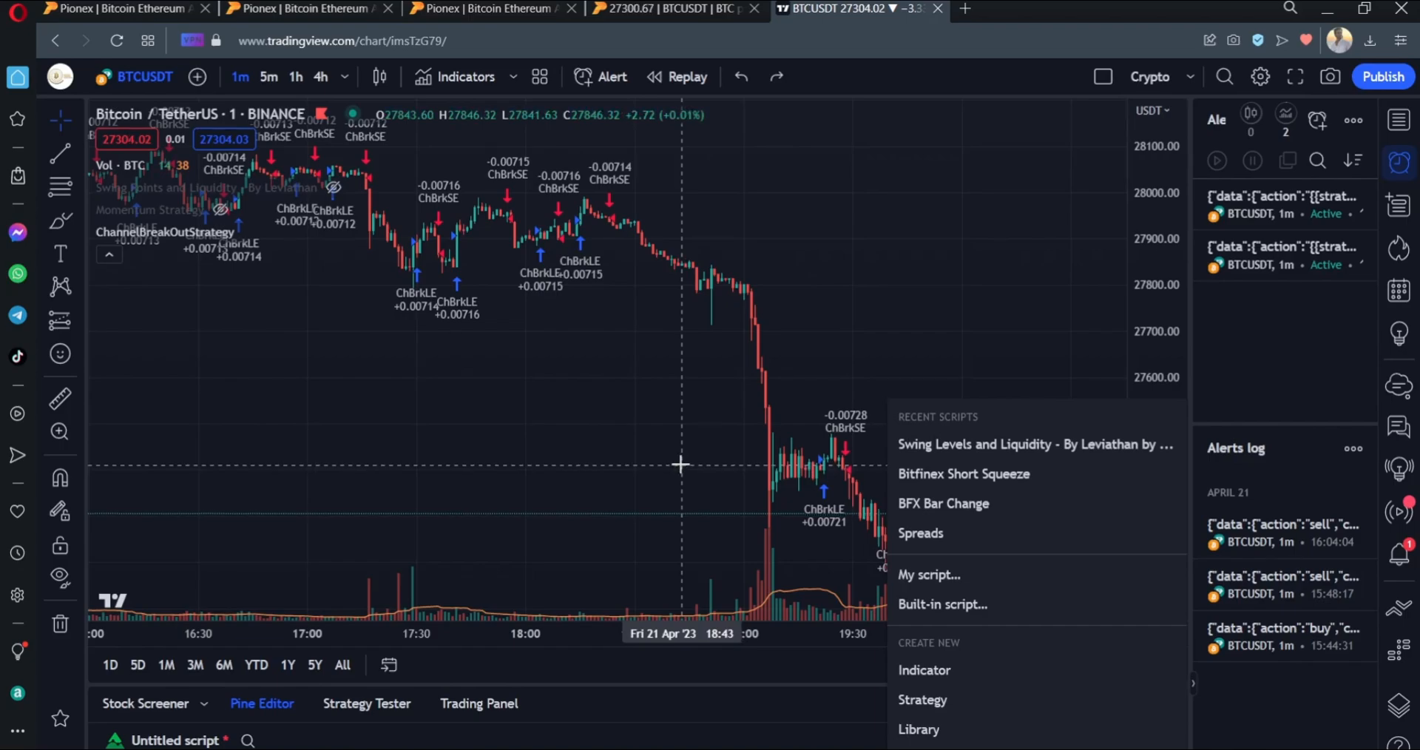
mouse_move(477, 230)
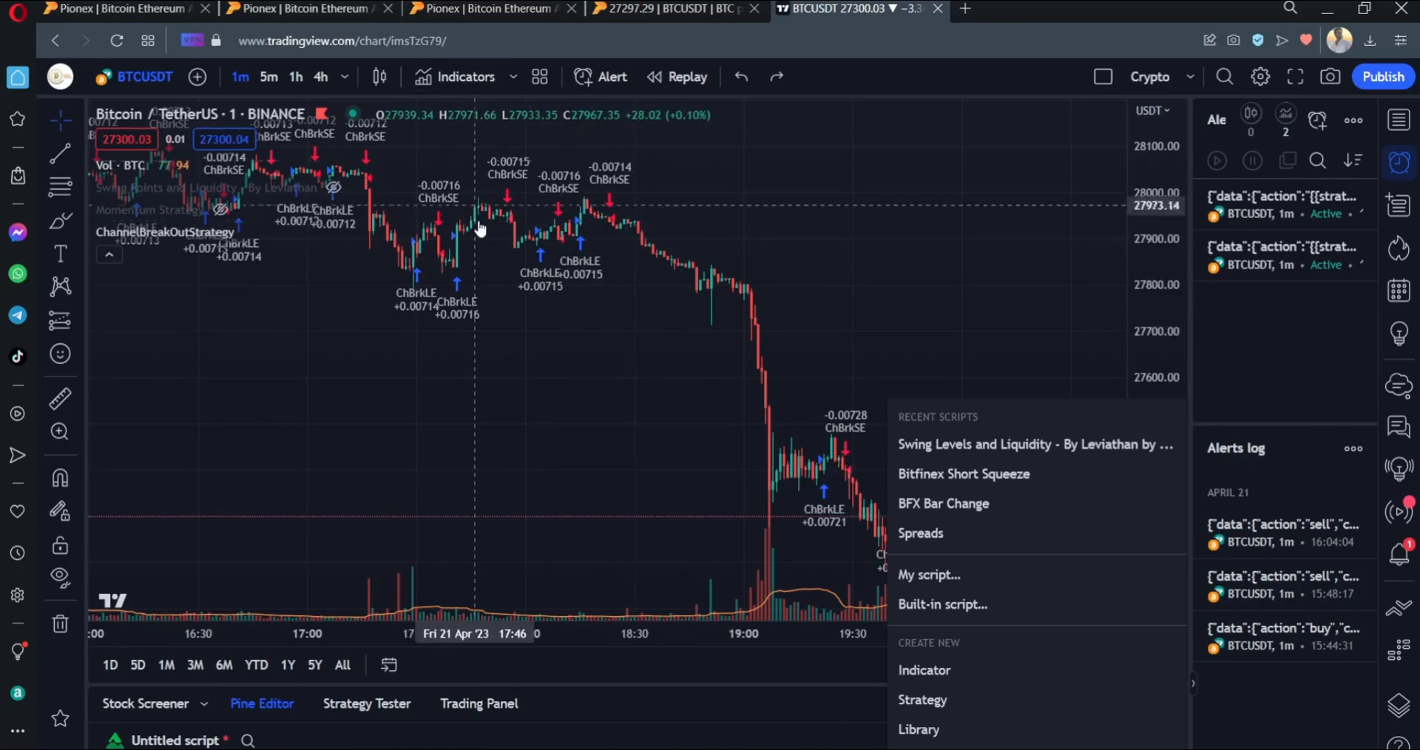
mouse_move(533, 234)
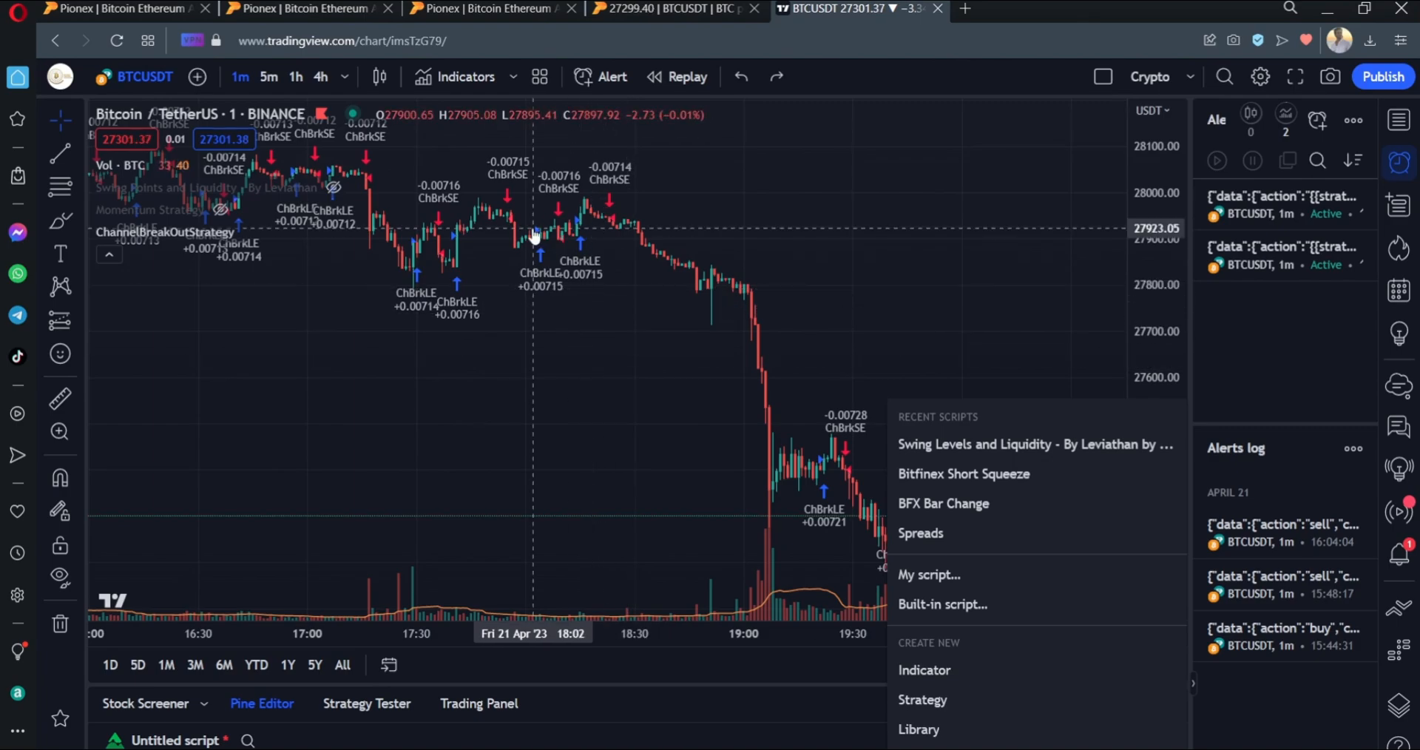
click(126, 8)
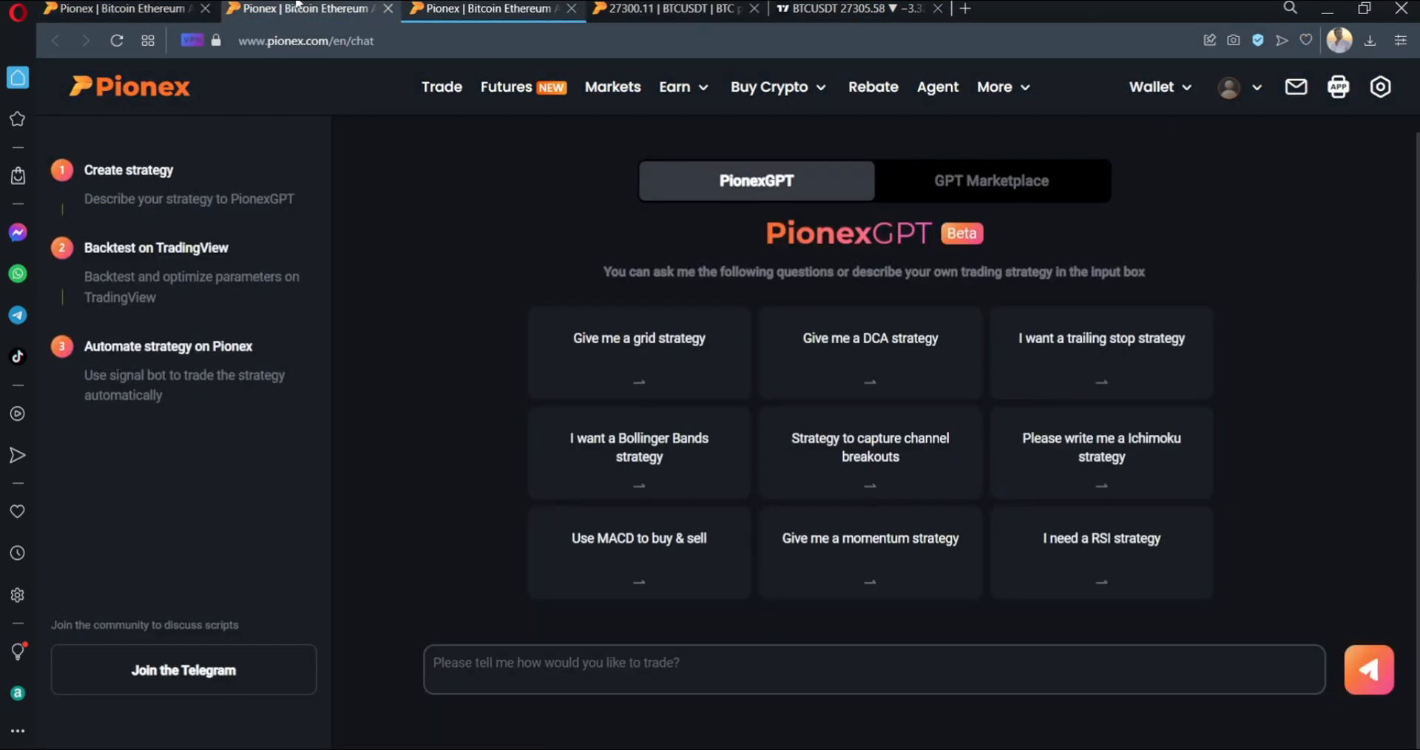
Browse the GPT Marketplace, then start a TradingView custom signal in the BTC/USDT Signal Bot.
click(990, 181)
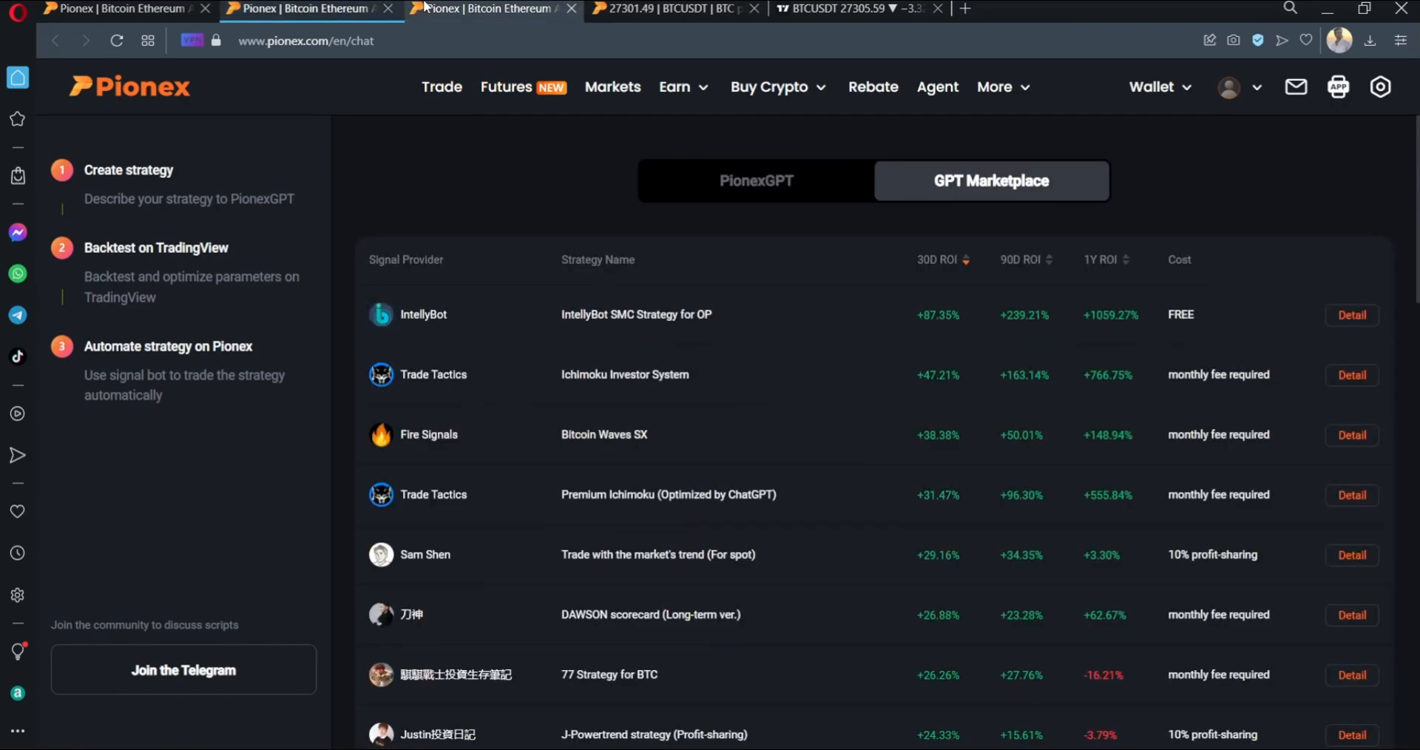
click(493, 8)
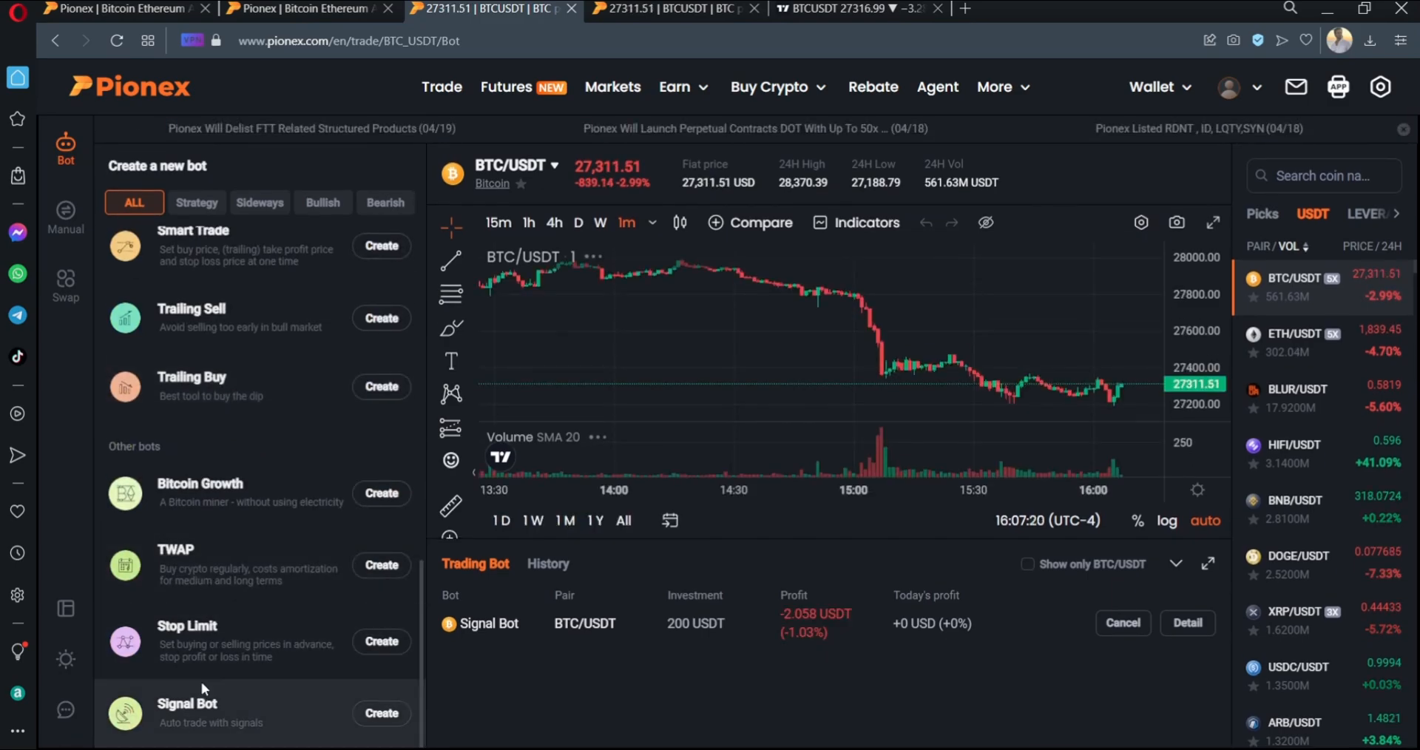
click(380, 713)
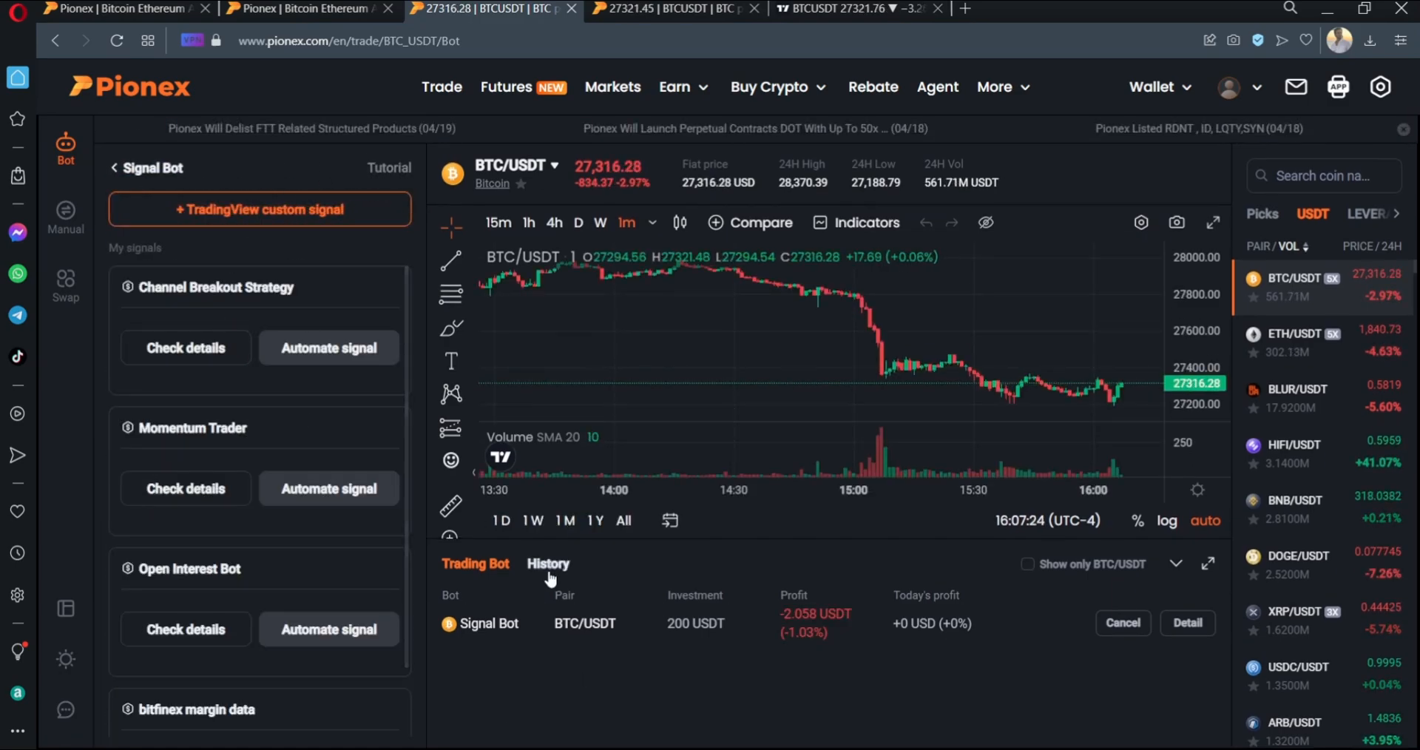
click(258, 210)
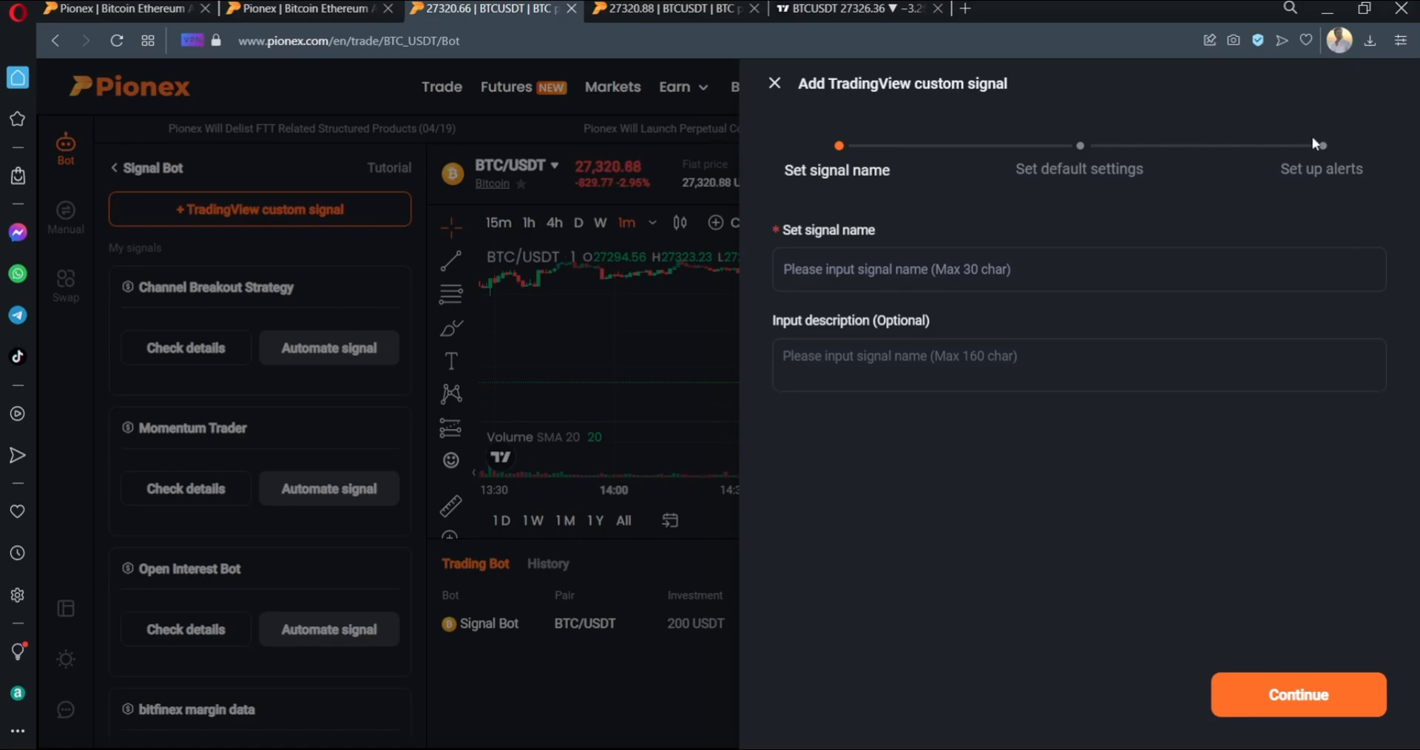
click(775, 82)
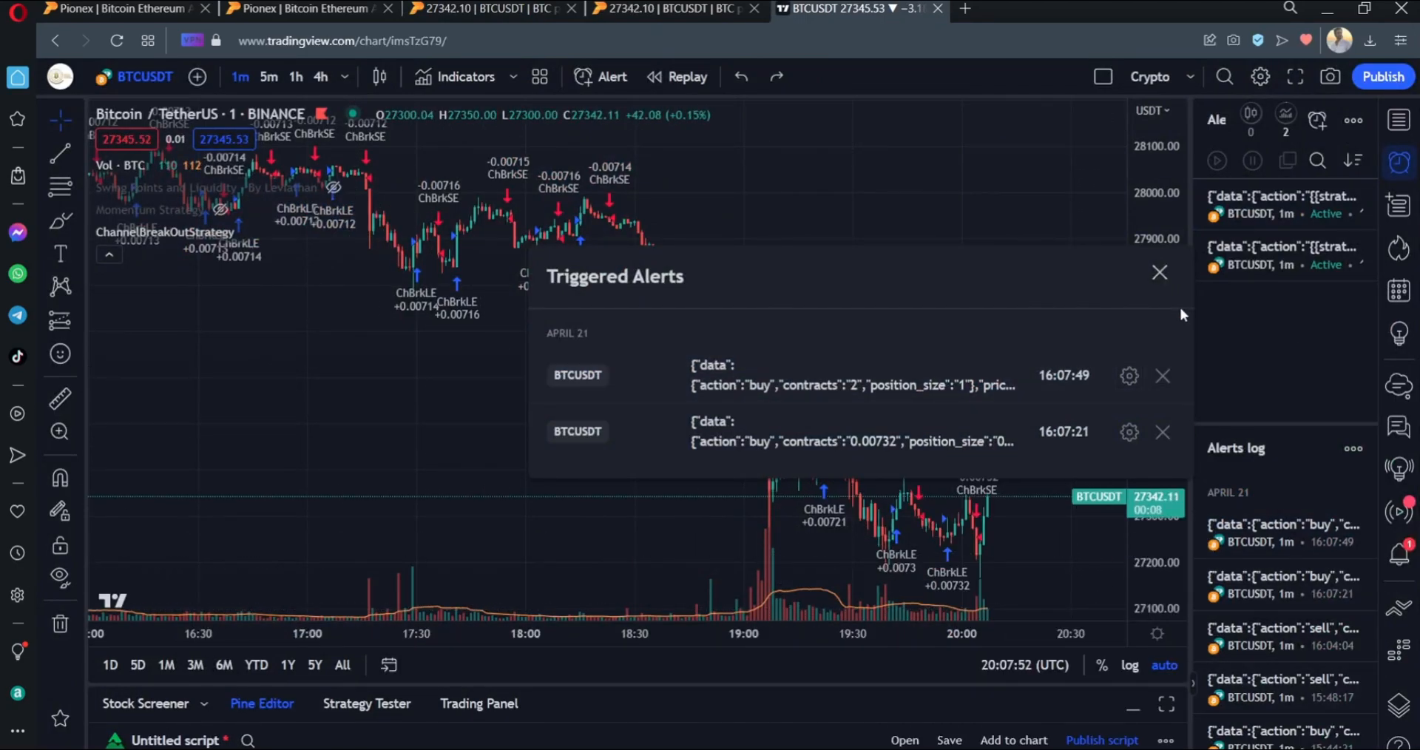
Dismiss TradingView's triggered BTCUSDT buy alerts notice and return to the PionexGPT page.
click(1161, 273)
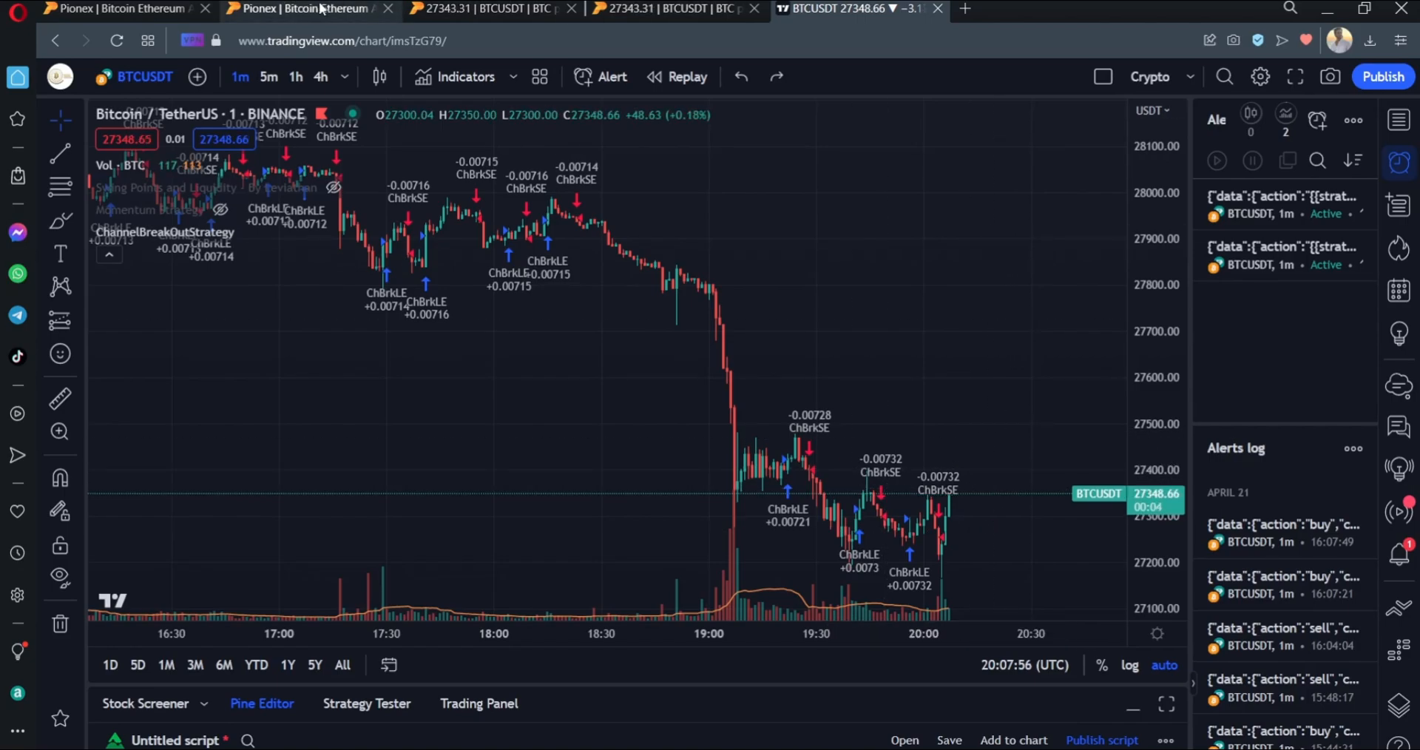
click(308, 9)
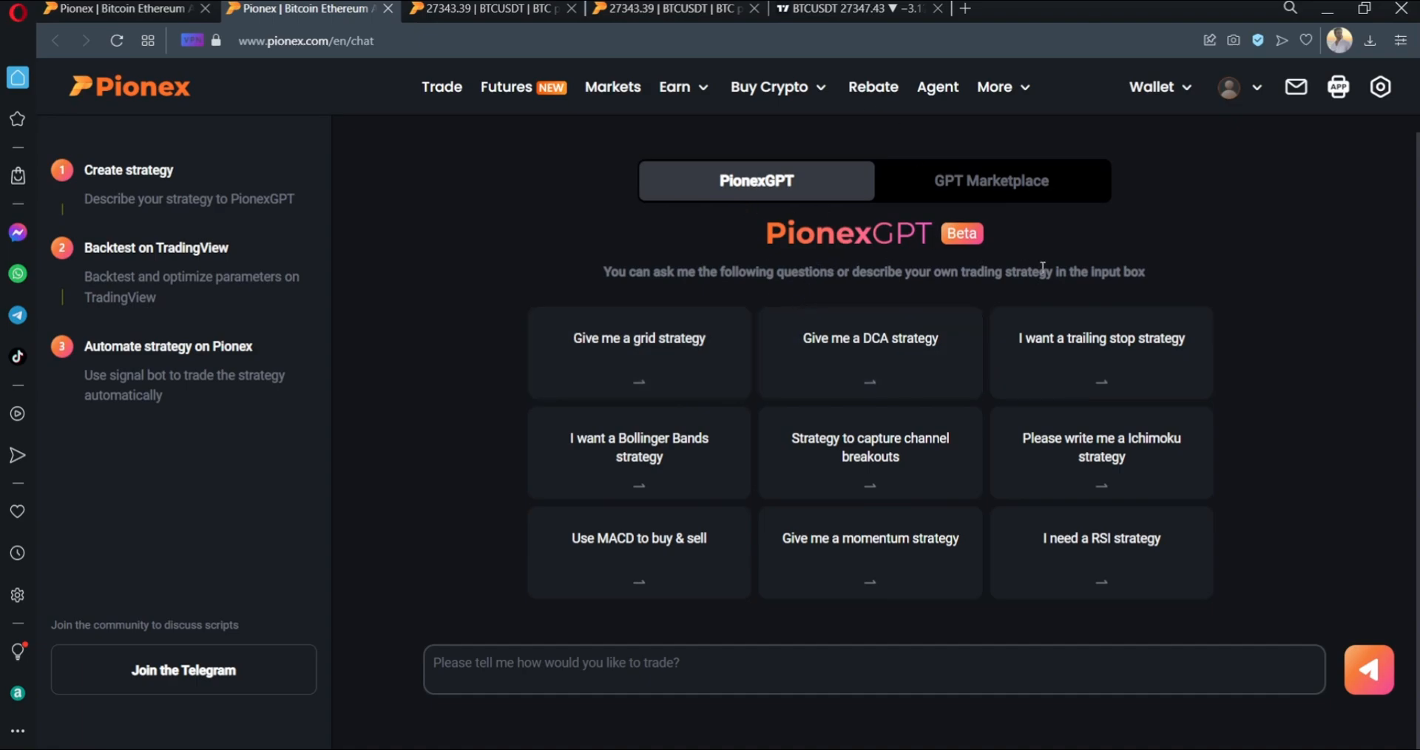
Show the GPT Marketplace list of signal providers' strategies with ROI and costs.
click(990, 180)
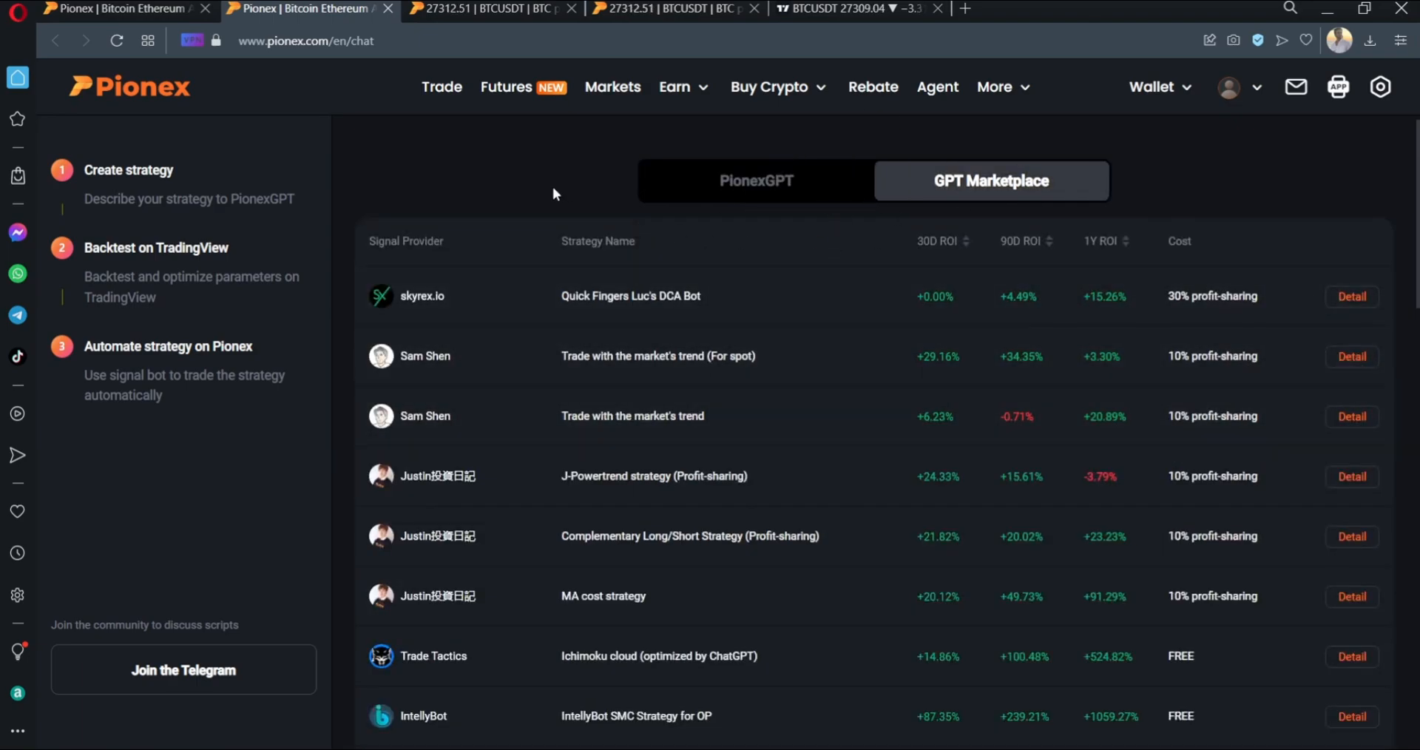
mouse_move(533, 181)
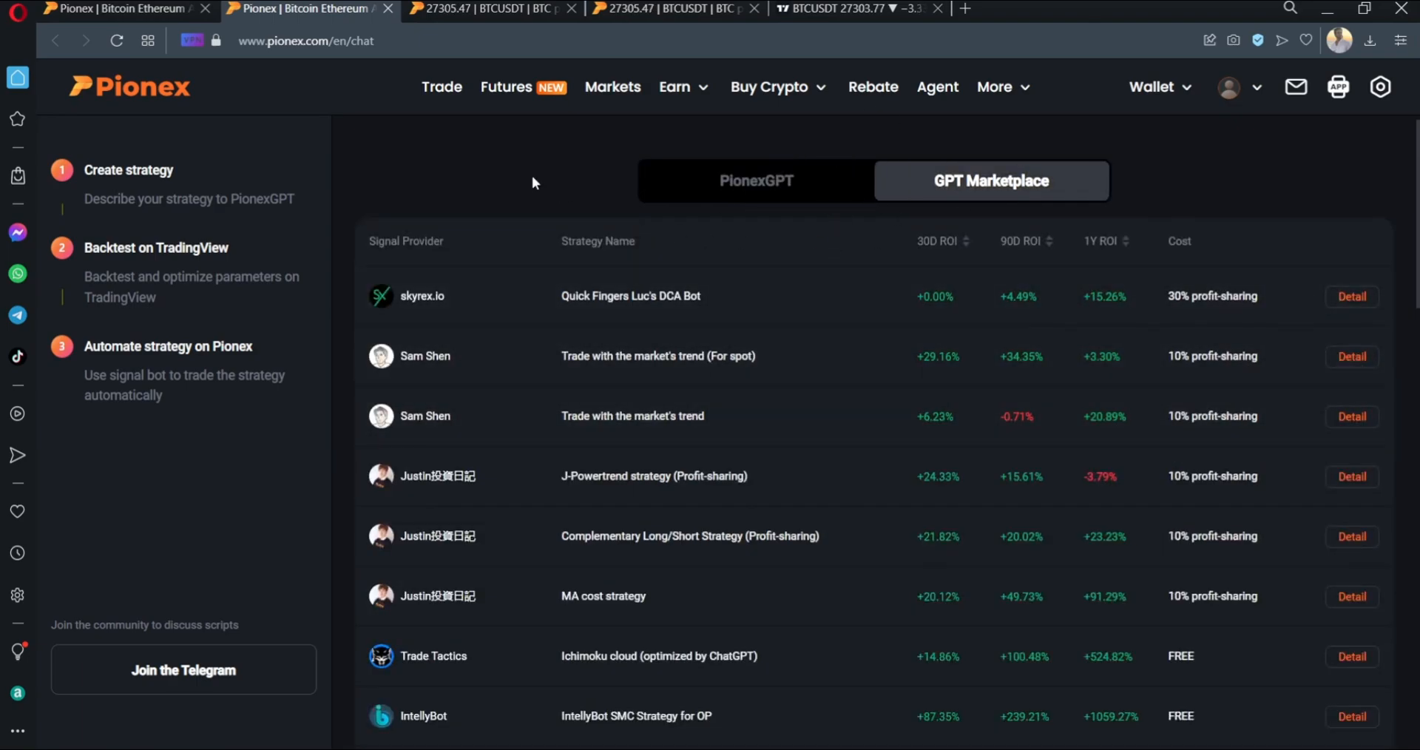